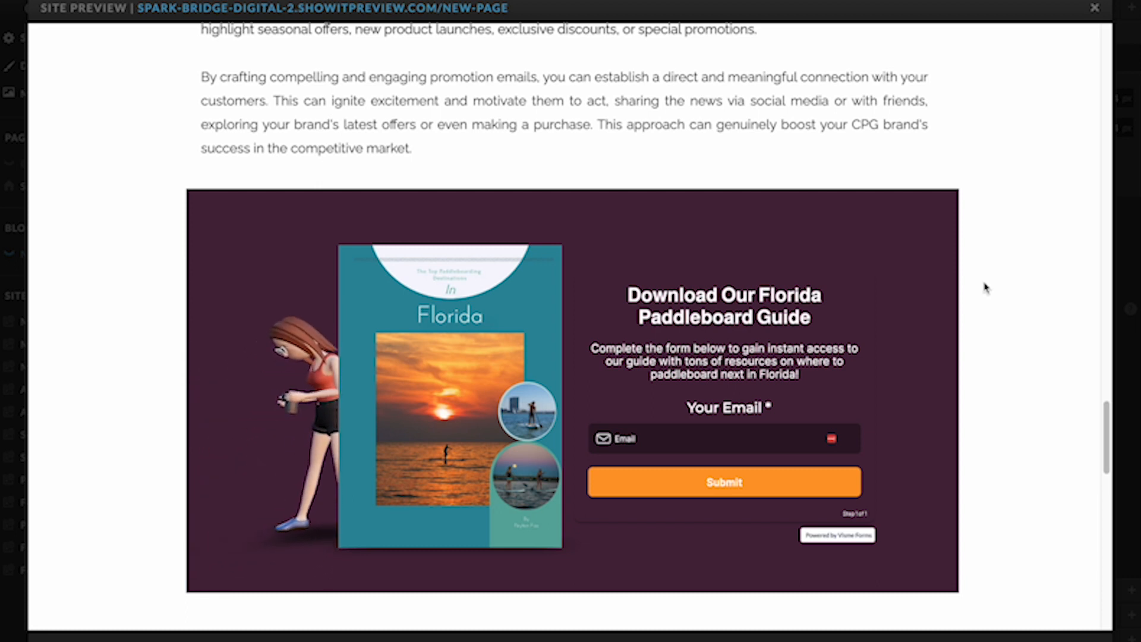
Filter Documents templates to Lead Magnets and browse designs like The Branding Essentials
click(1095, 7)
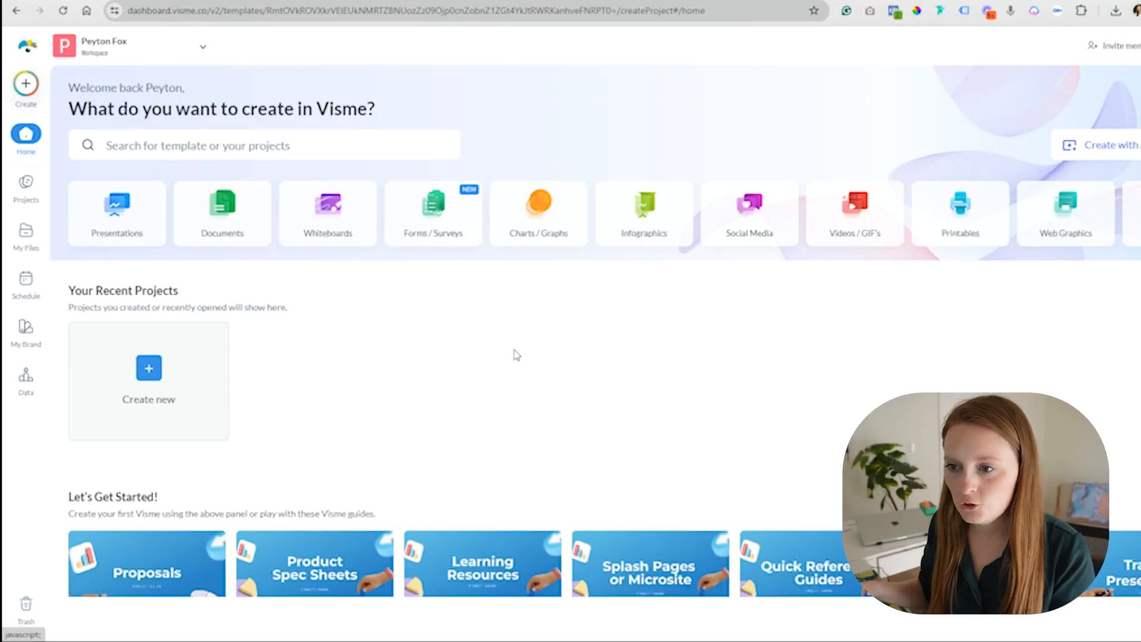
mouse_move(427, 354)
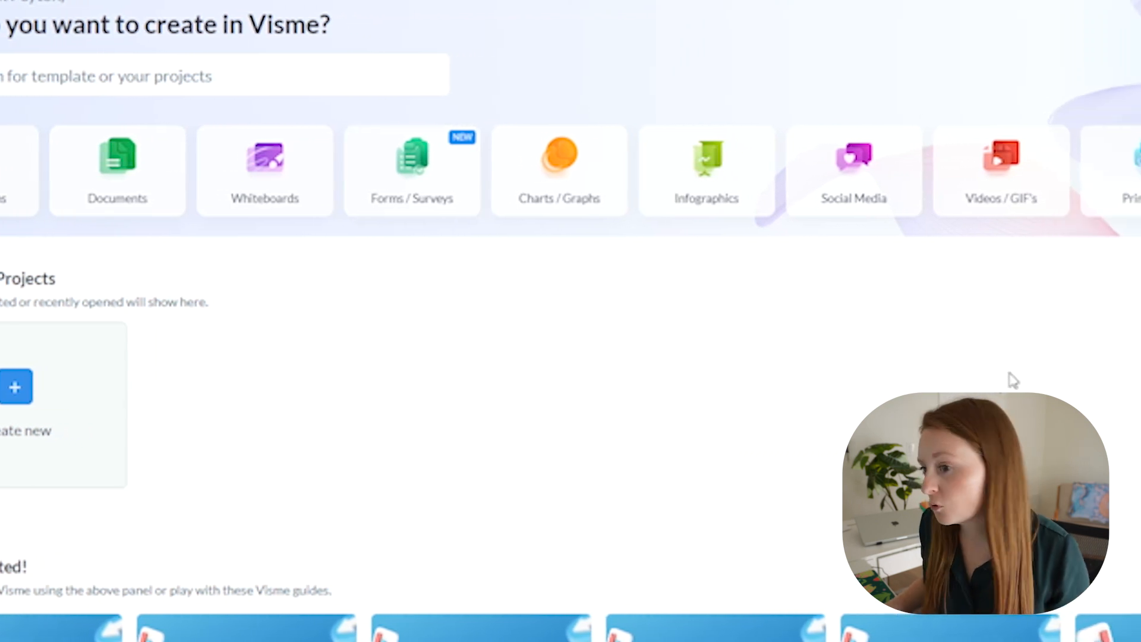
scroll(right, 3)
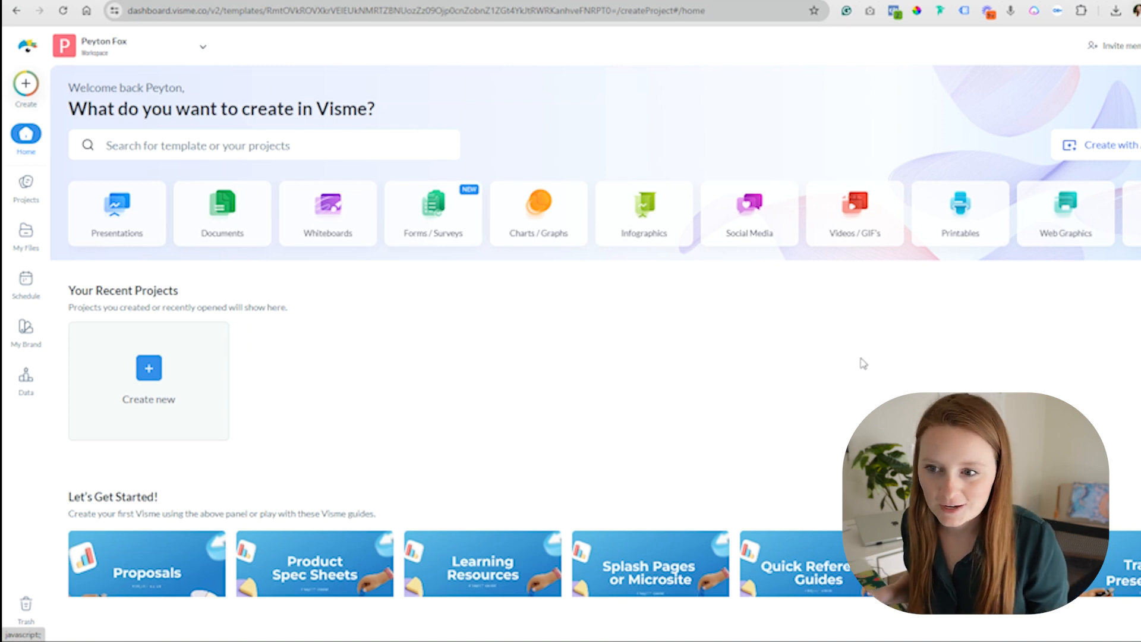
mouse_move(438, 332)
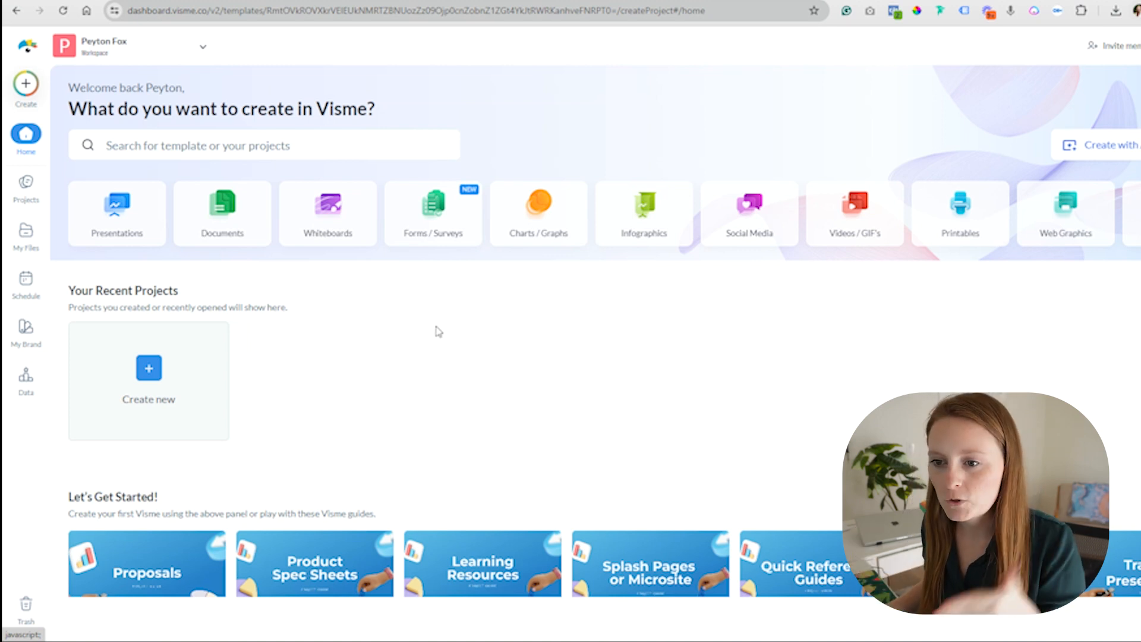
mouse_move(373, 322)
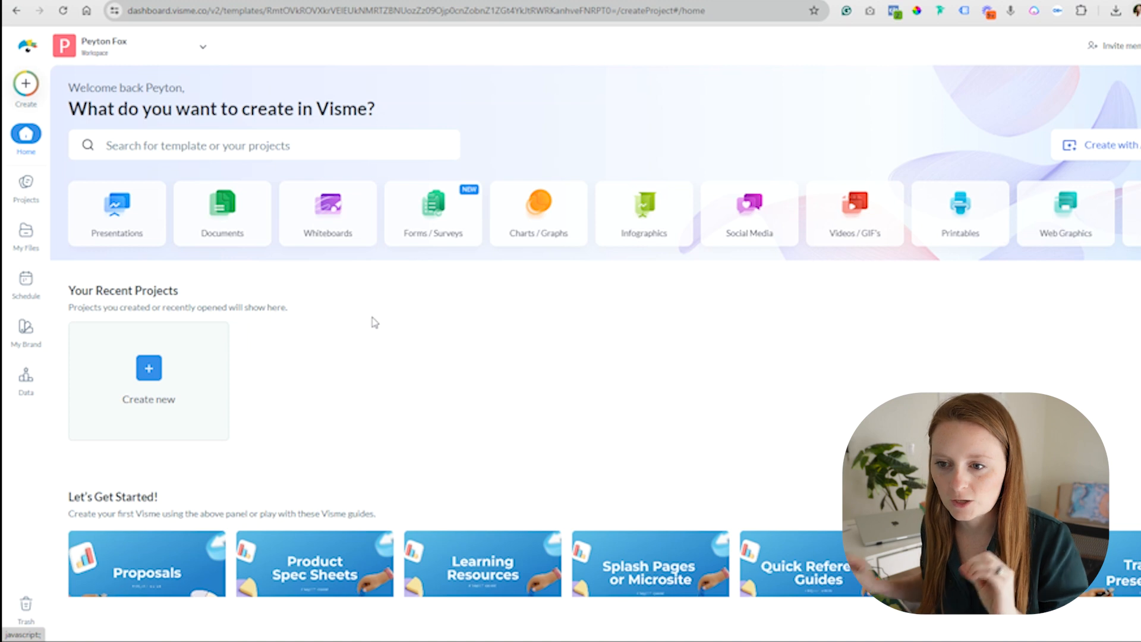
click(222, 212)
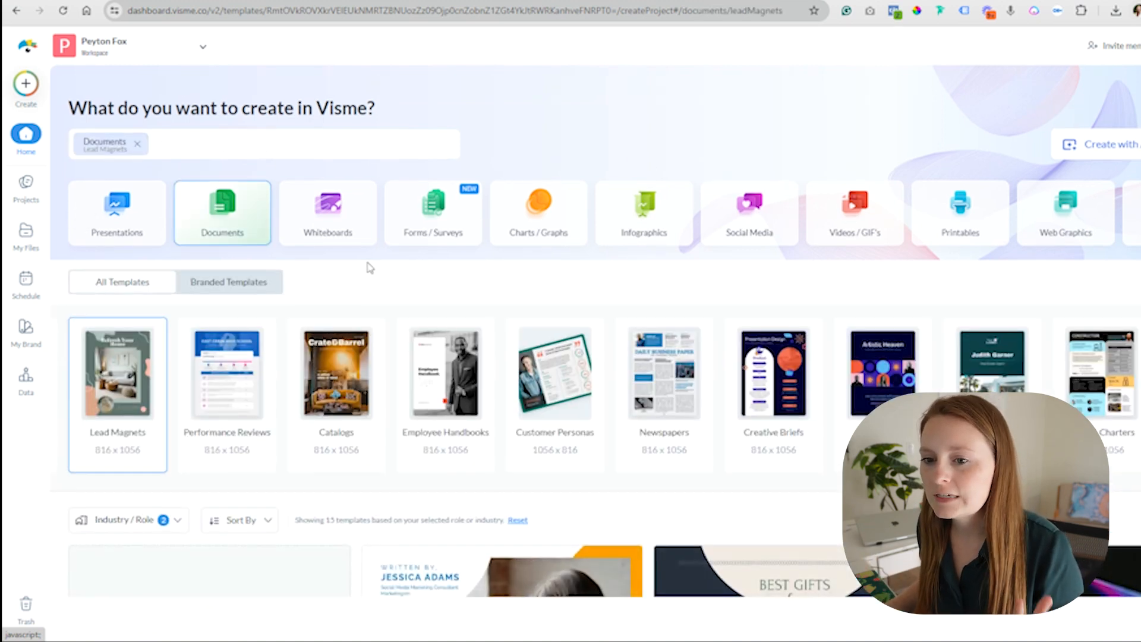
scroll(down, 3)
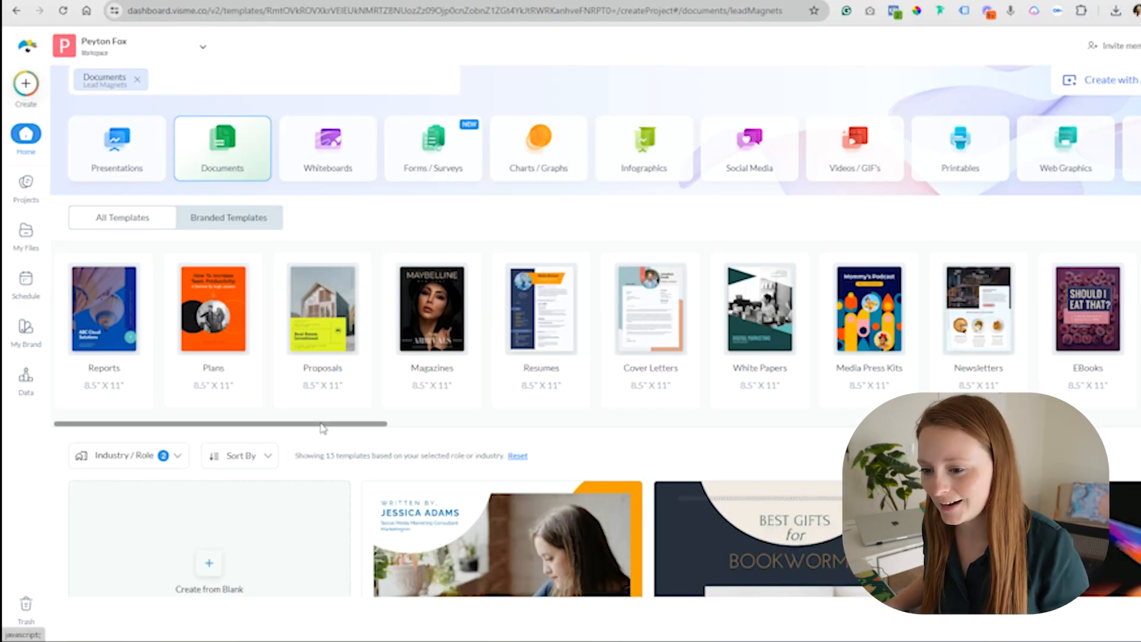
scroll(right, 3)
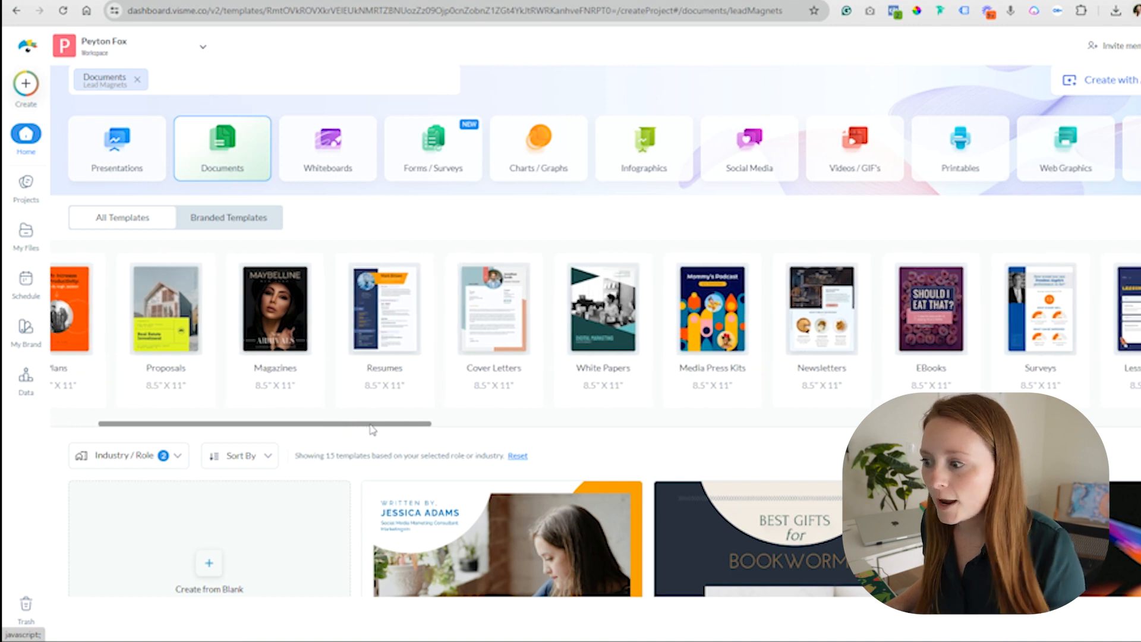
scroll(right, 3)
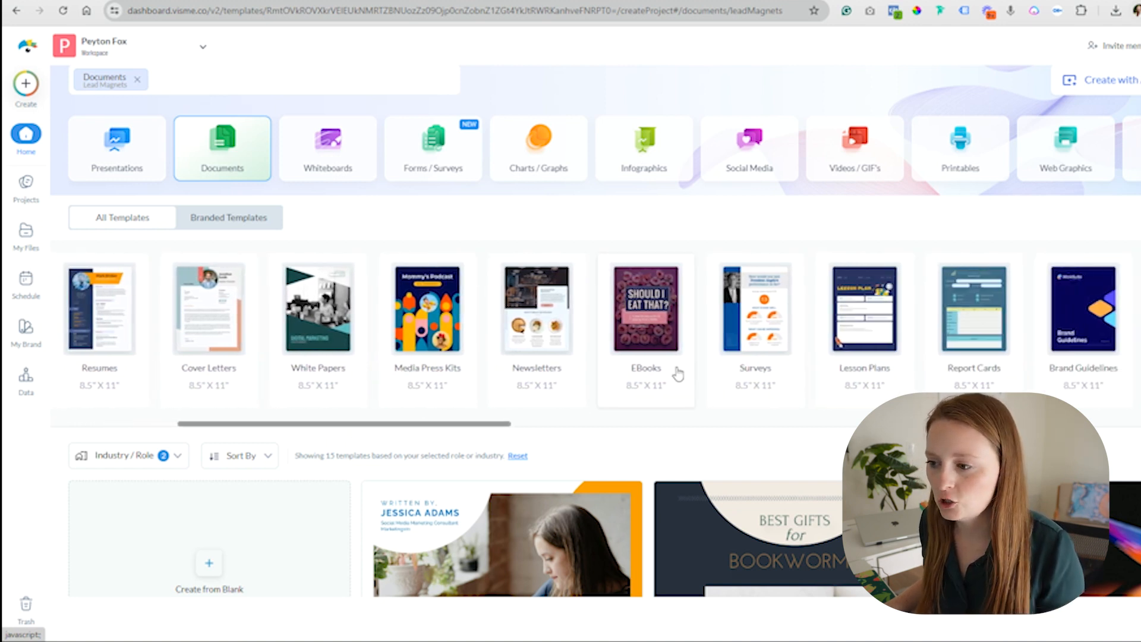
mouse_move(444, 424)
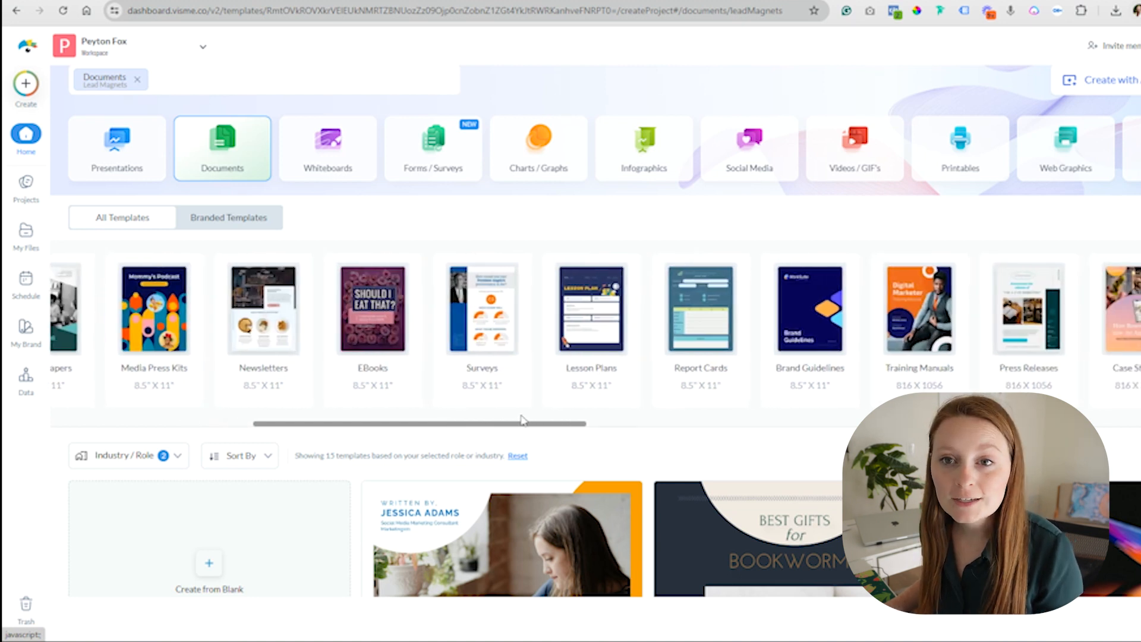
scroll(right, 3)
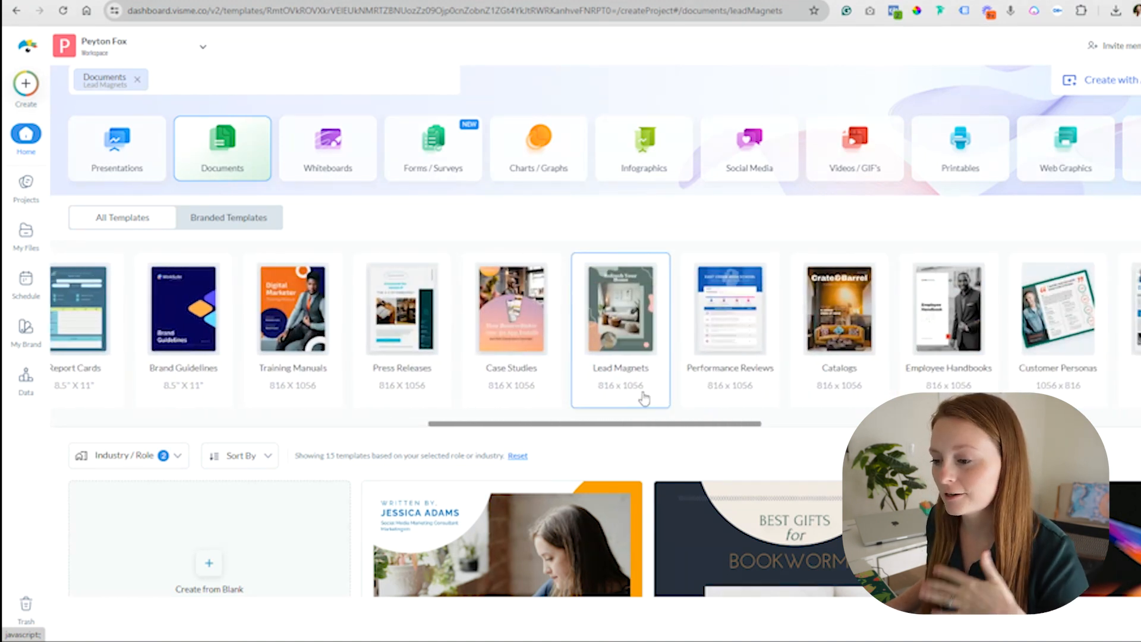
mouse_move(650, 380)
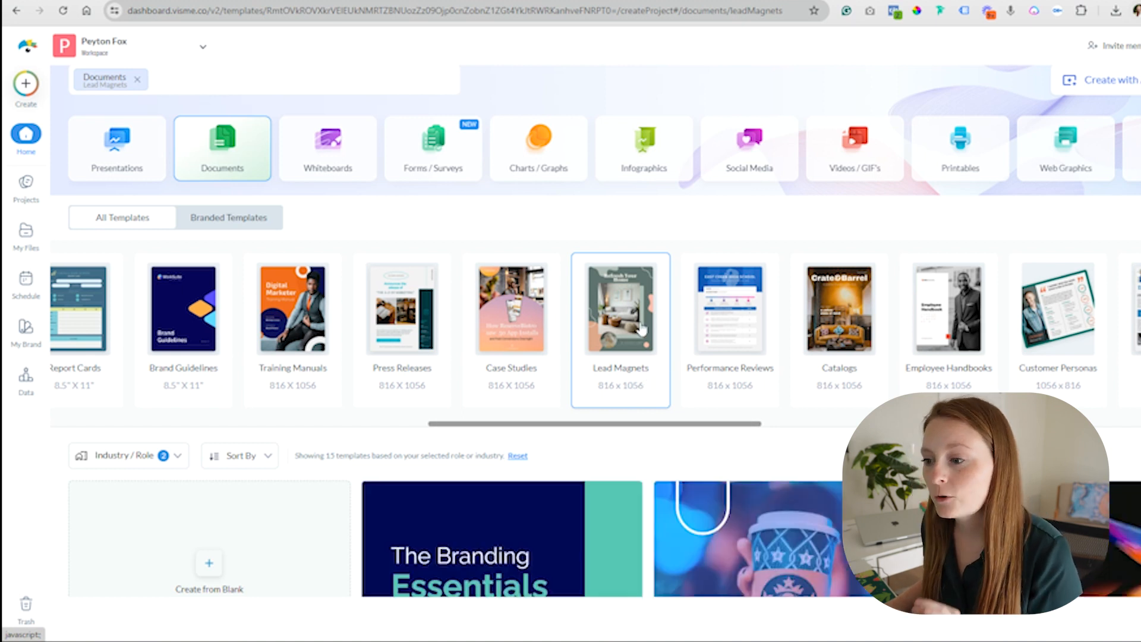
scroll(up, 3)
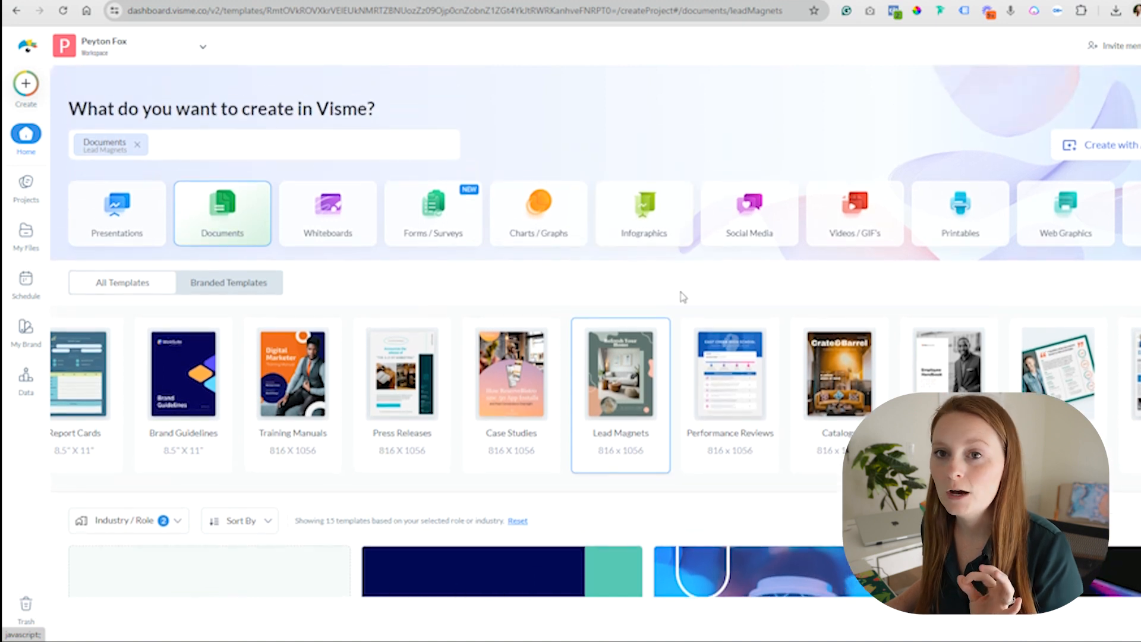
scroll(down, 3)
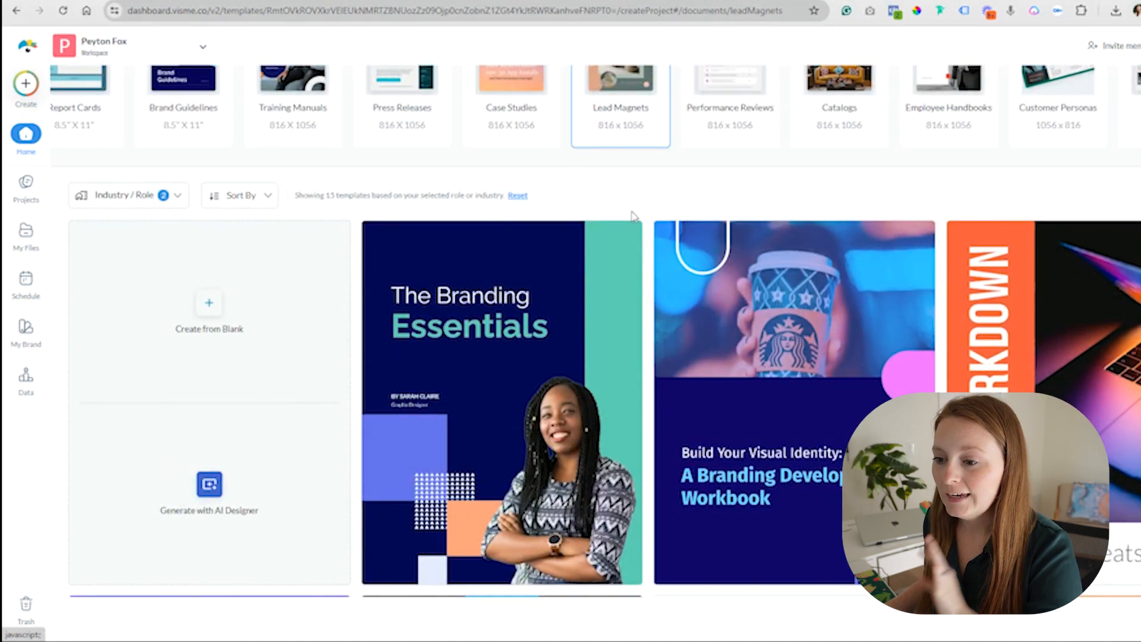
scroll(down, 3)
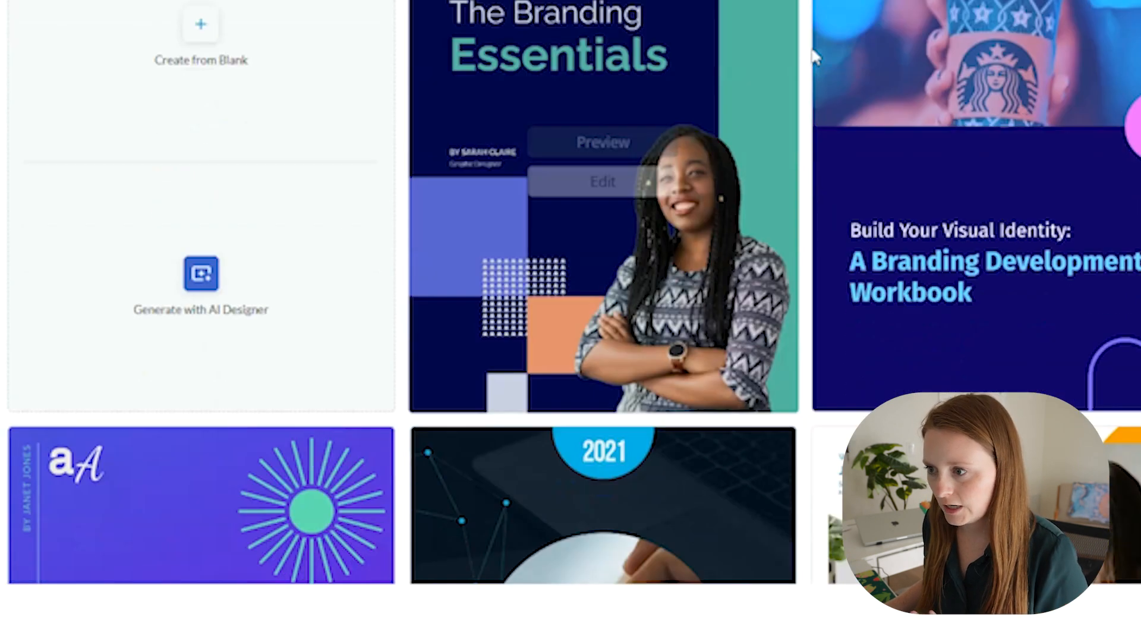
scroll(up, 3)
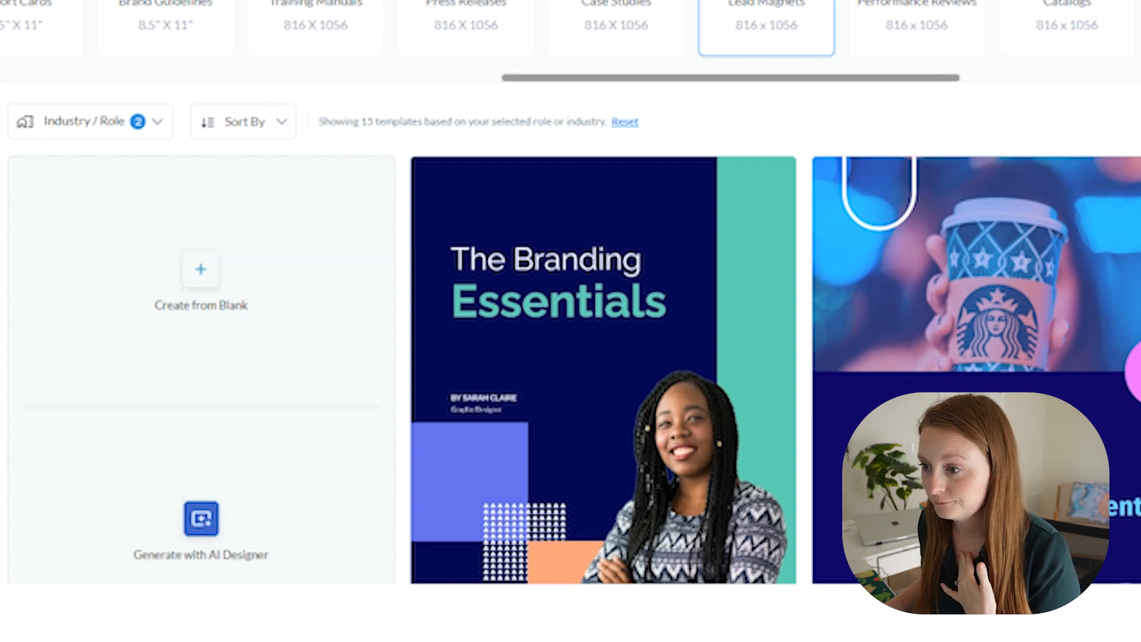
Start the AI Designer and draft a request for a Florida top paddleboarding spots lead magnet
click(201, 531)
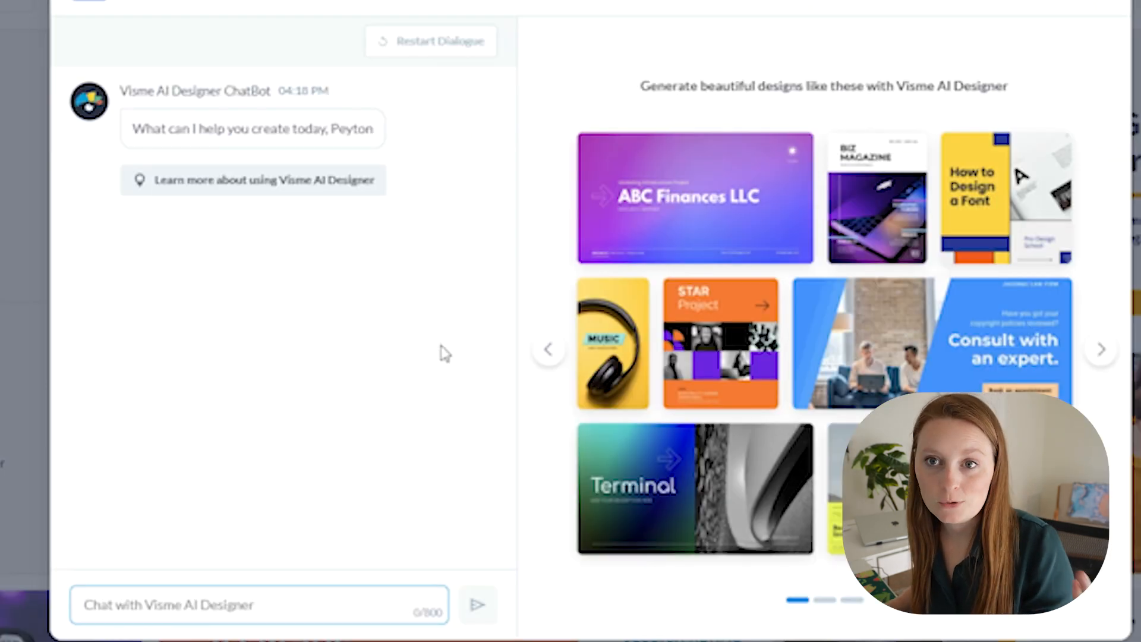
click(258, 604)
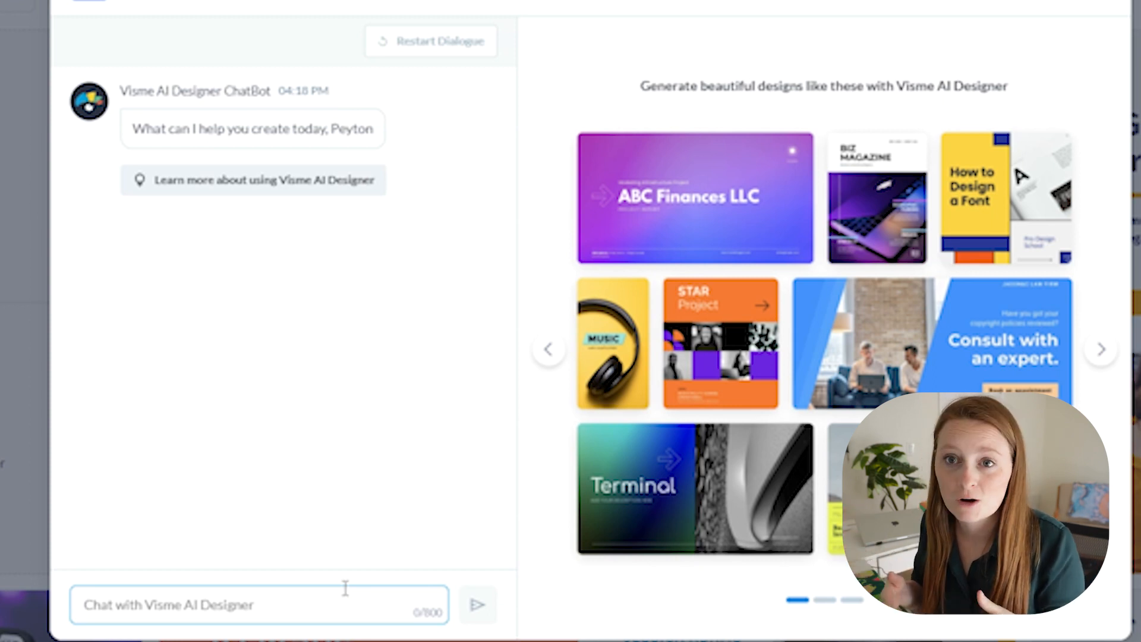
mouse_move(283, 564)
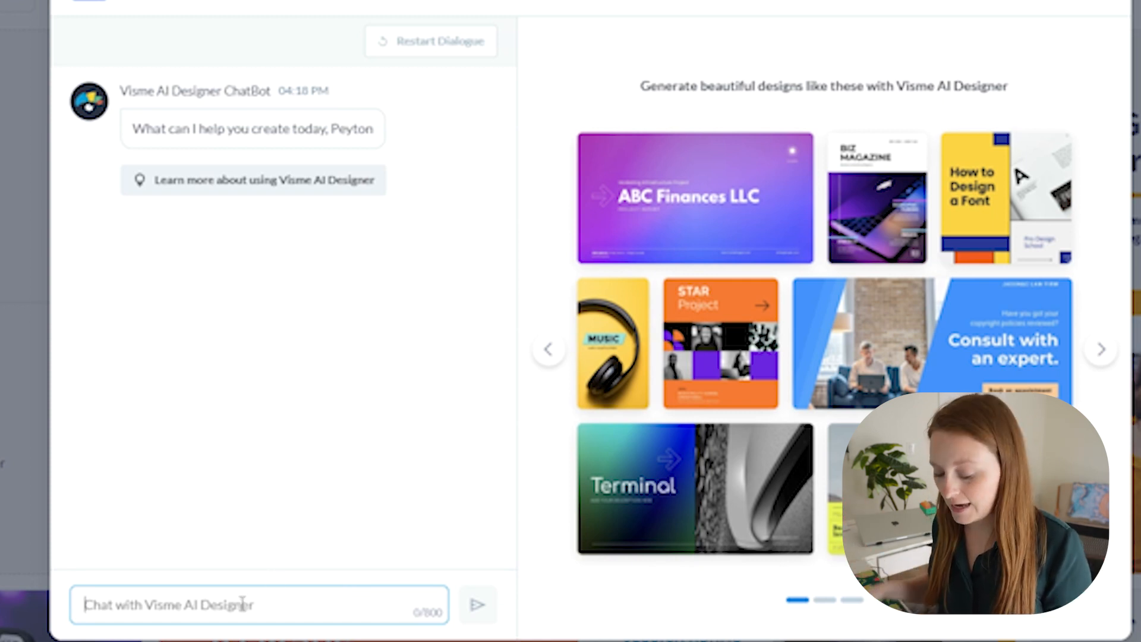
text(Hey)
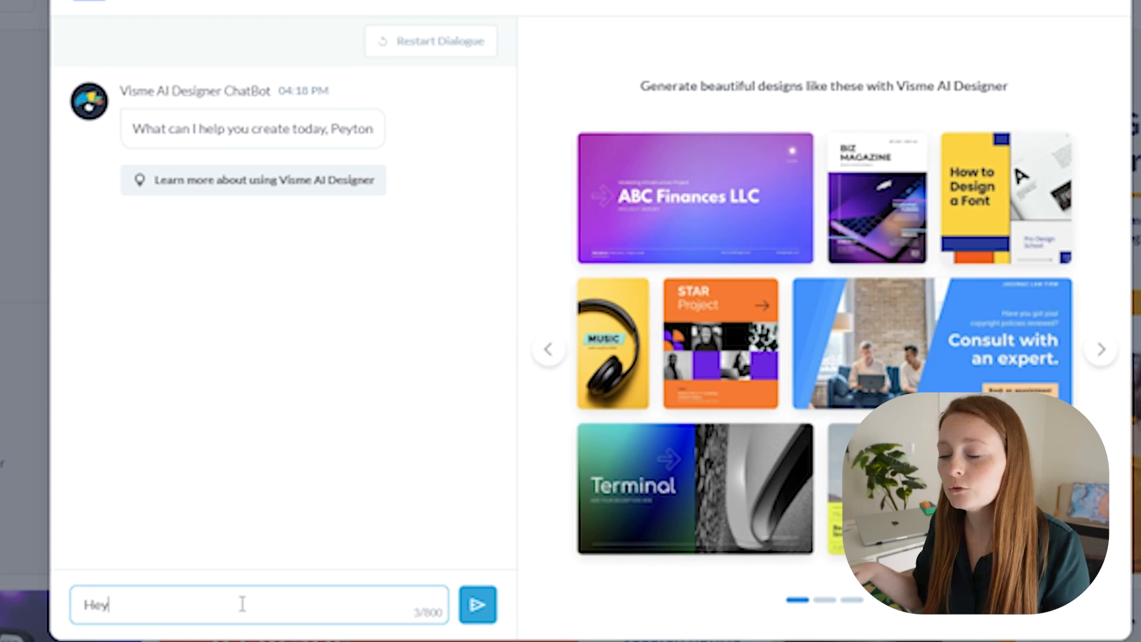
text(, I)
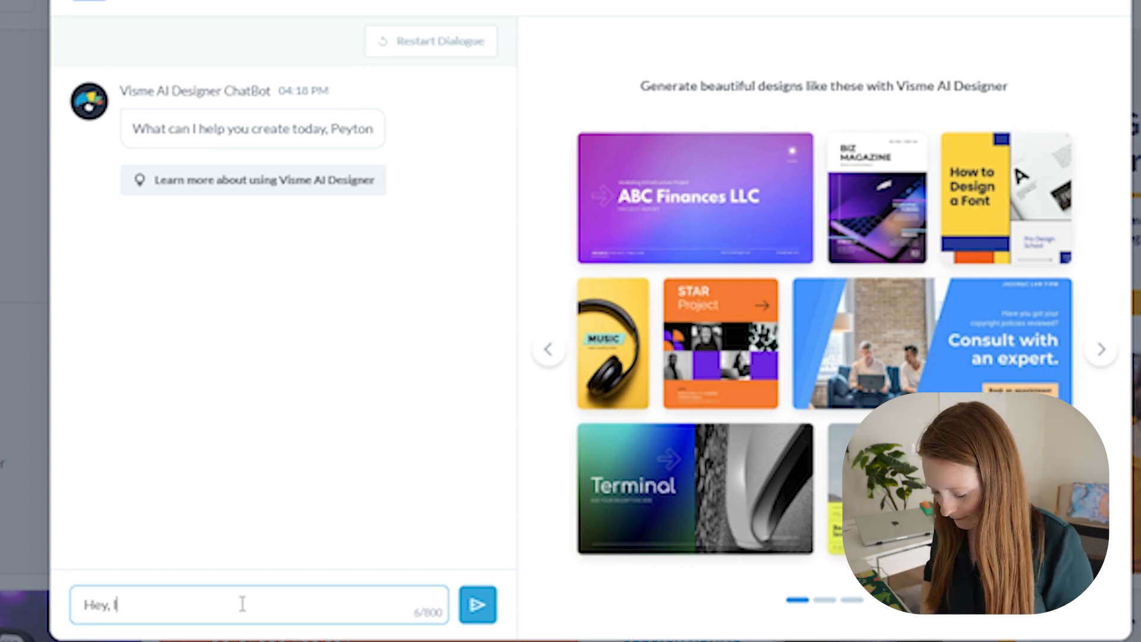
key(Backspace)
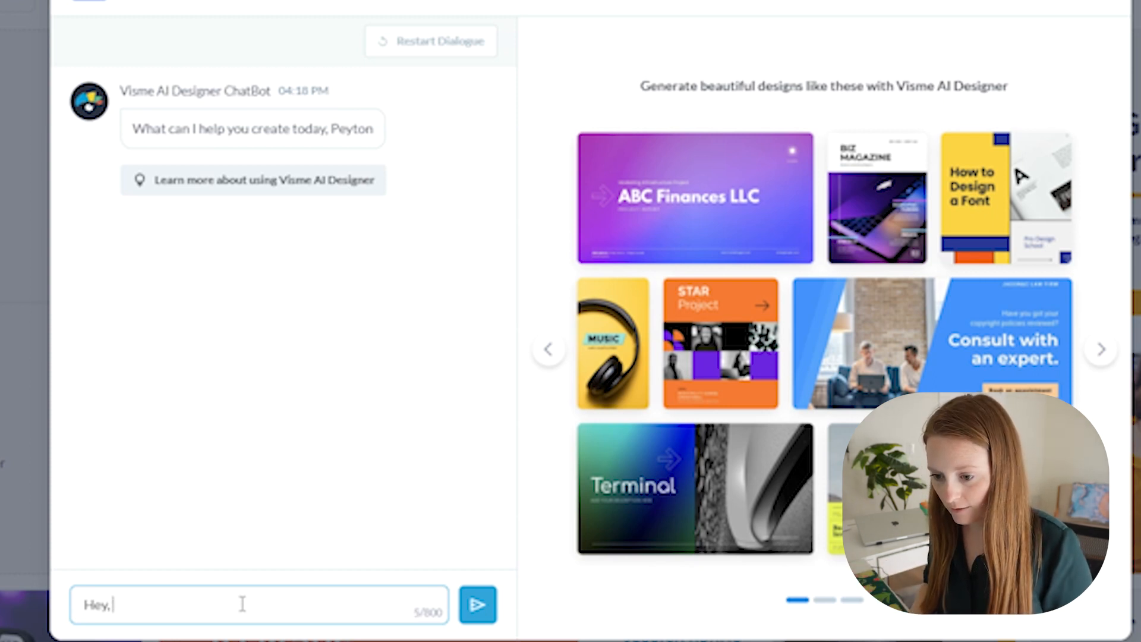
text(I)
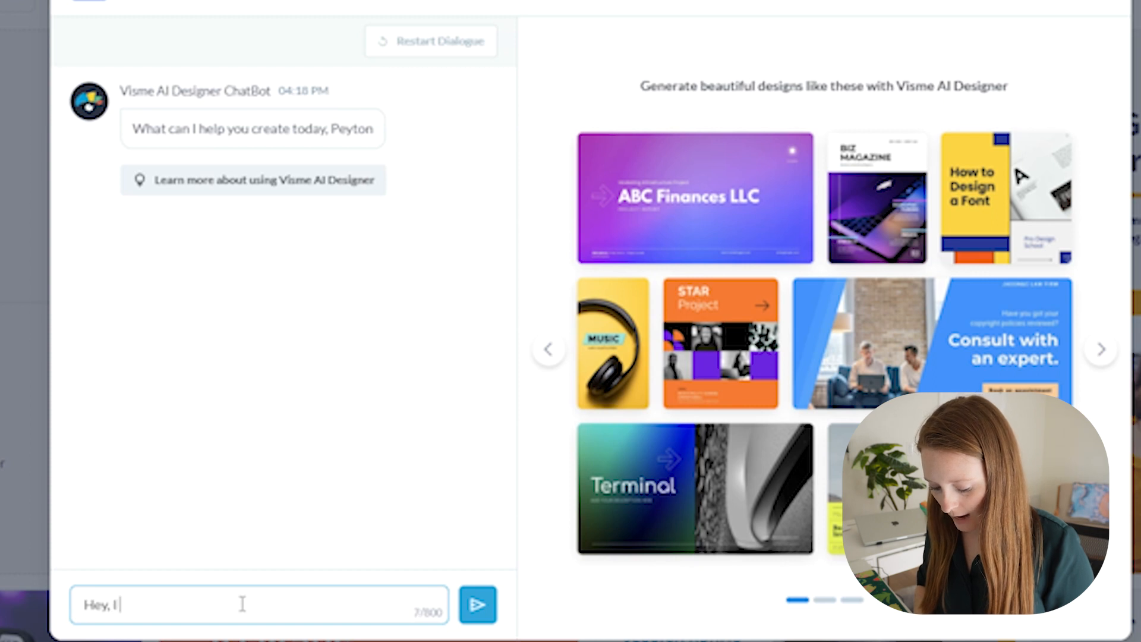
text(want to create a lead m)
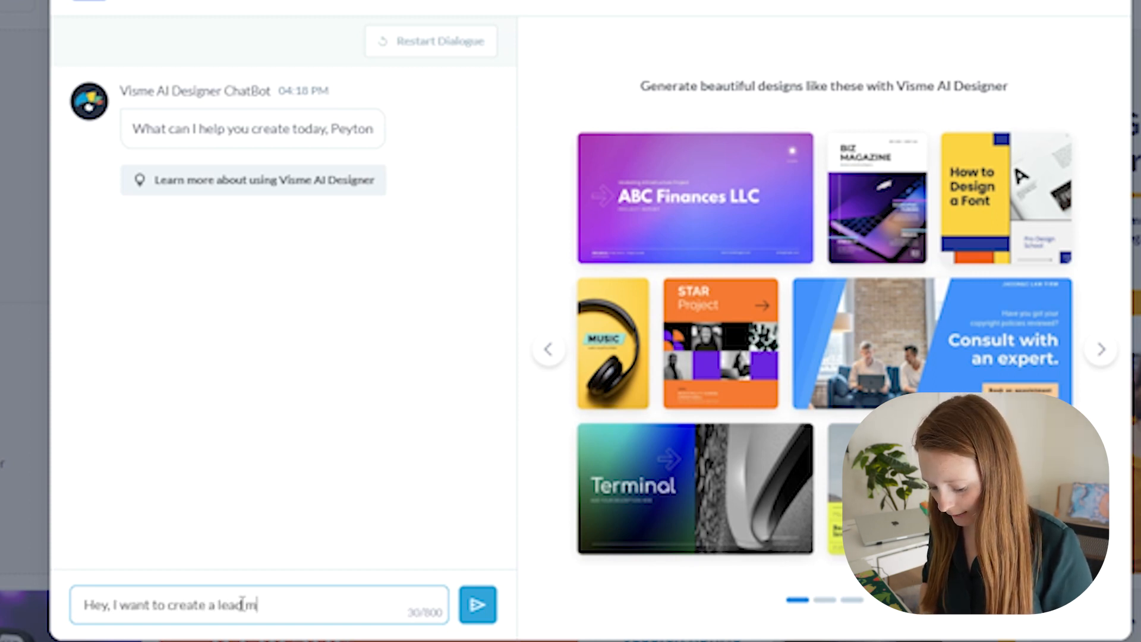
text(agnet for the top five places)
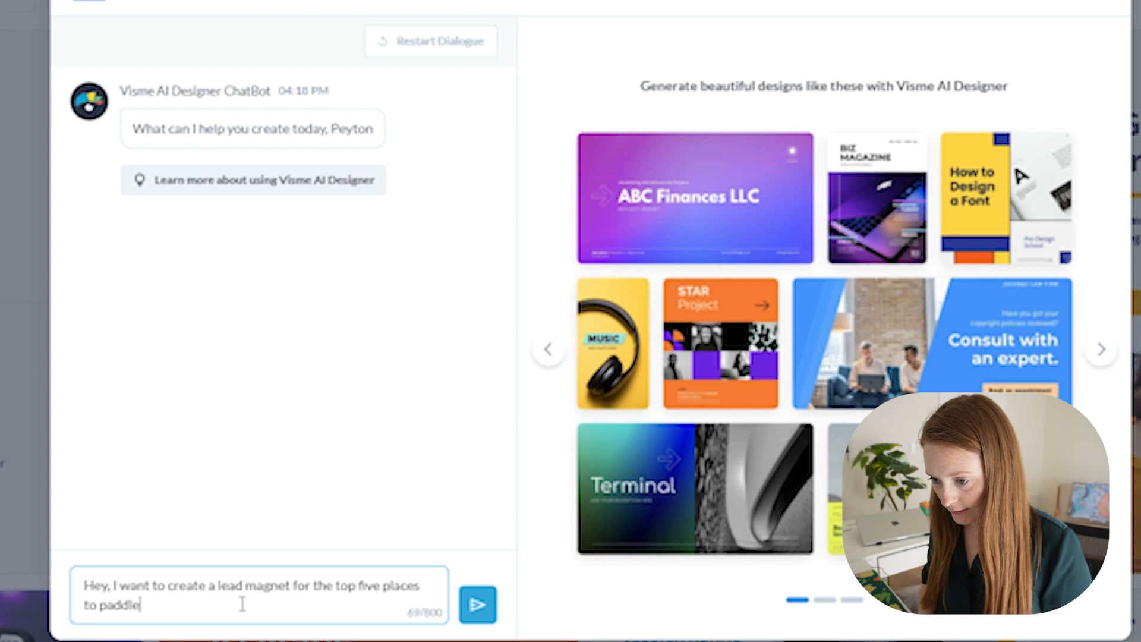
text(board)
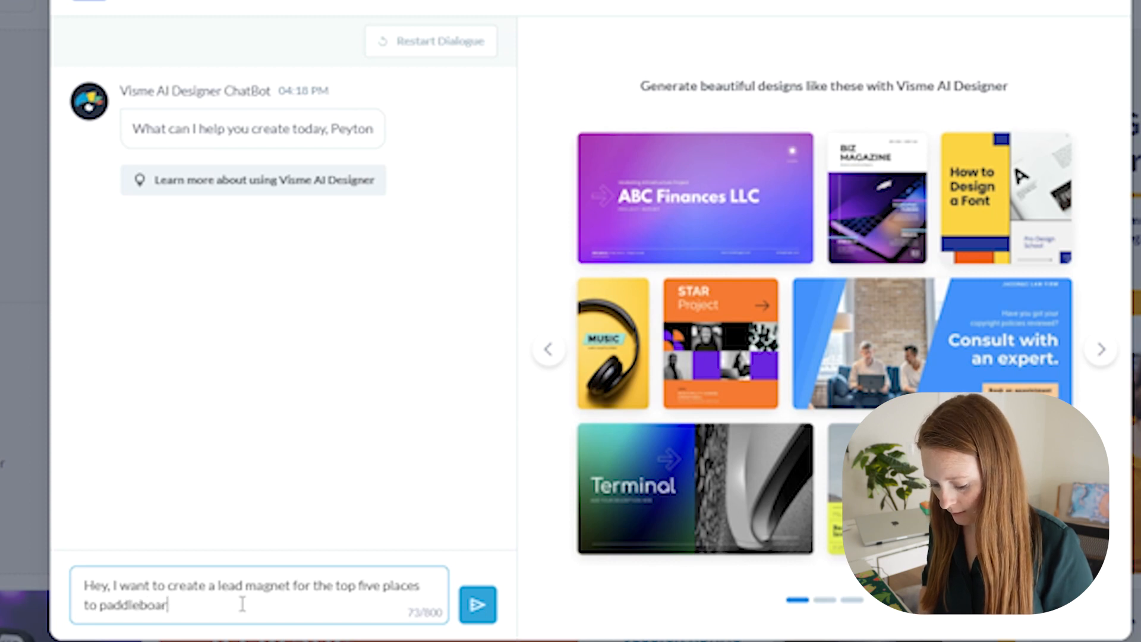
text(d in)
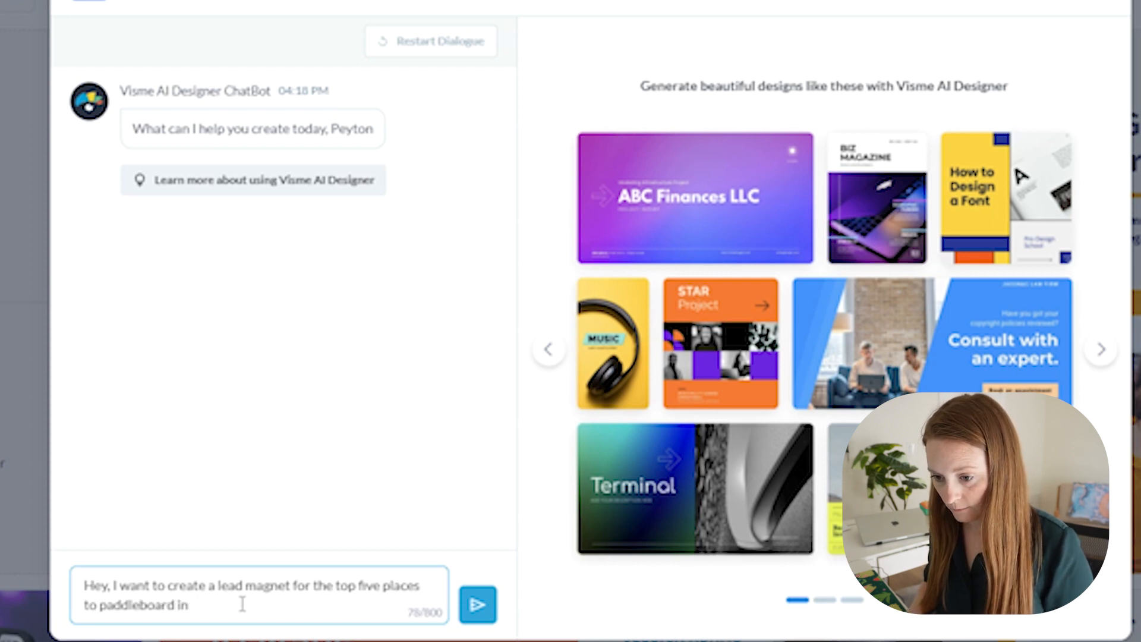
text(Florida.)
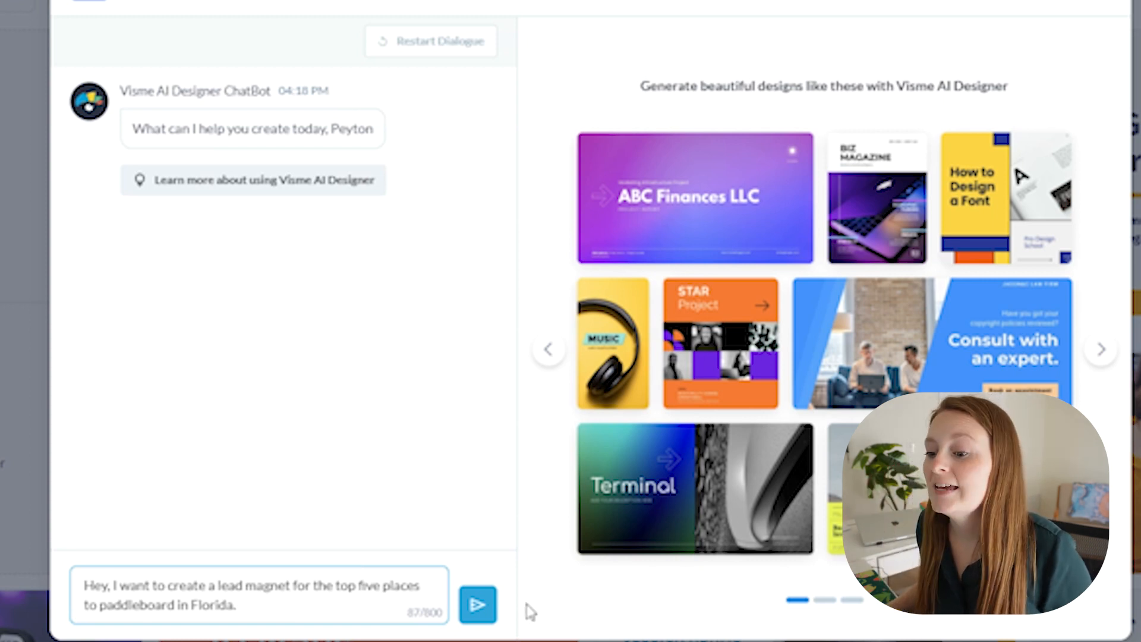
Send the lead magnet request, then reply asking for paddleboarder images and paddleable water size
click(477, 604)
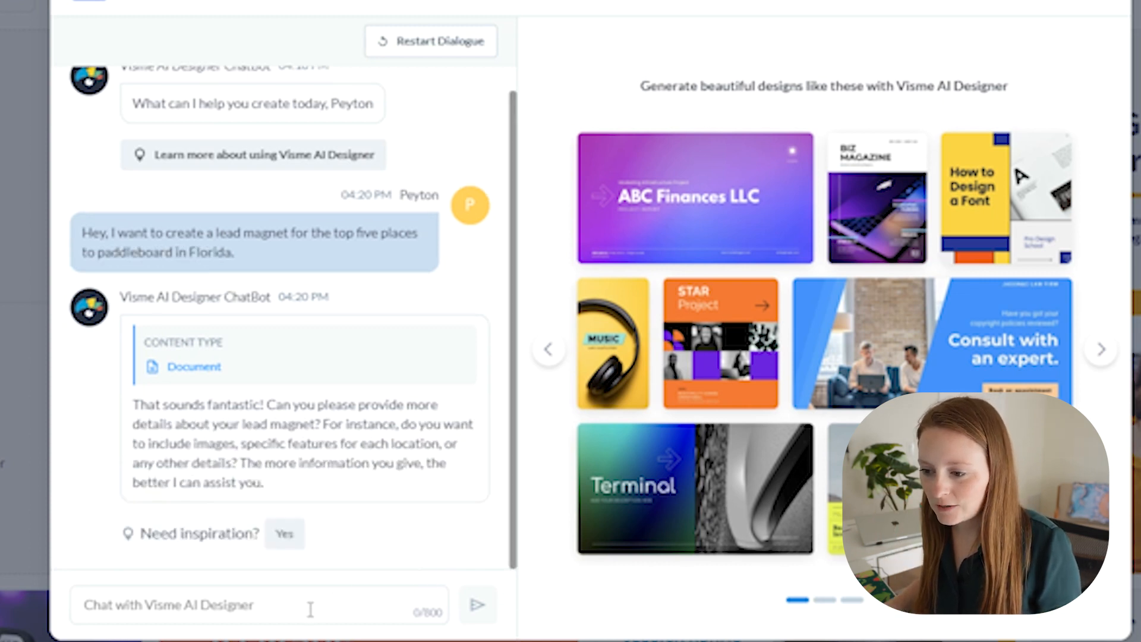
click(260, 603)
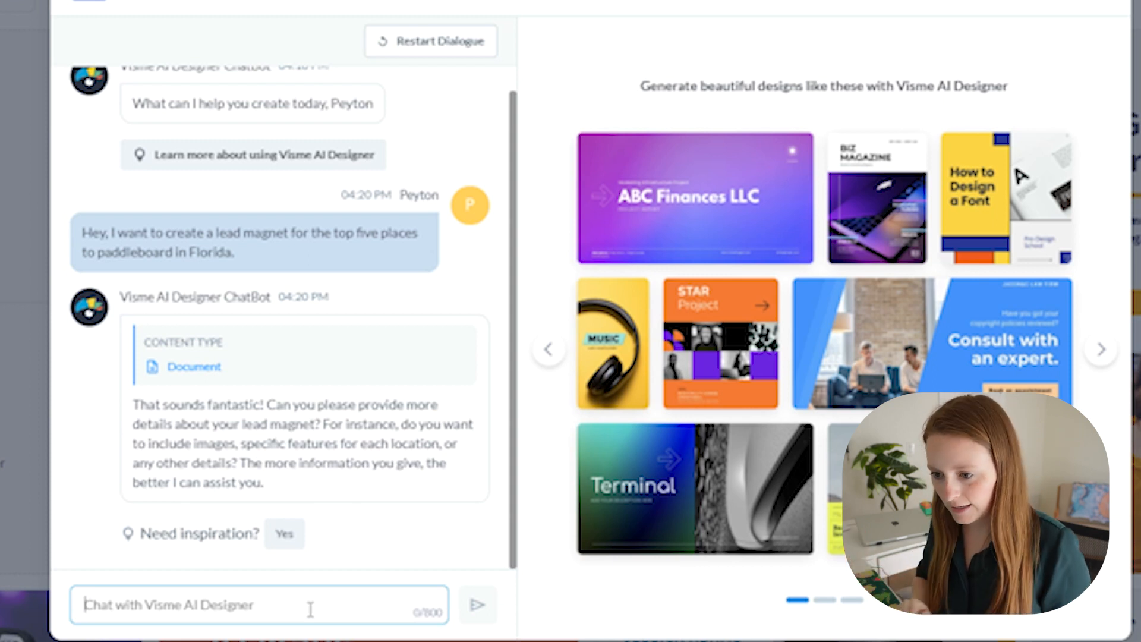
text(I want to incl)
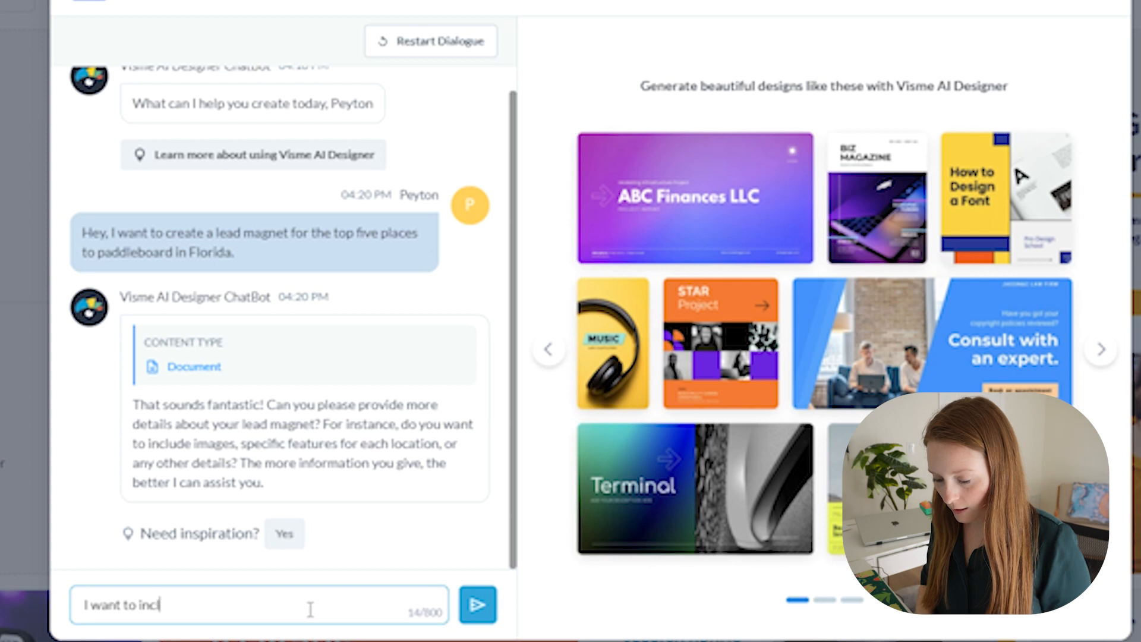
text(ude images)
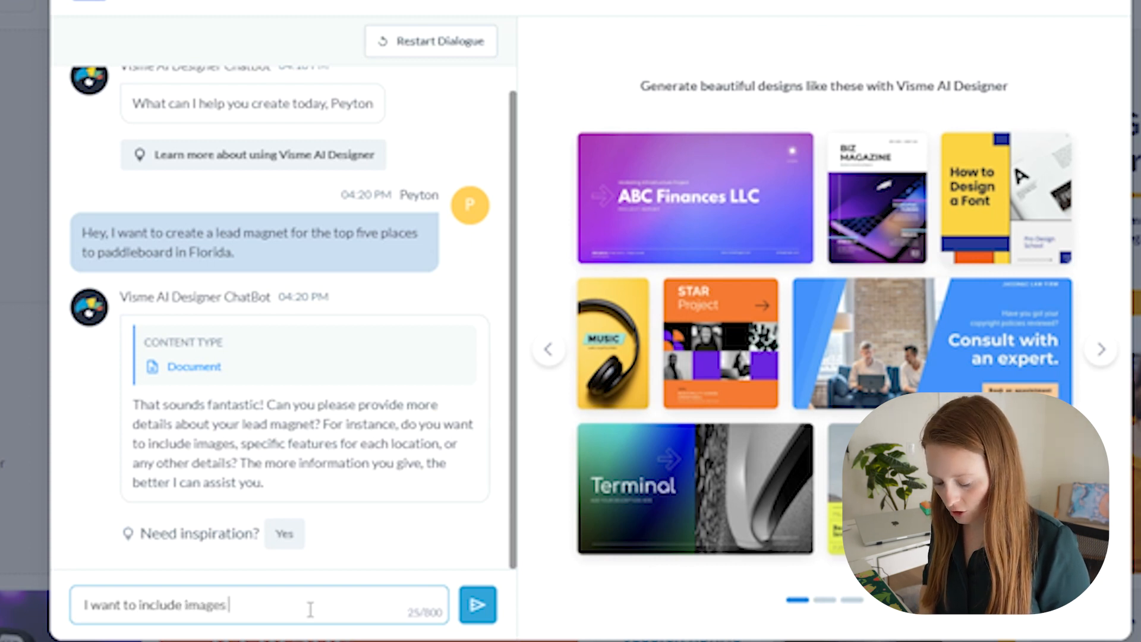
text(of people)
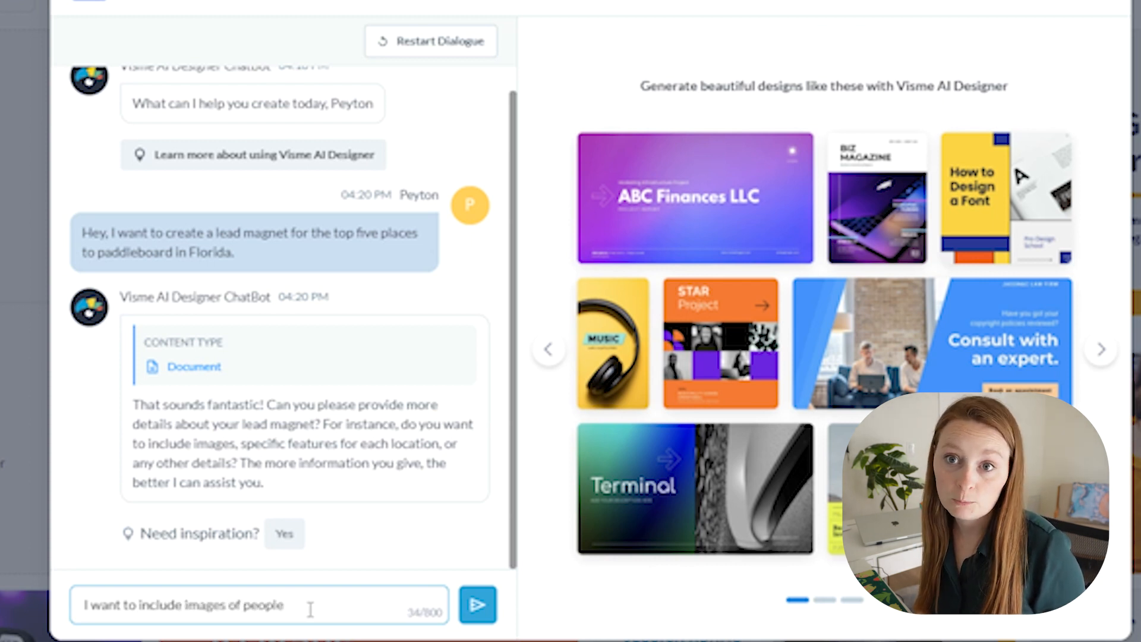
text(paddleboa)
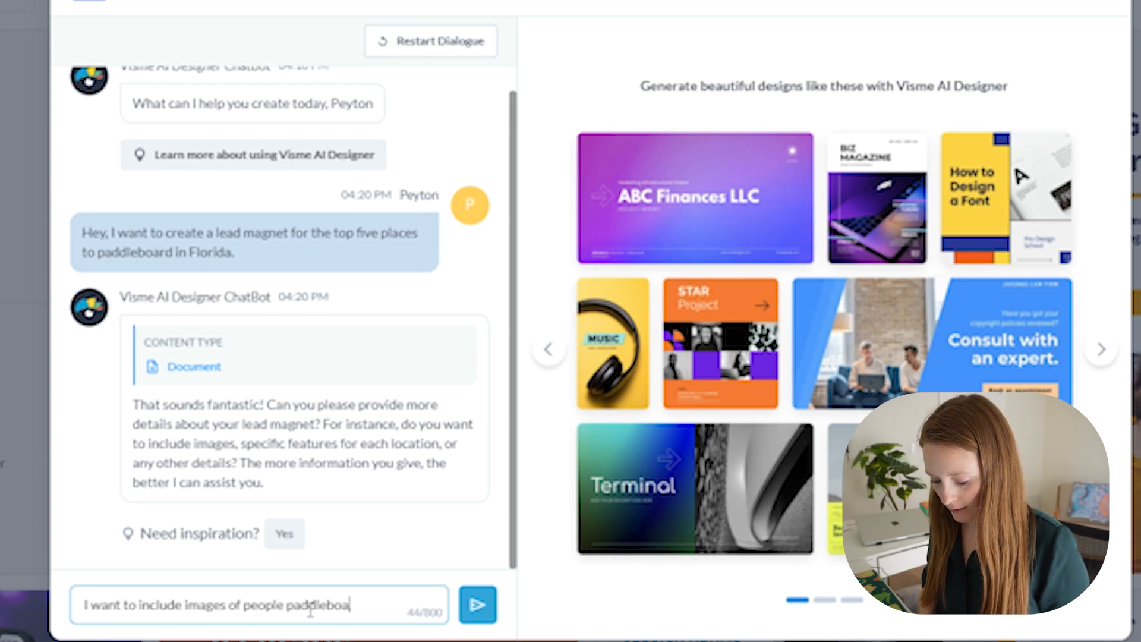
text(rding, the s)
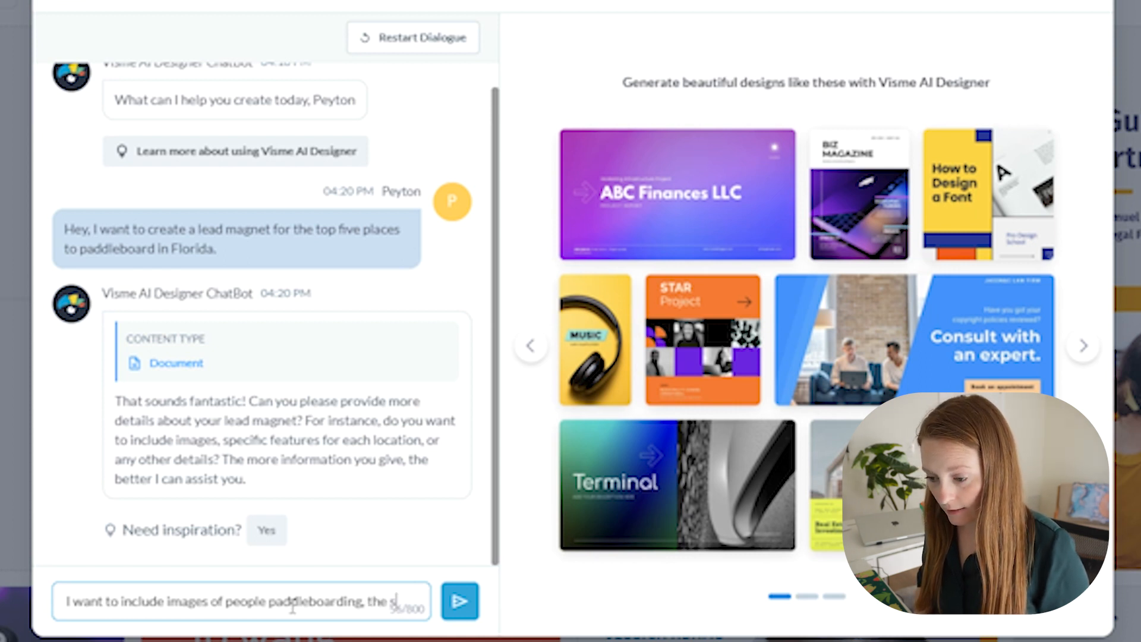
text(ize)
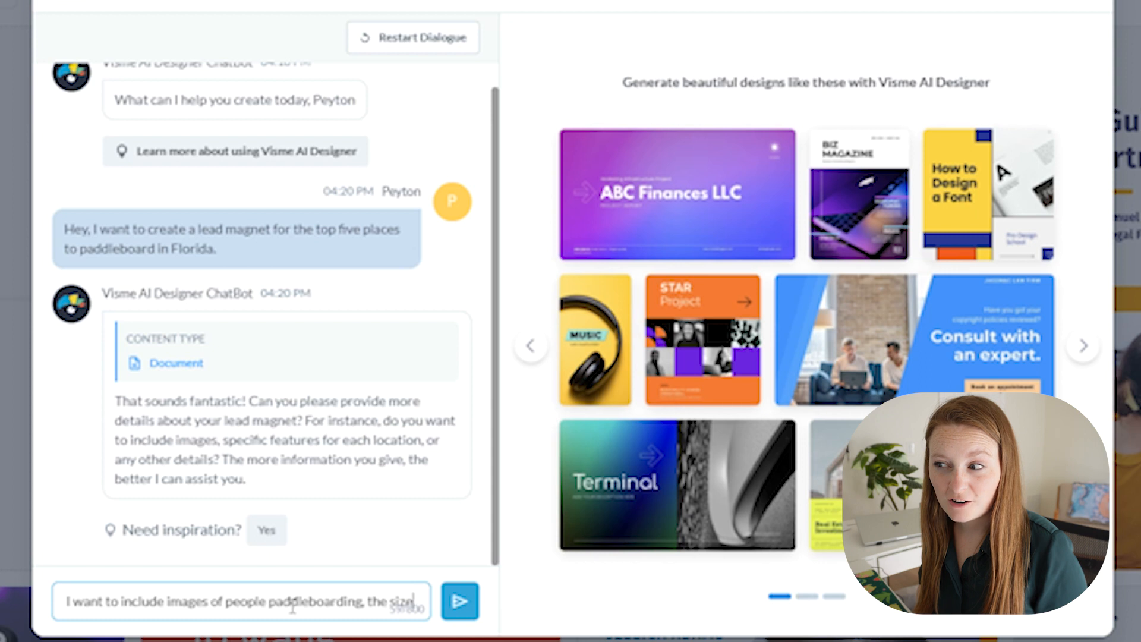
text(of th)
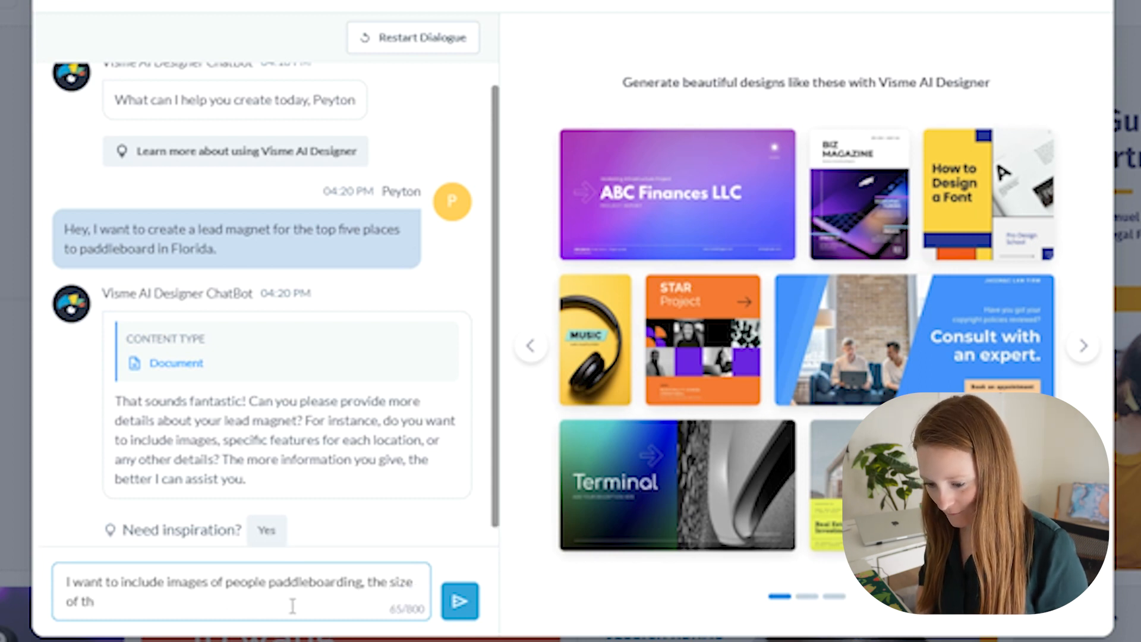
text(e water/area)
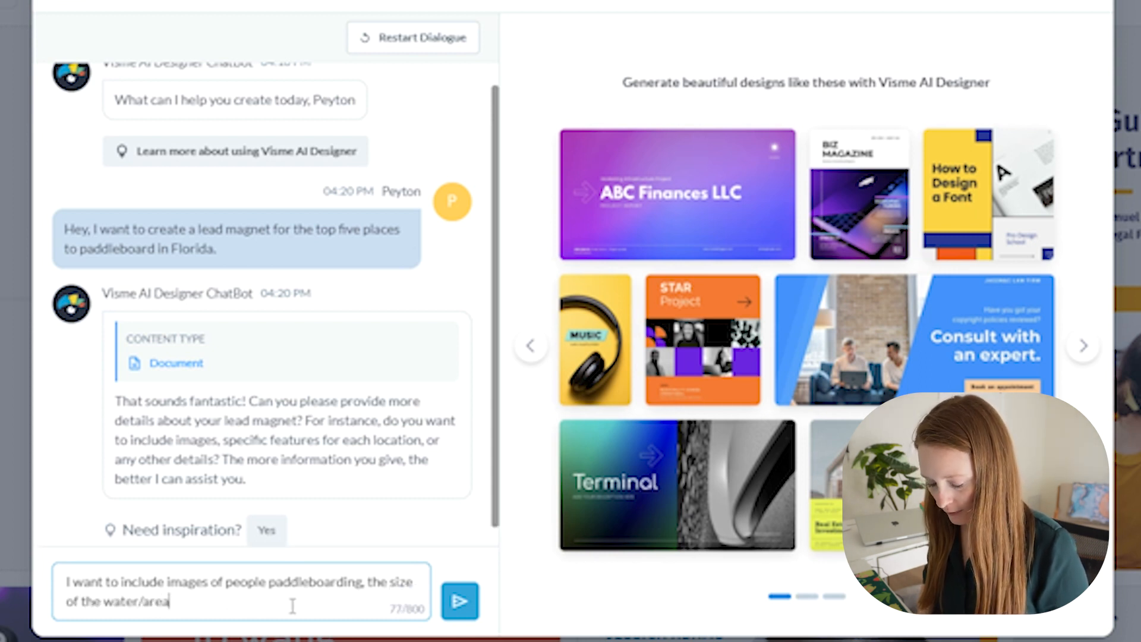
text(they can paddl)
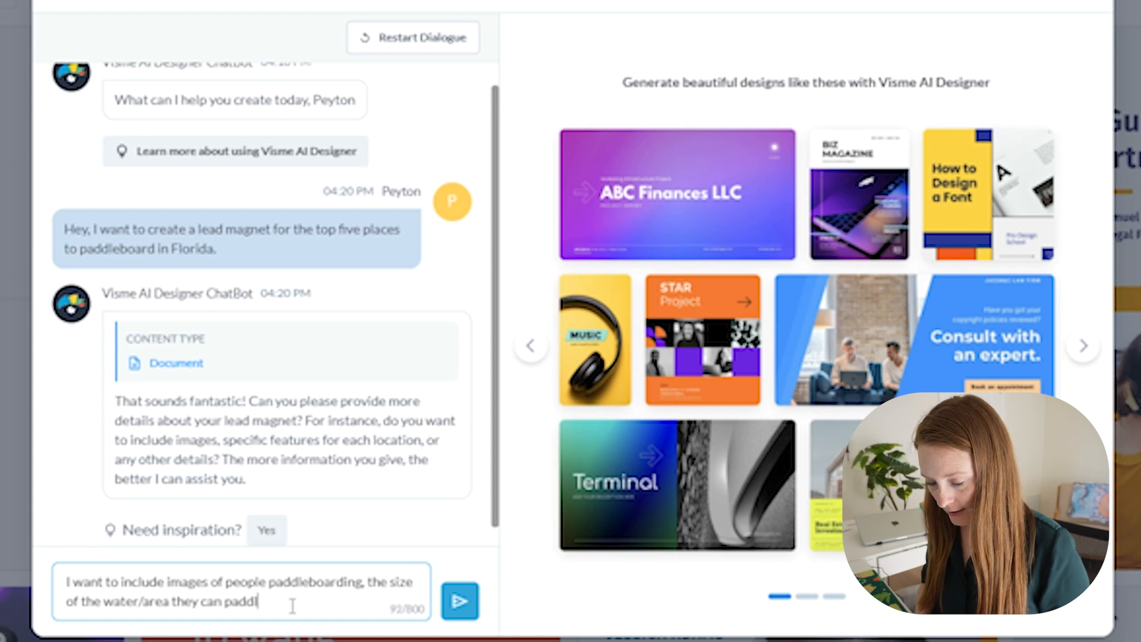
Send the guide details, preview styles, and choose the dark style with circular photos
click(460, 600)
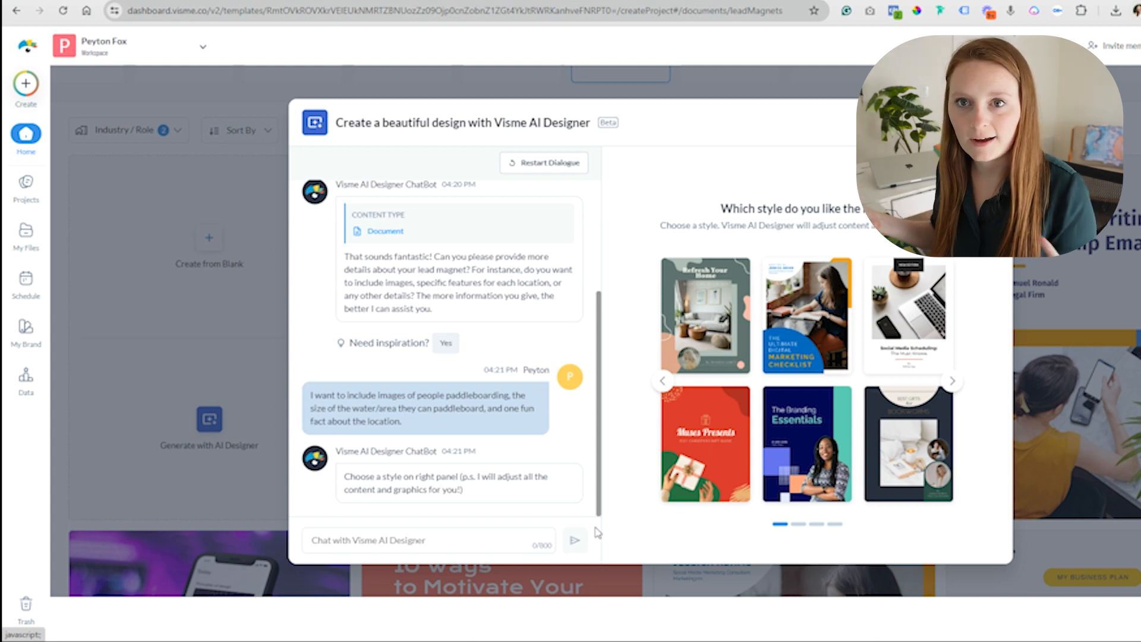
mouse_move(909, 356)
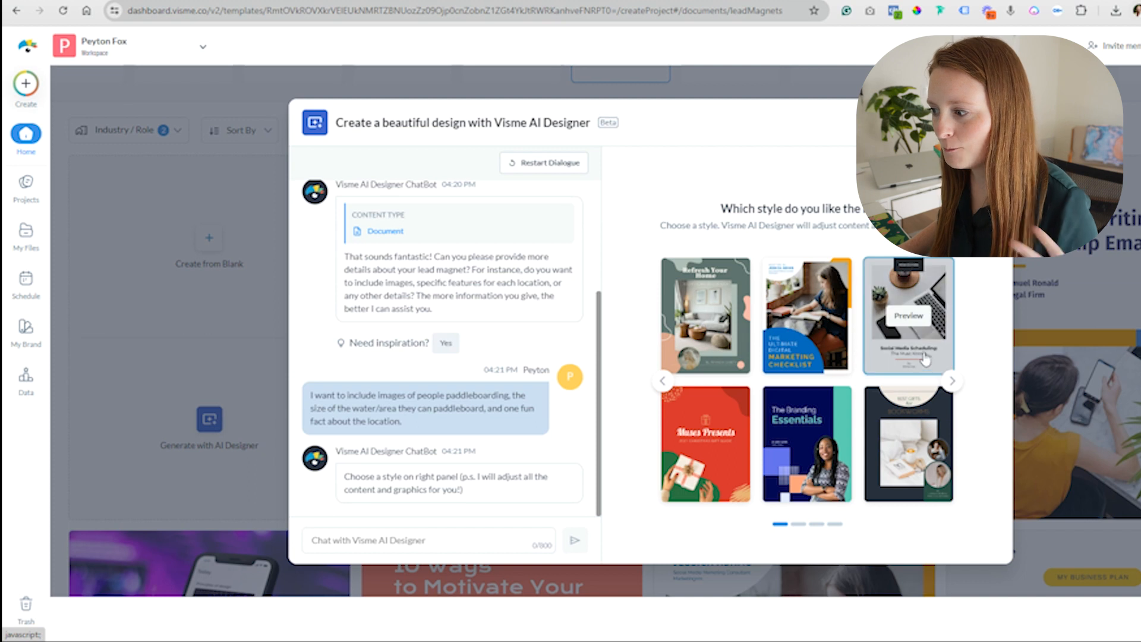
mouse_move(908, 444)
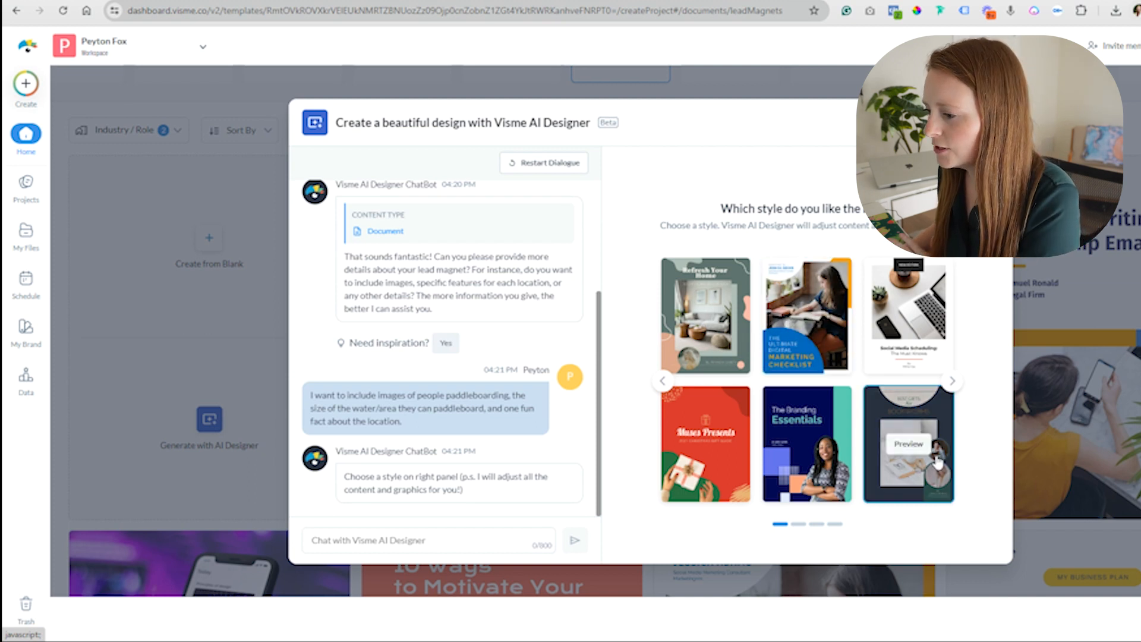
click(908, 443)
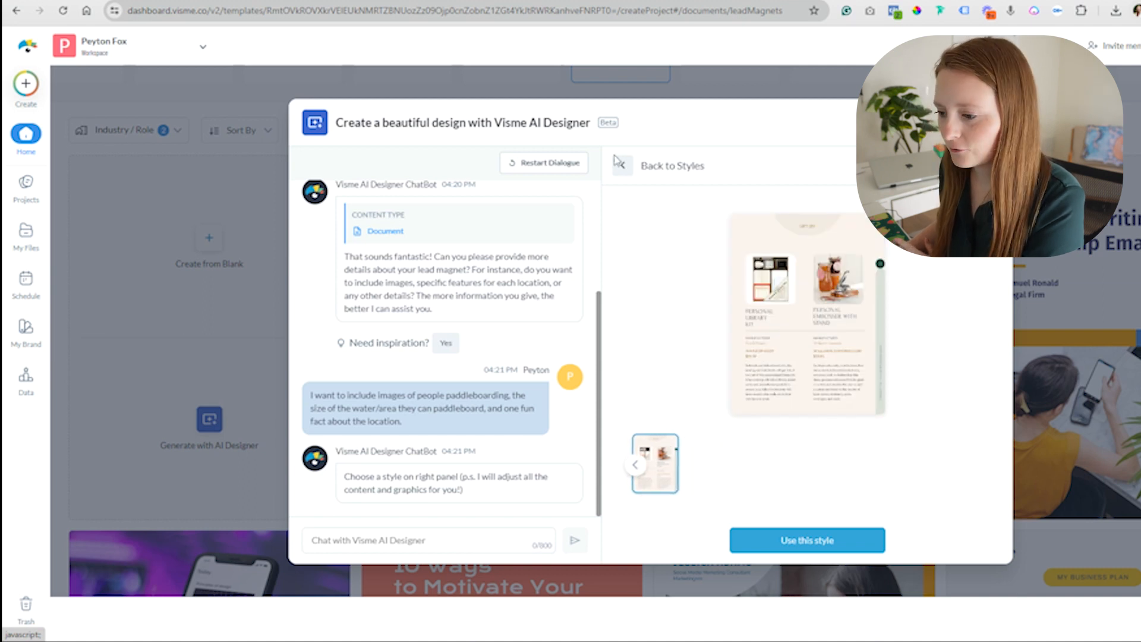
click(654, 464)
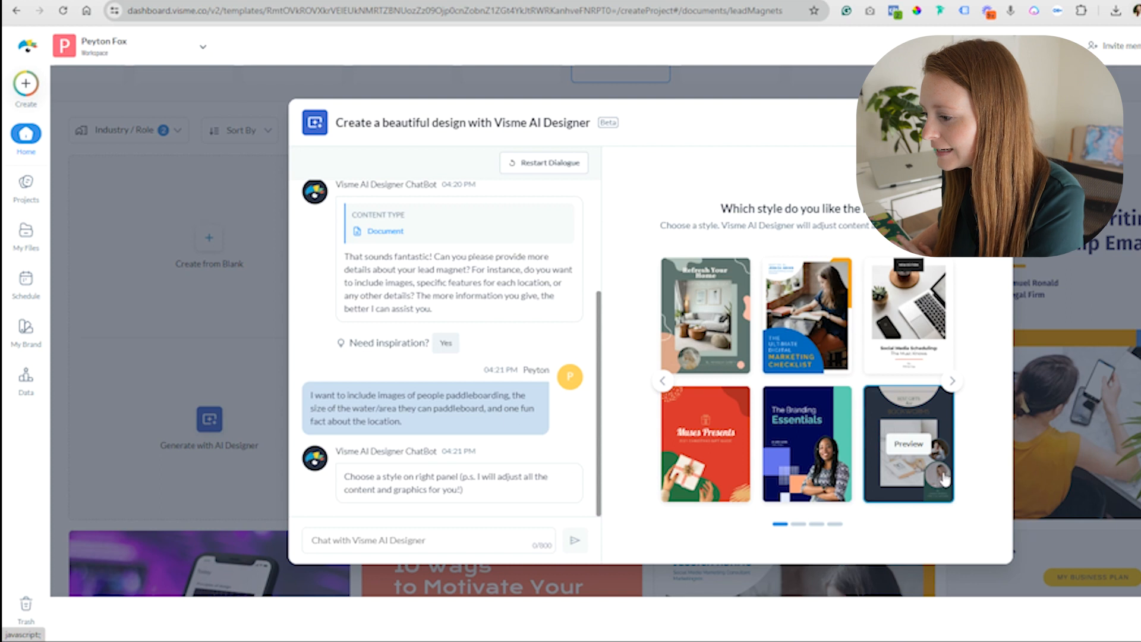
mouse_move(960, 425)
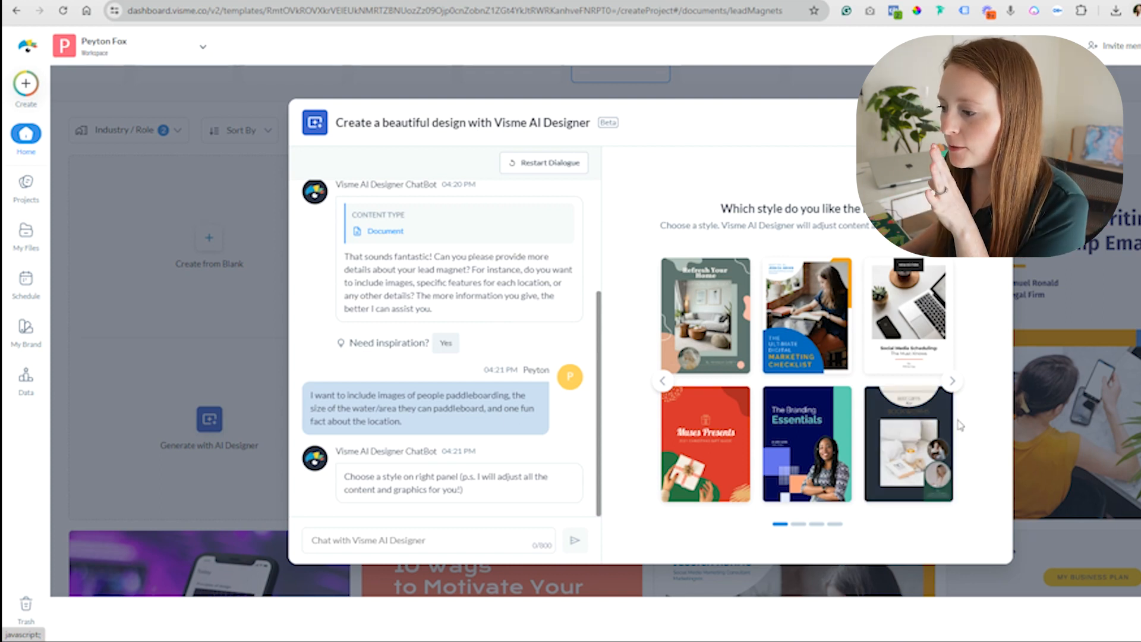
mouse_move(939, 416)
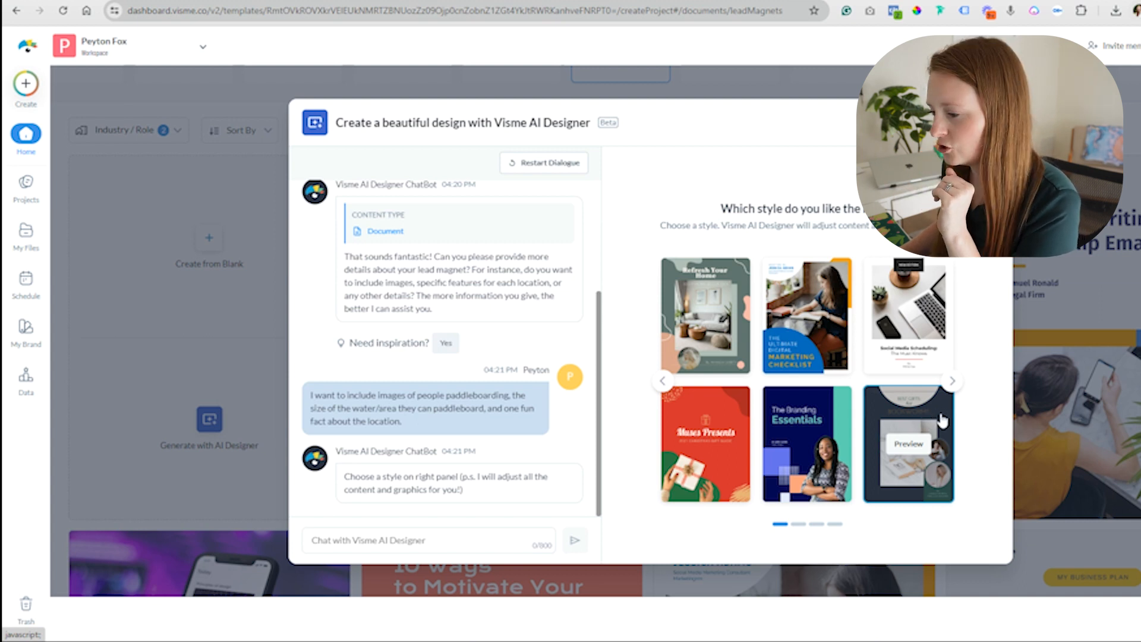
click(908, 444)
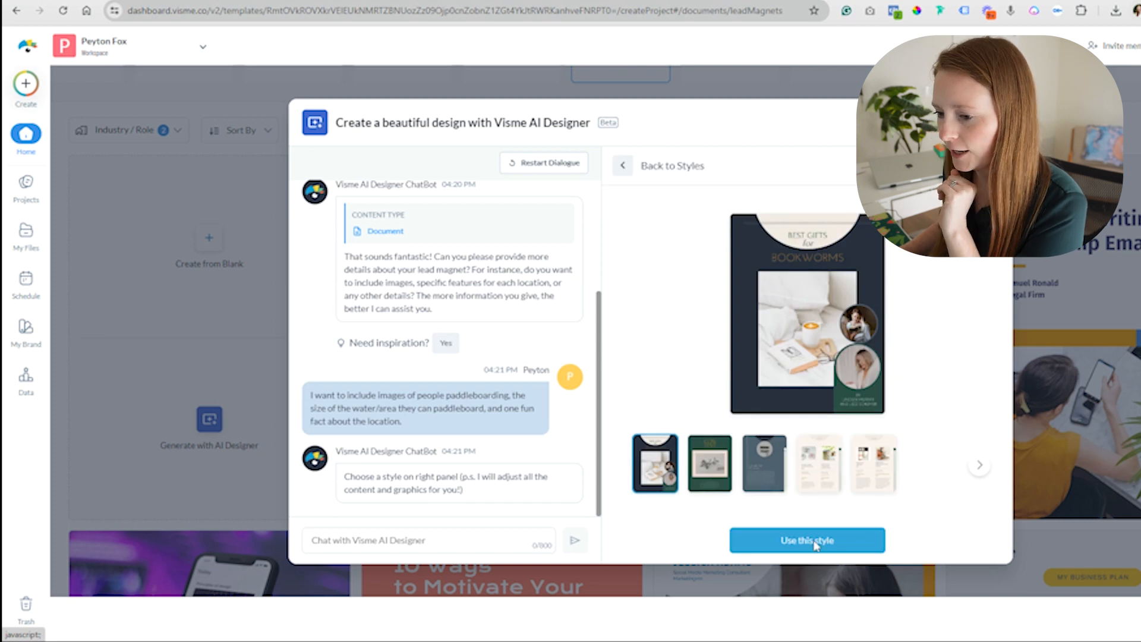
click(806, 541)
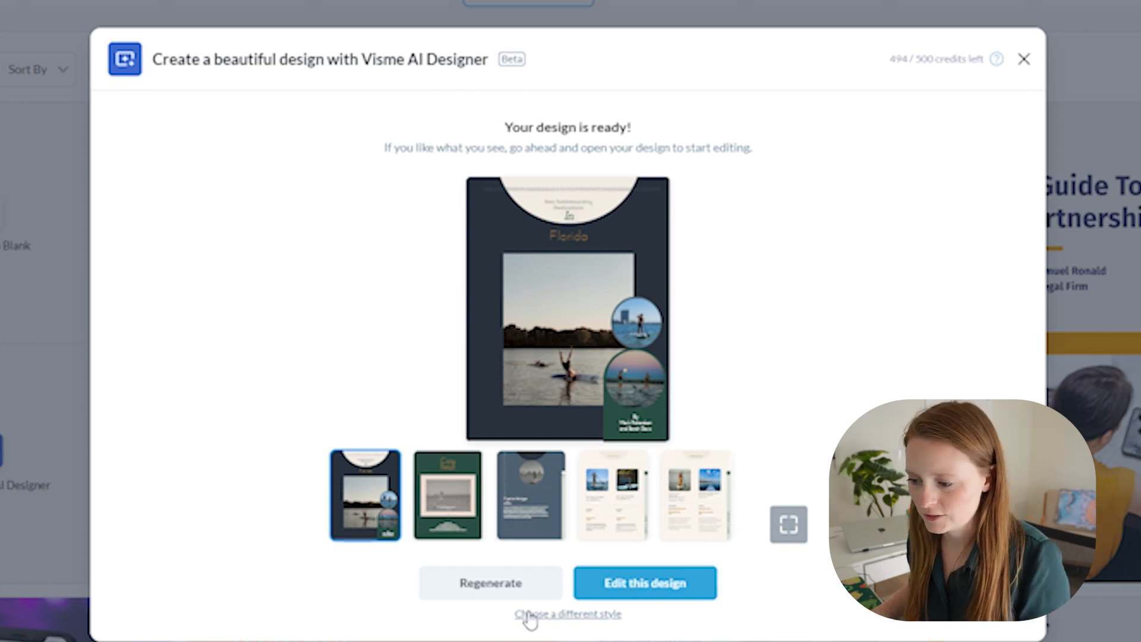
mouse_move(525, 540)
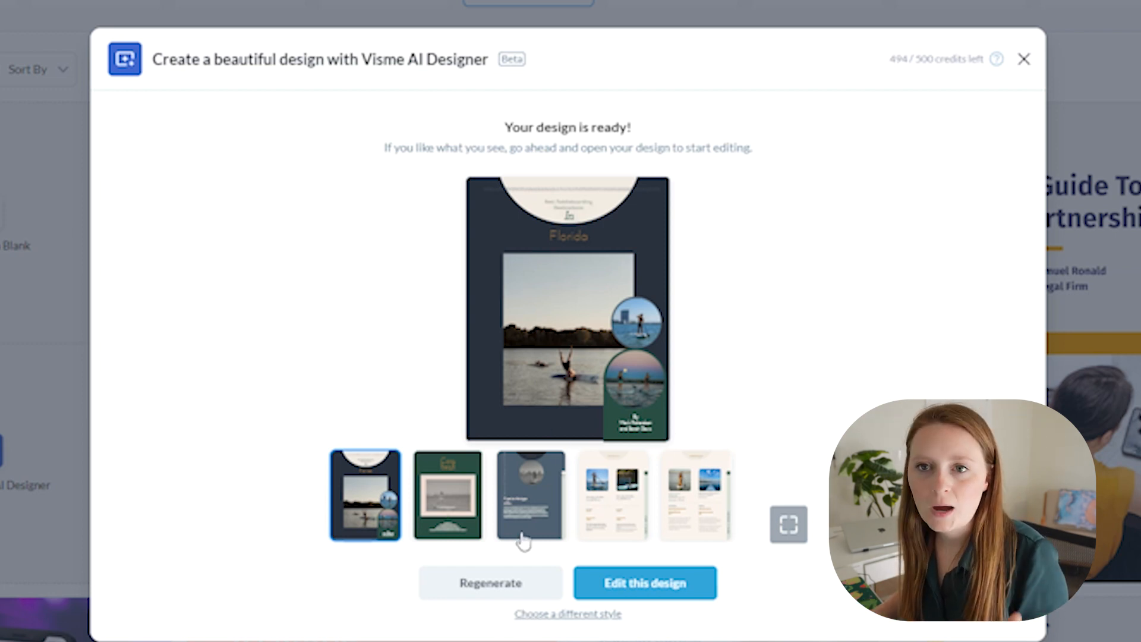
mouse_move(522, 542)
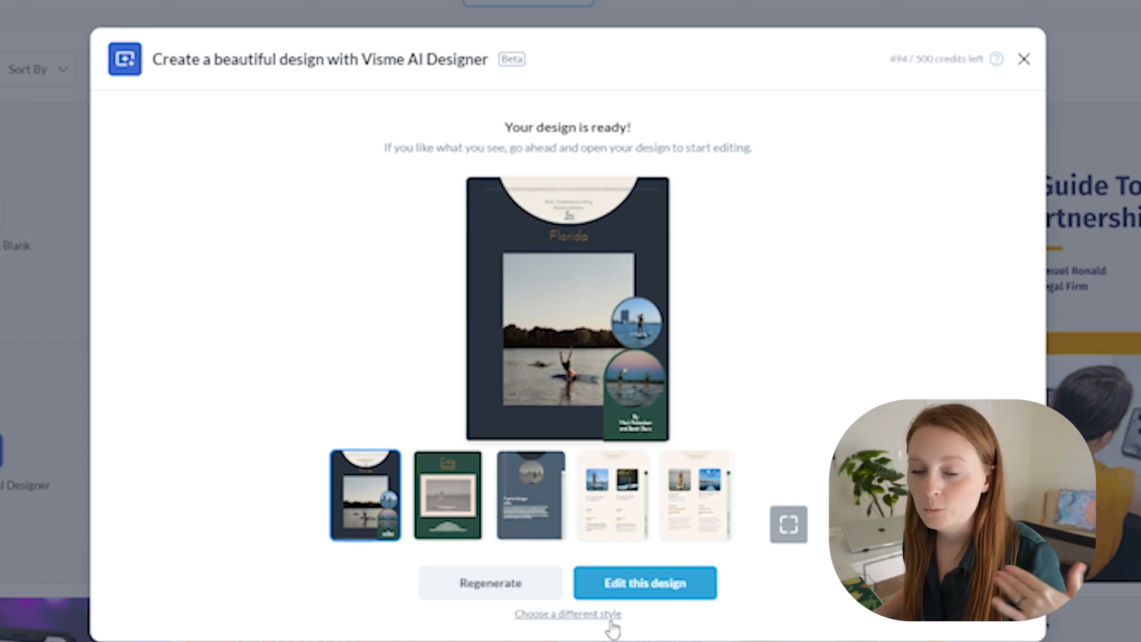
Preview the third and location-photo pages of the generated guide, then open it in the editor
click(531, 495)
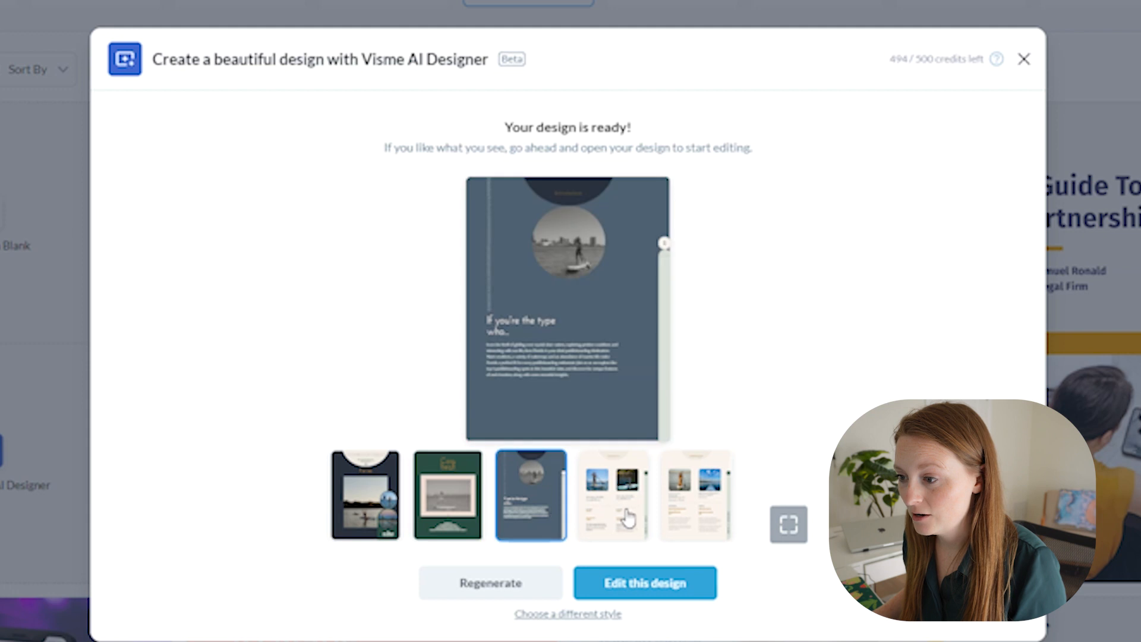
click(613, 495)
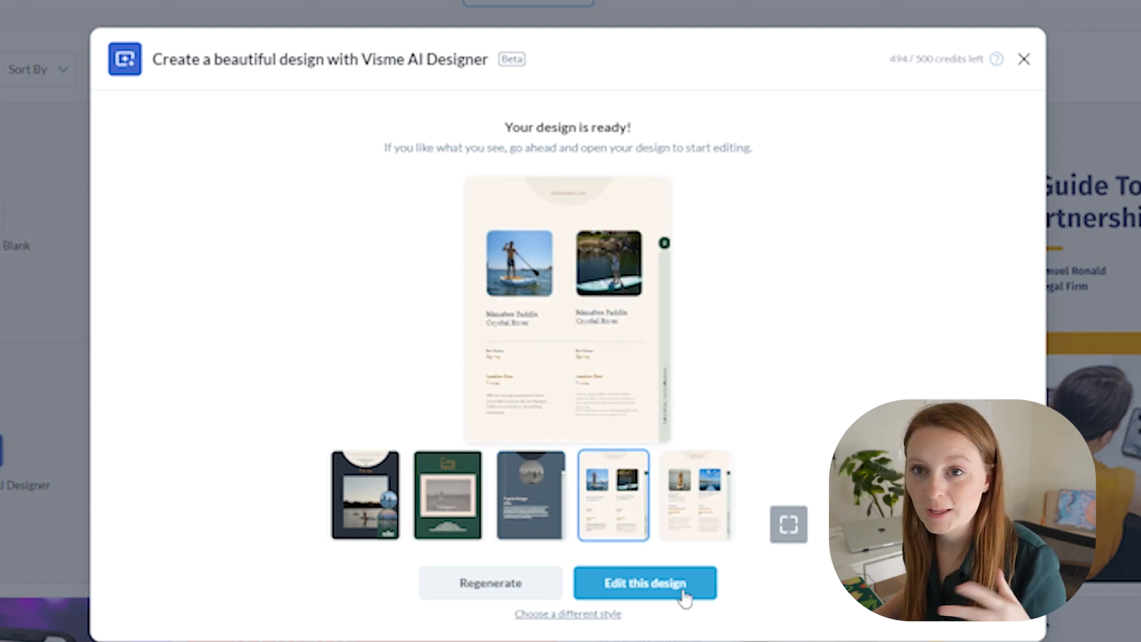
click(645, 583)
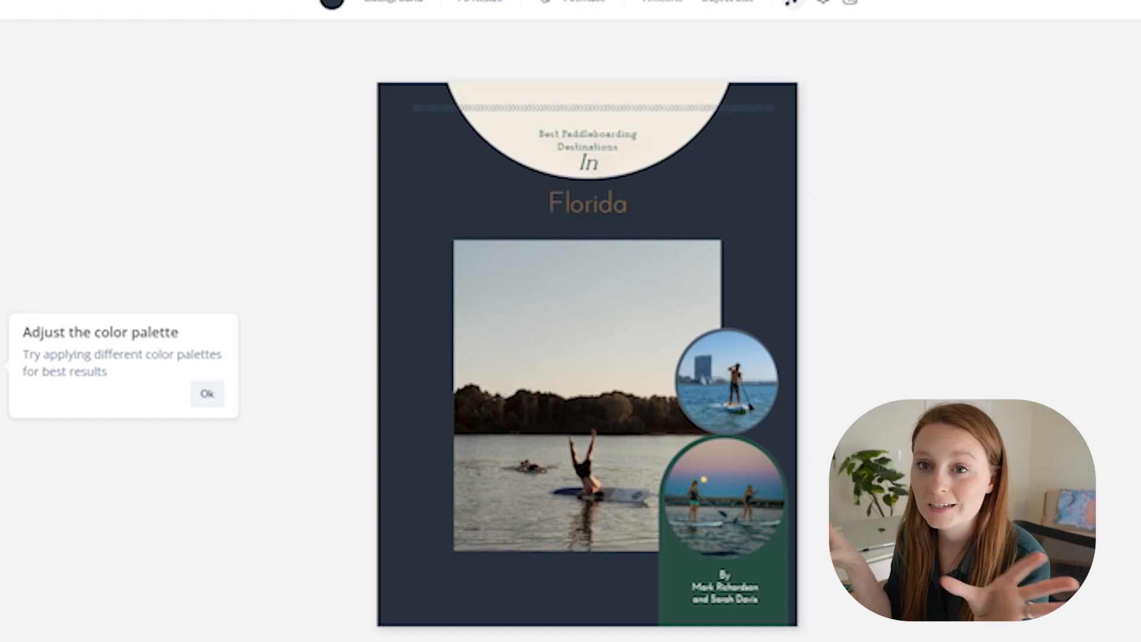
Dismiss the palette tip and apply a teal colour palette across the guide
click(207, 393)
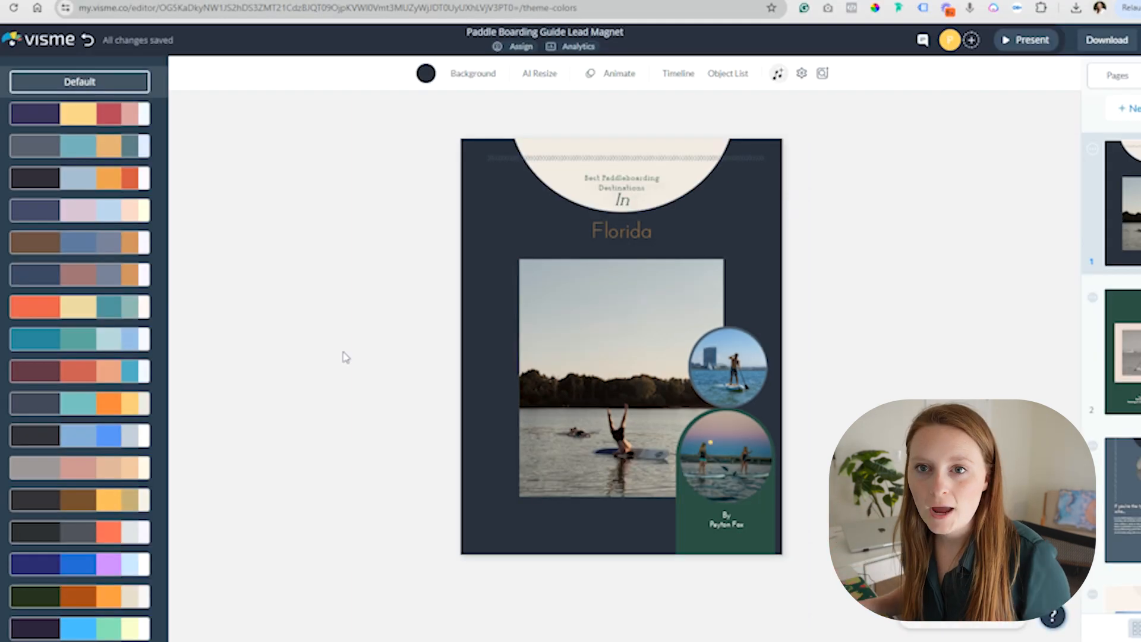
mouse_move(337, 279)
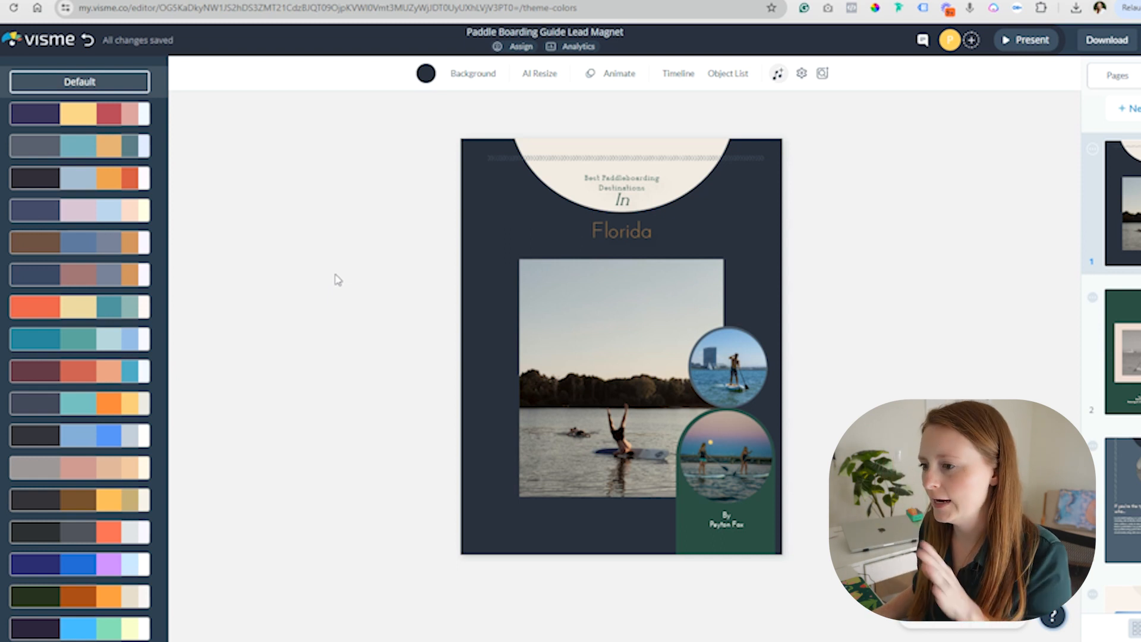
mouse_move(399, 344)
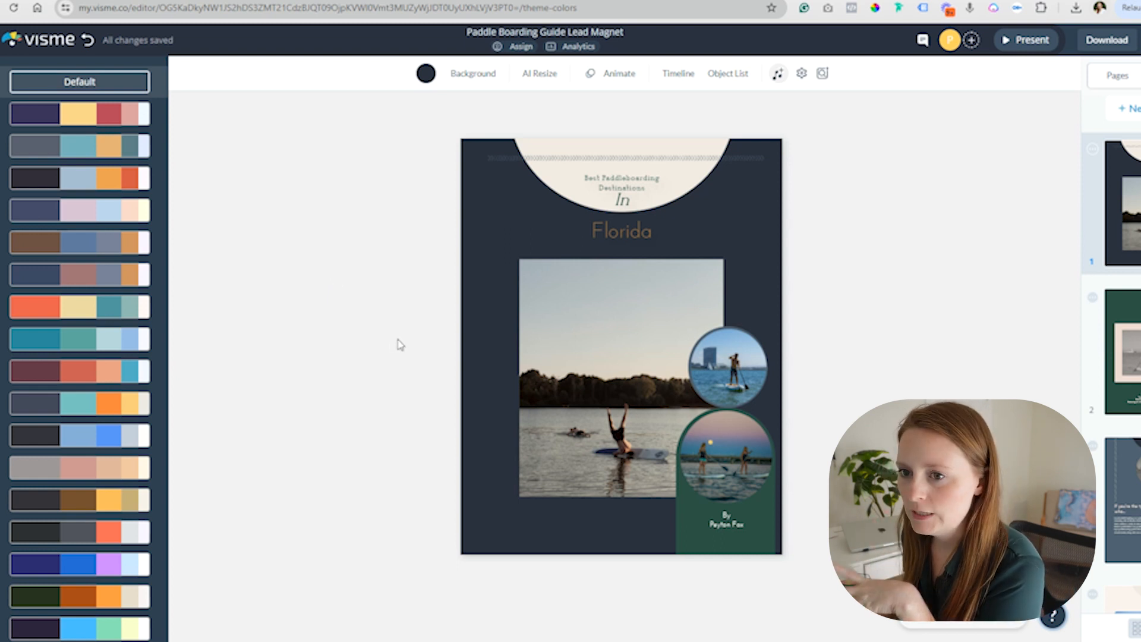
mouse_move(386, 301)
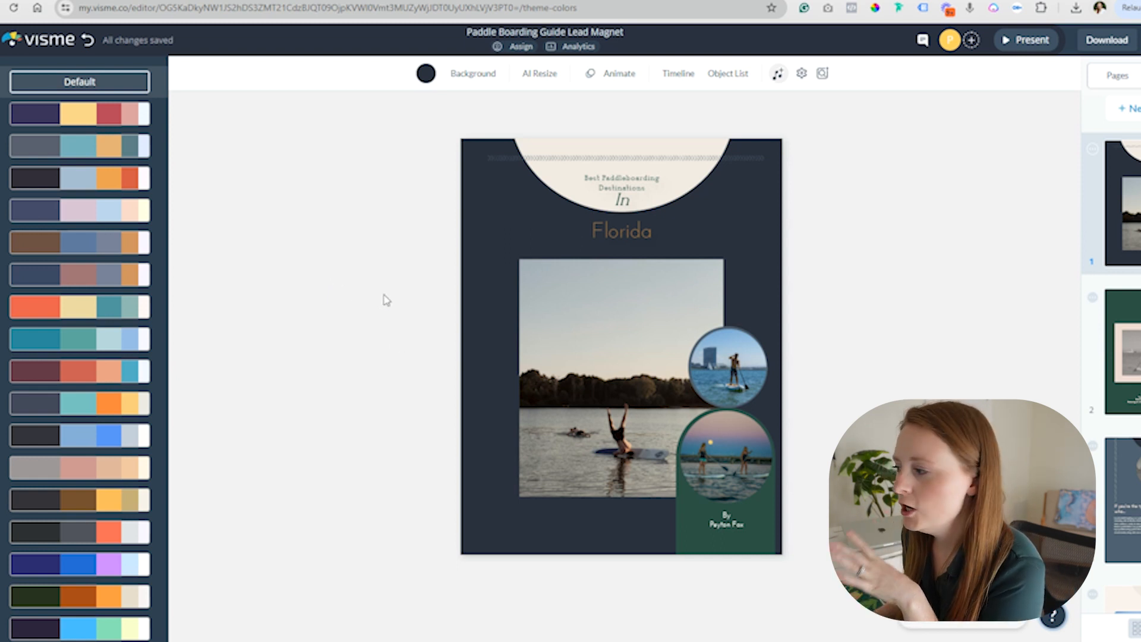
mouse_move(106, 218)
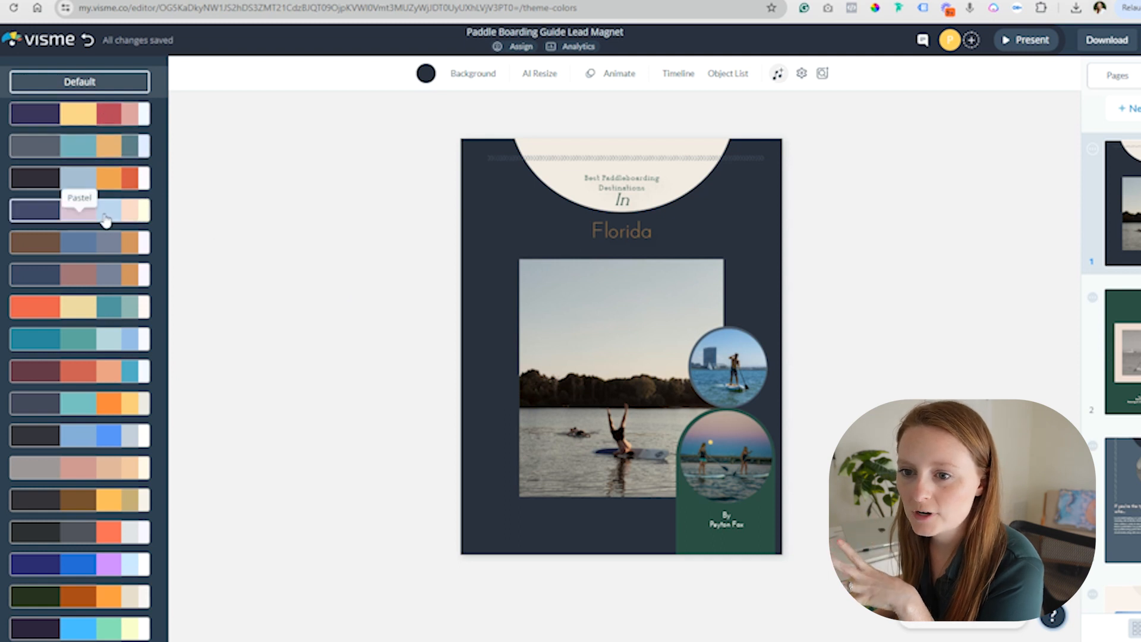
mouse_move(108, 346)
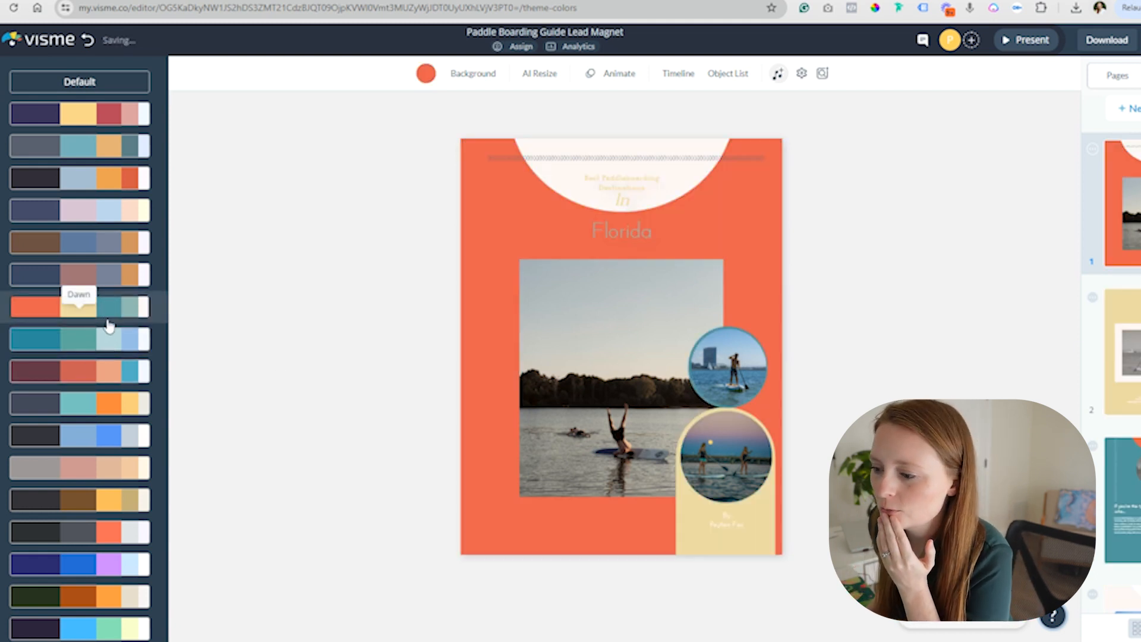
click(79, 404)
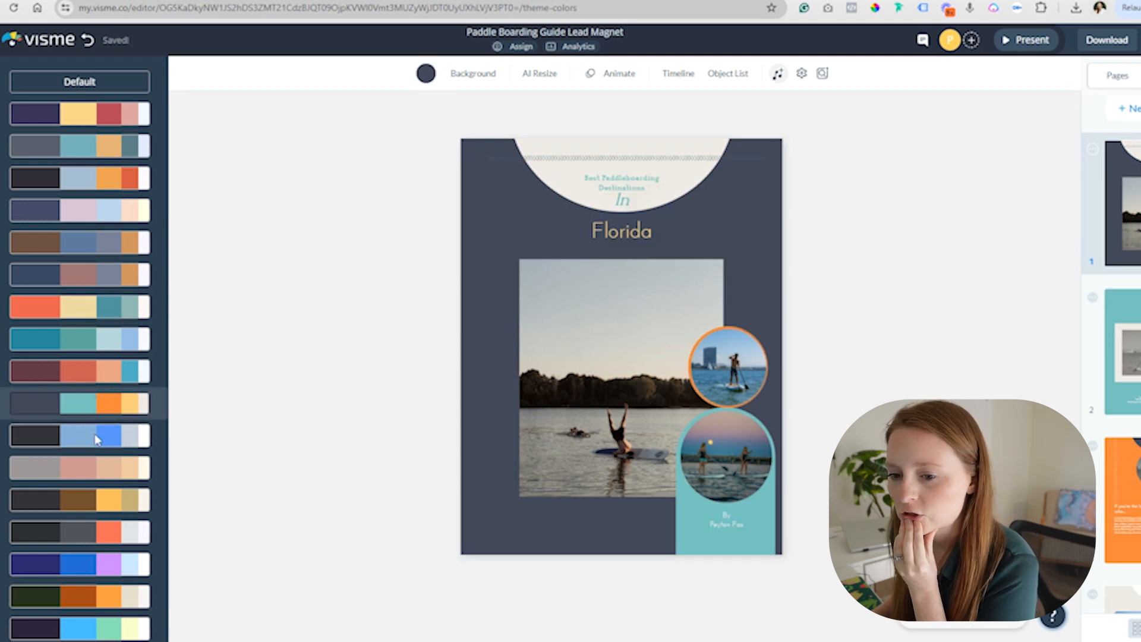
click(72, 325)
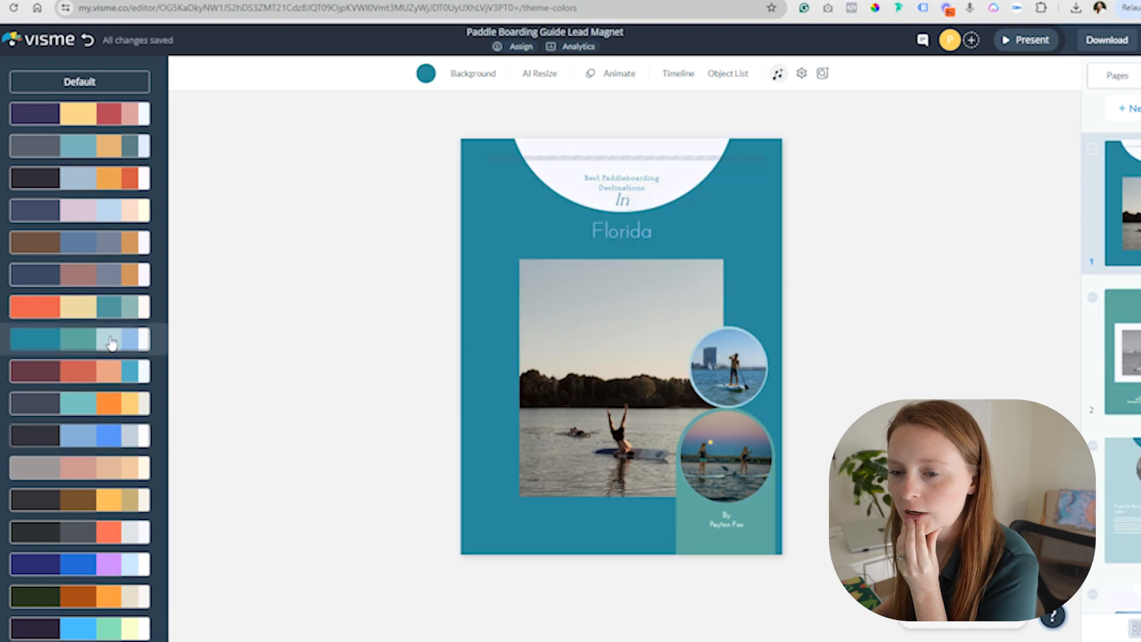
Edit the cover title to read 'The Top Paddleboarding Destinations'
click(728, 368)
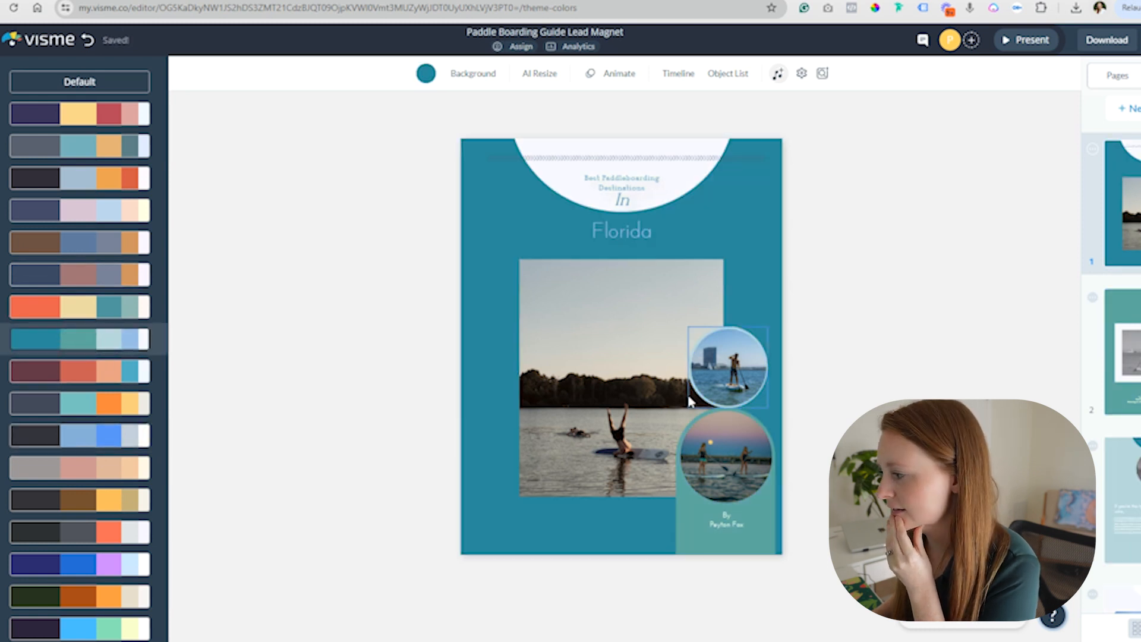
click(620, 182)
text(The Top)
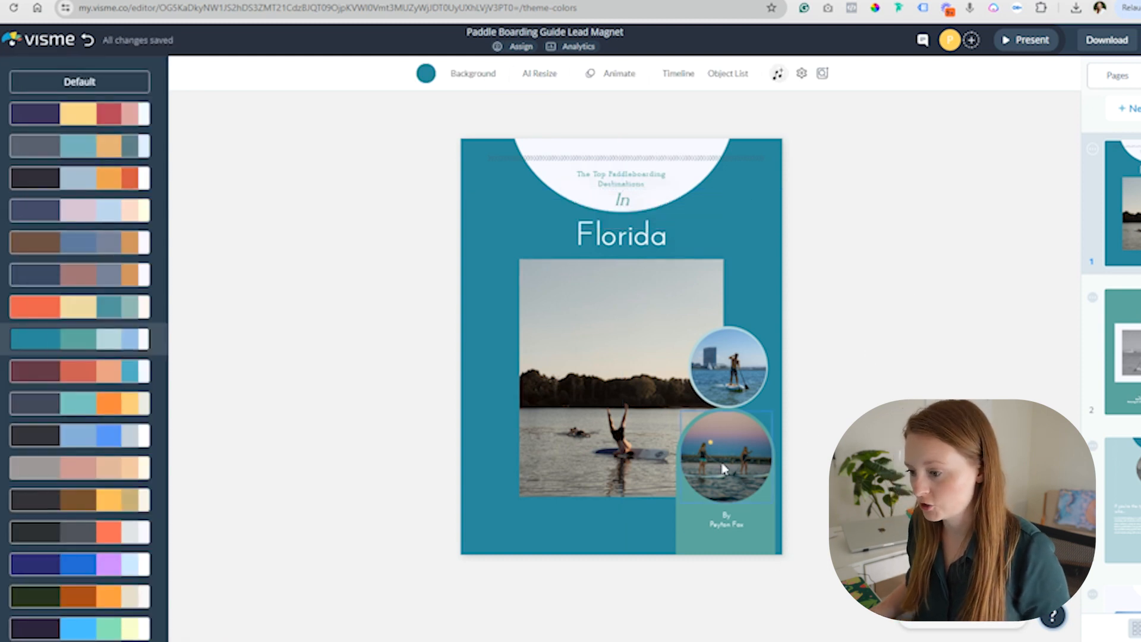
click(726, 457)
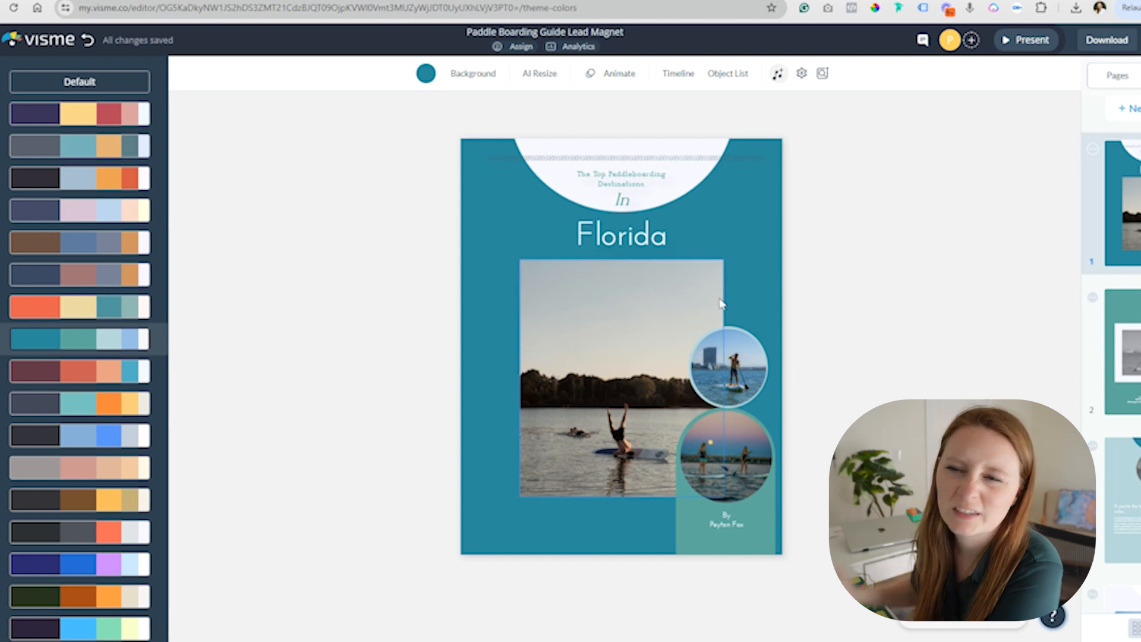
mouse_move(595, 422)
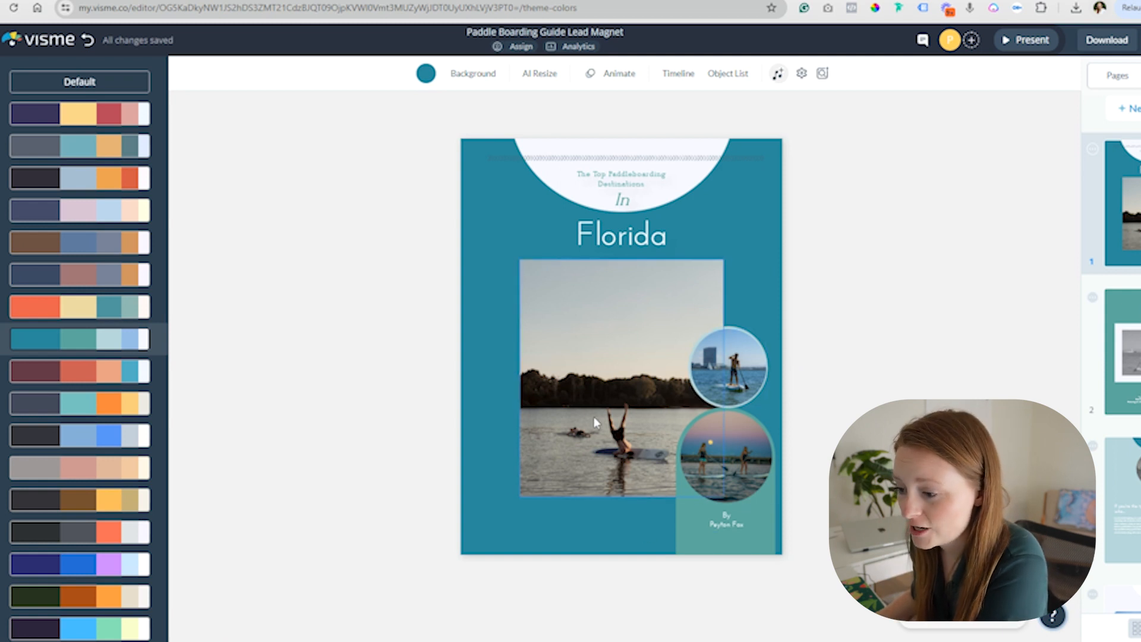
Replace the cover photo with a sunset paddleboarder found by searching 'paddleboarding'
click(620, 371)
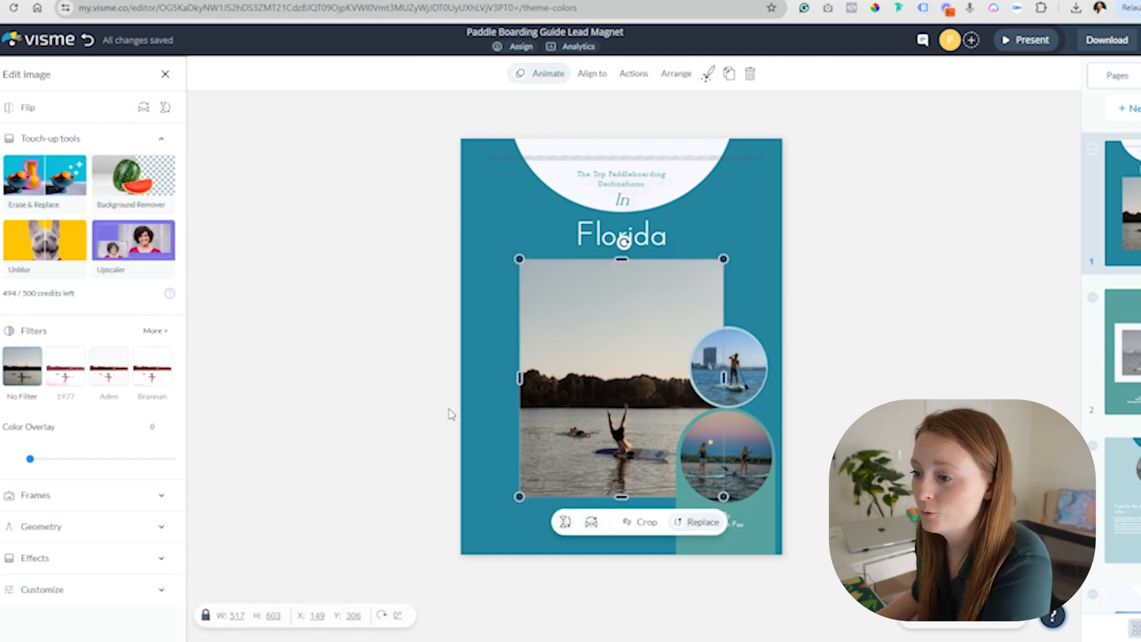
mouse_move(610, 373)
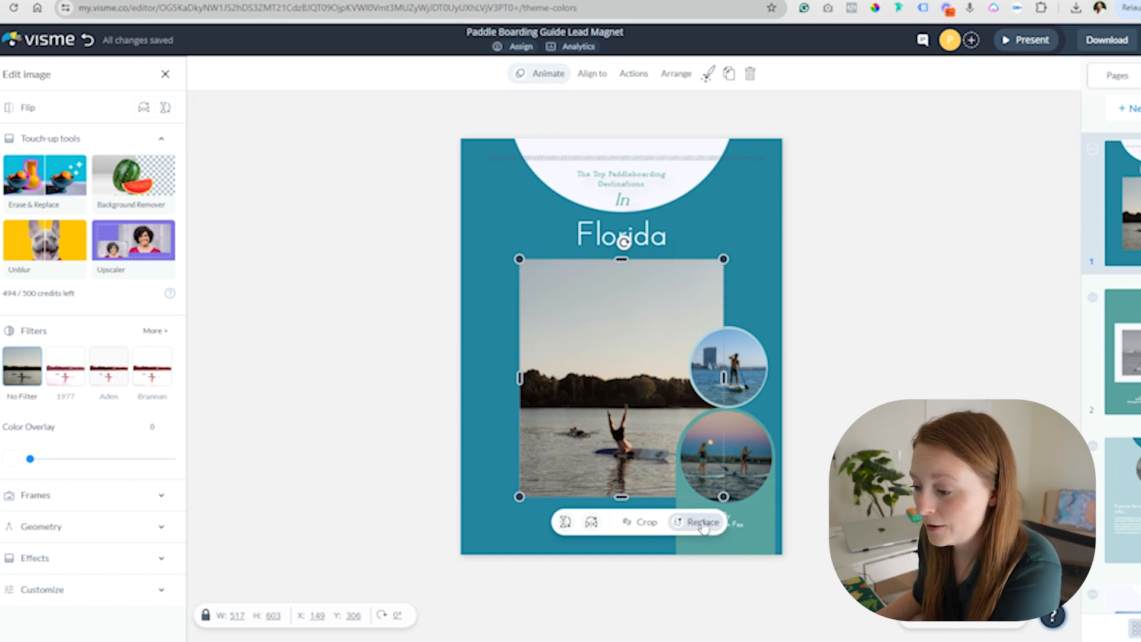
click(703, 522)
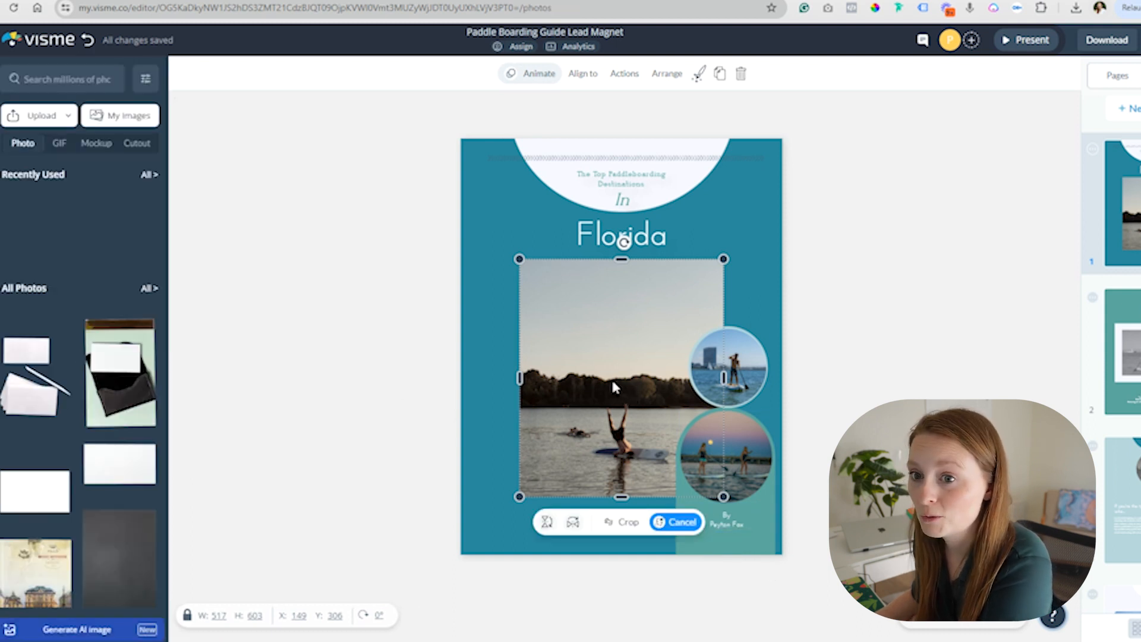
text(paddleboarding)
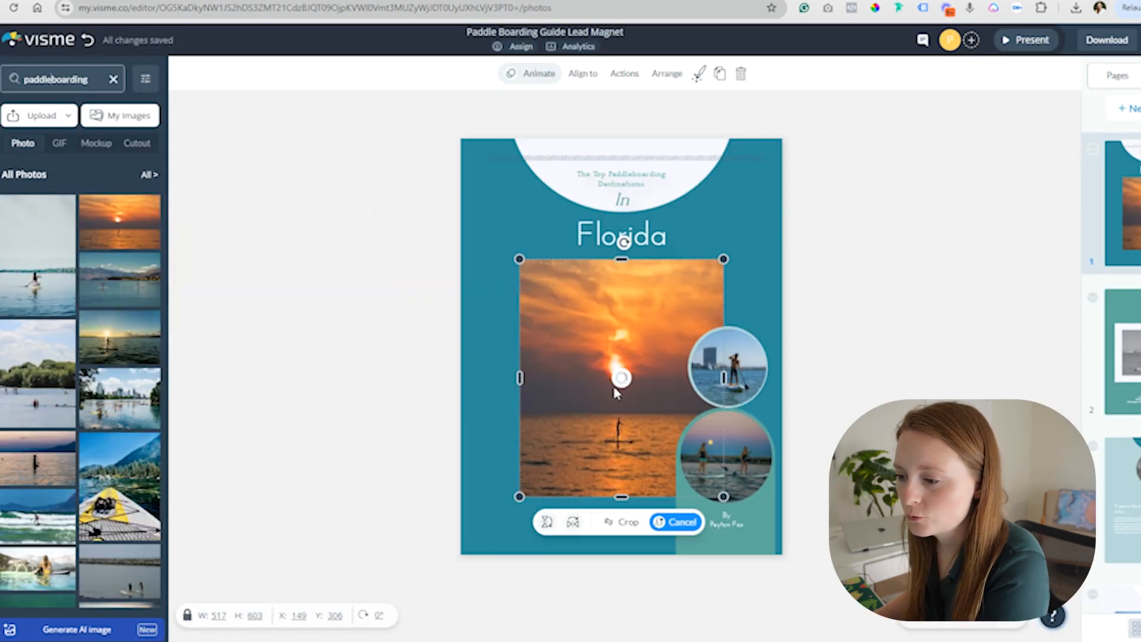
mouse_move(346, 411)
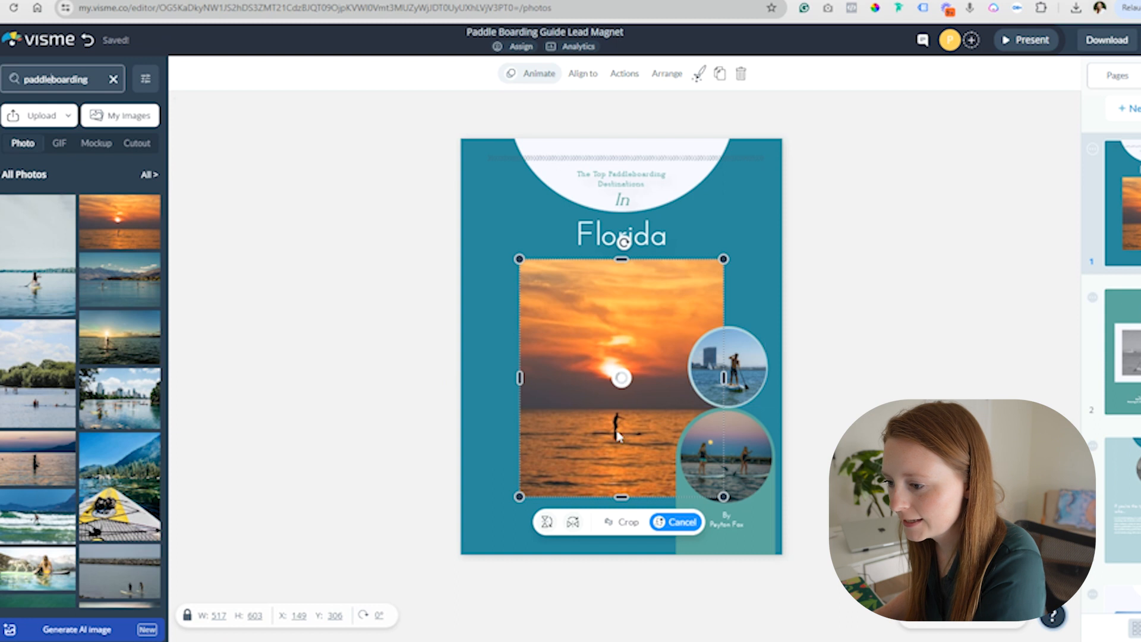
click(675, 521)
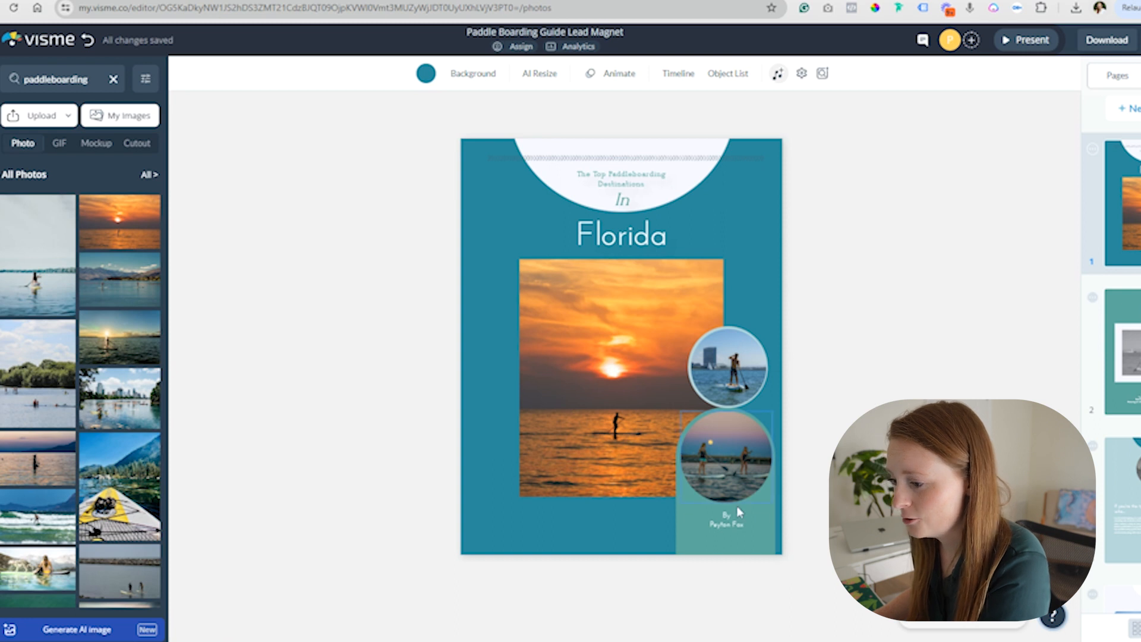
click(724, 455)
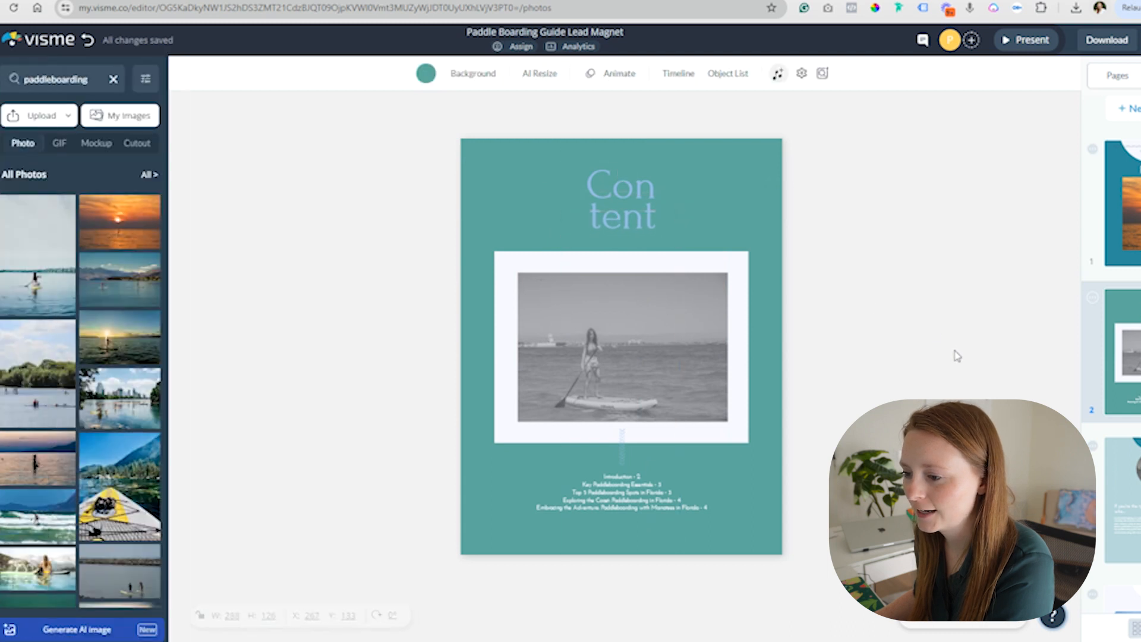
Swap the contents page photo for a man paddleboarding before a city skyline
click(622, 350)
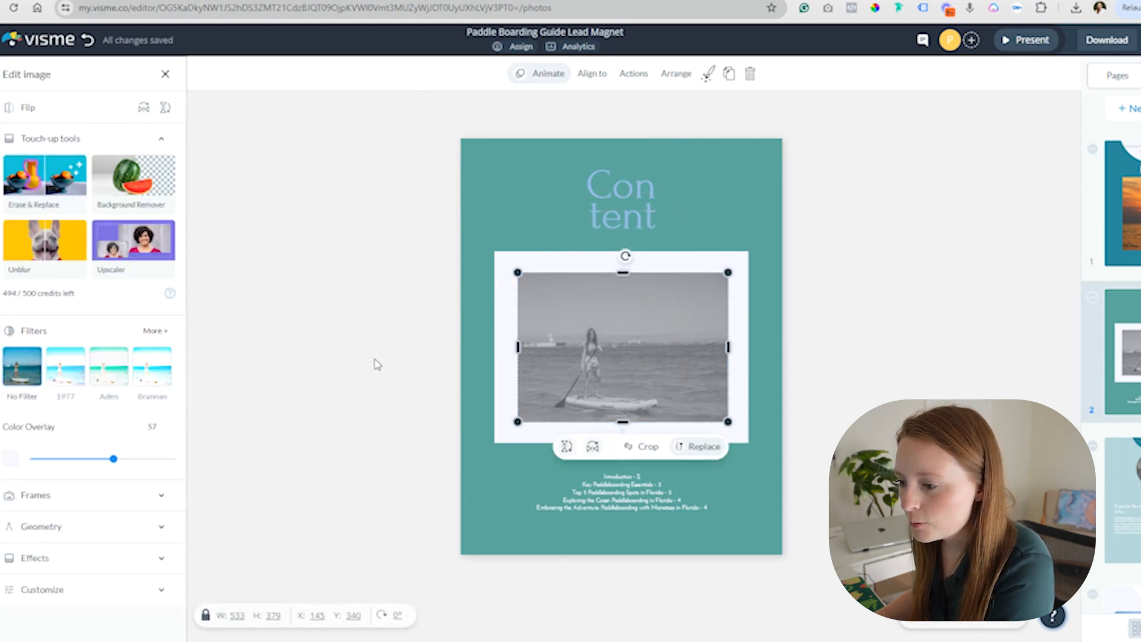
click(702, 447)
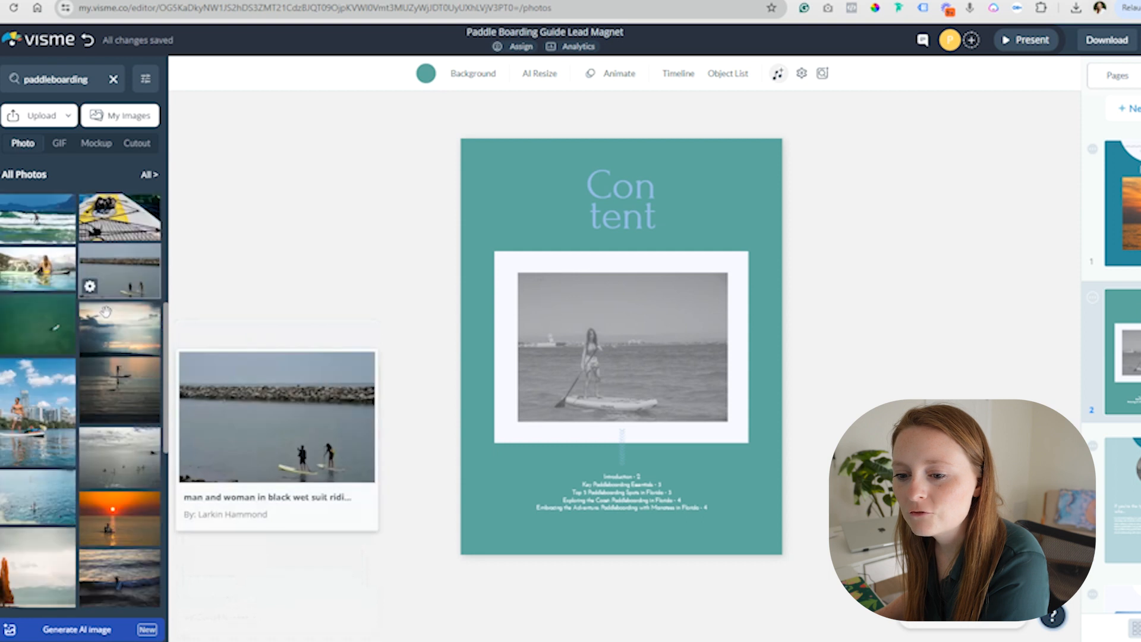
scroll(down, 3)
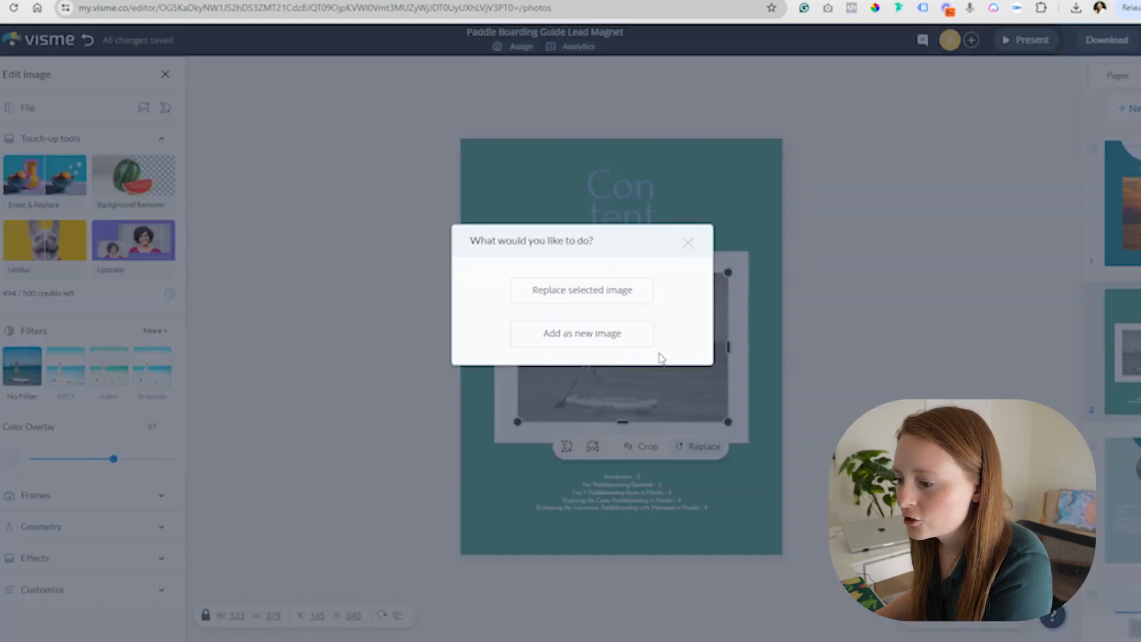
click(581, 290)
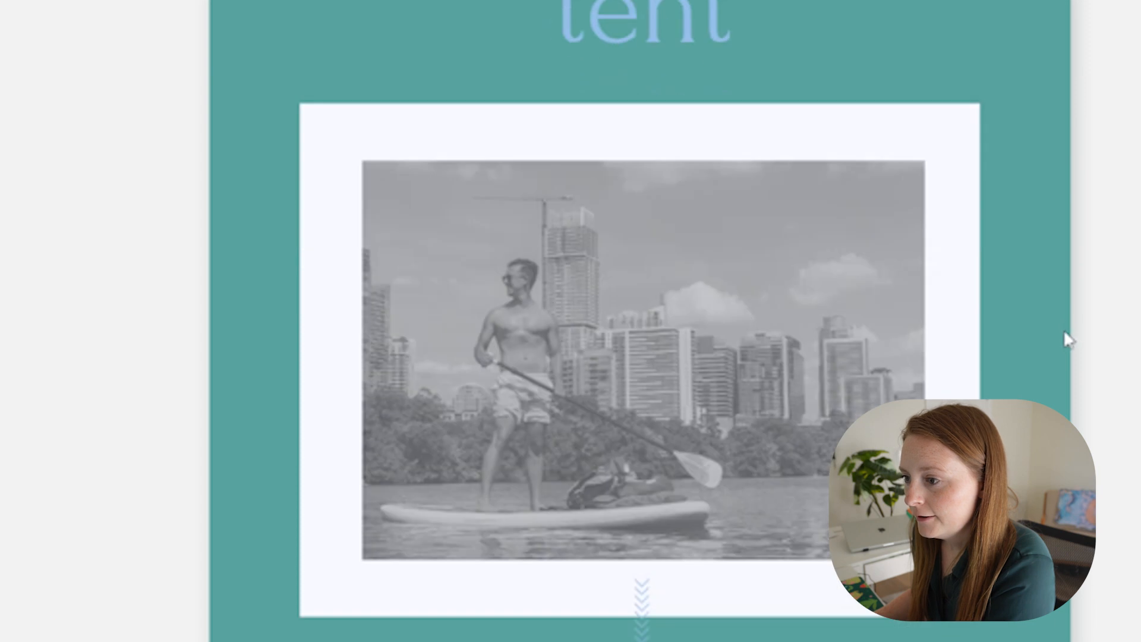
scroll(down, 3)
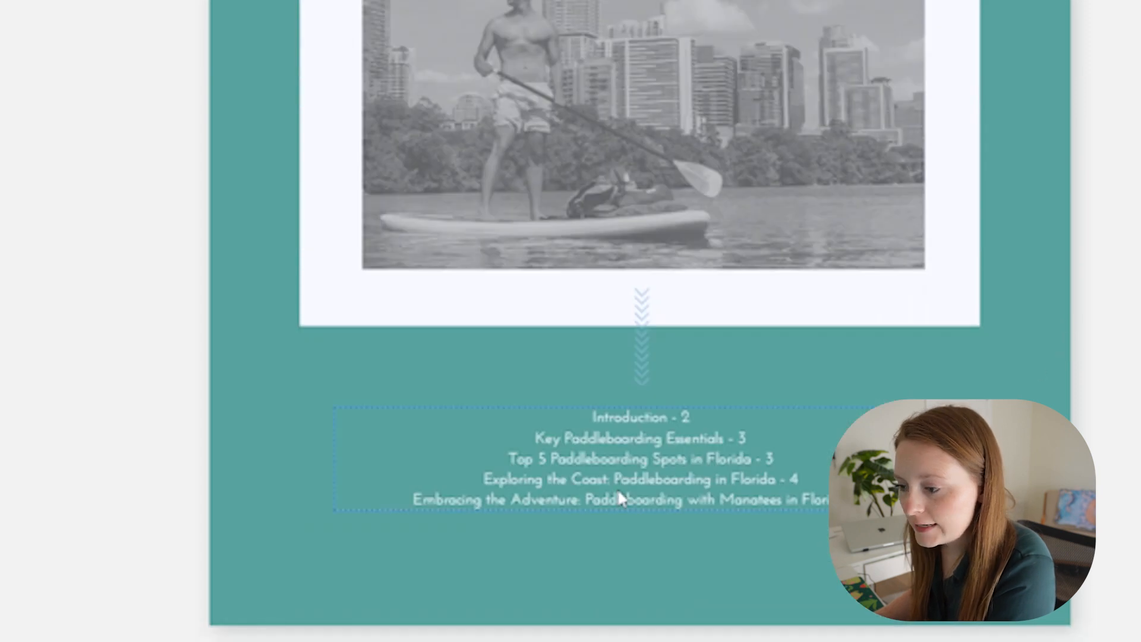
mouse_move(771, 459)
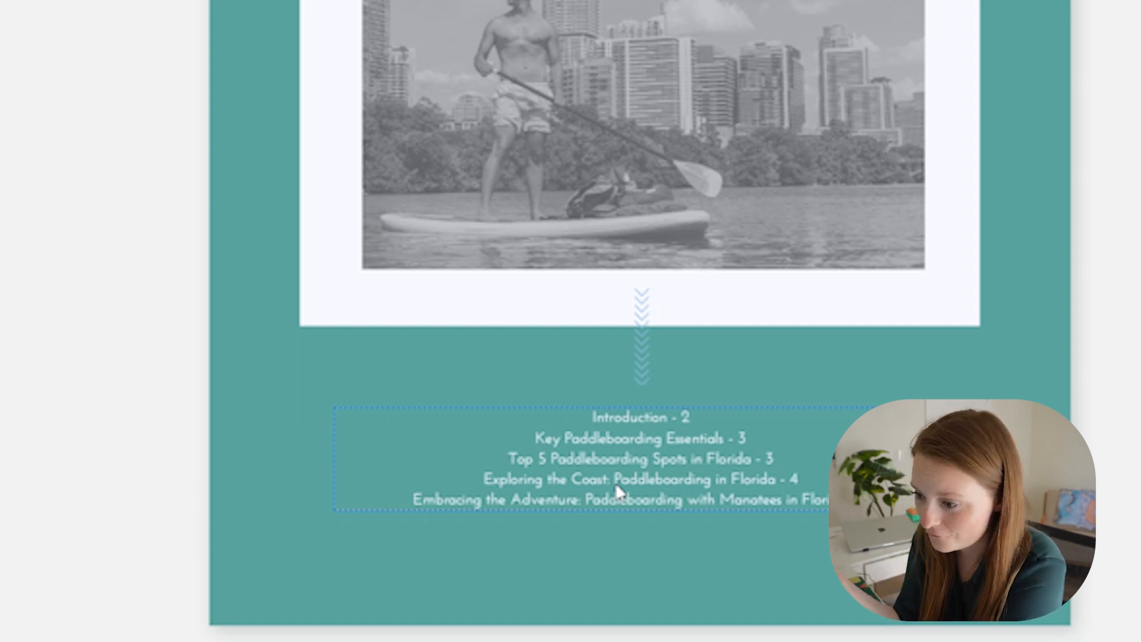
scroll(down, 3)
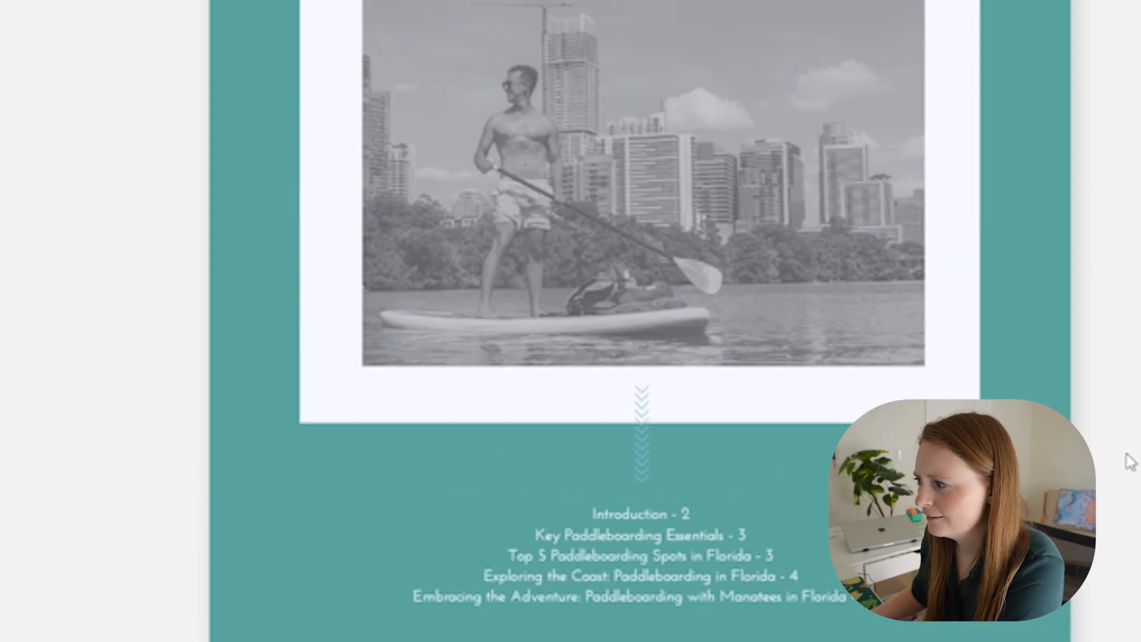
Scroll to the introduction page and select the 'If you're the type who...' heading
scroll(down, 3)
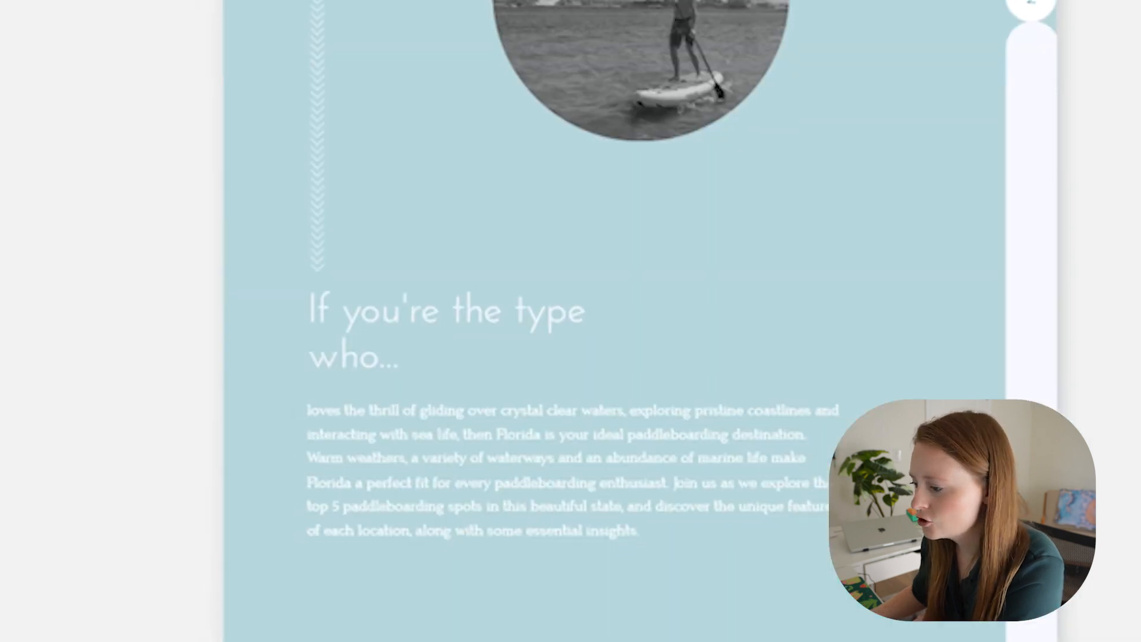
scroll(down, 3)
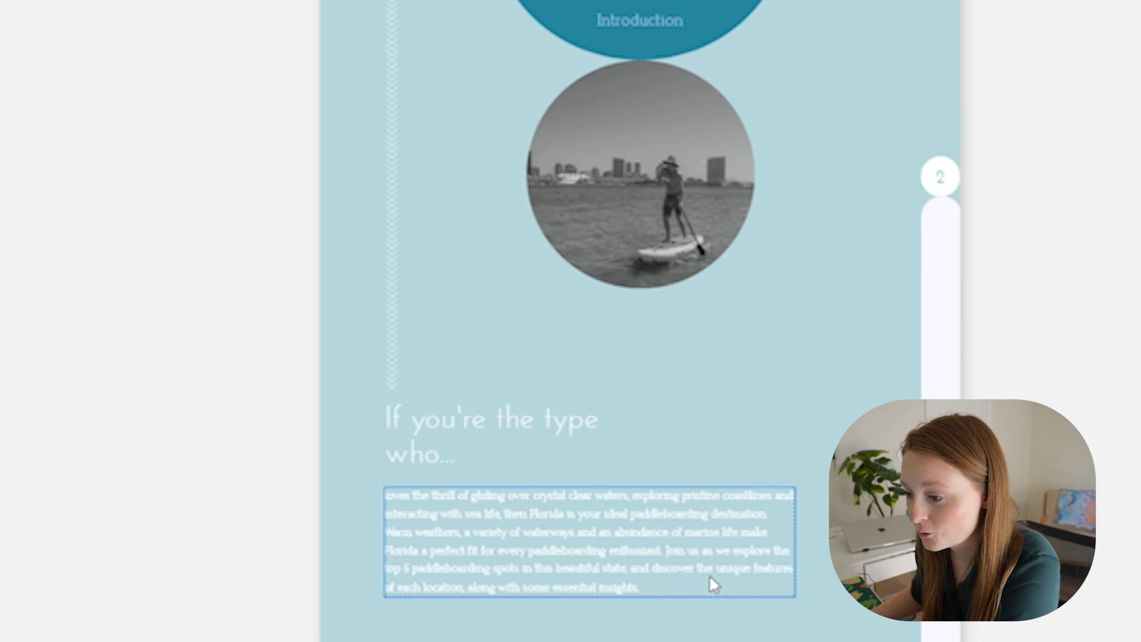
mouse_move(655, 580)
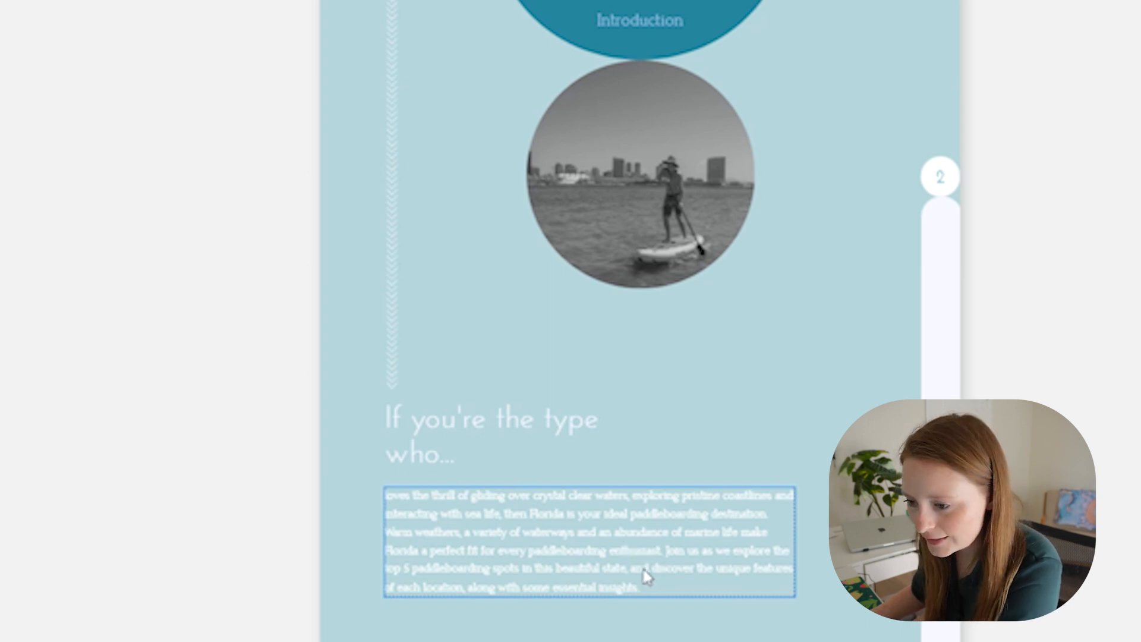
mouse_move(736, 562)
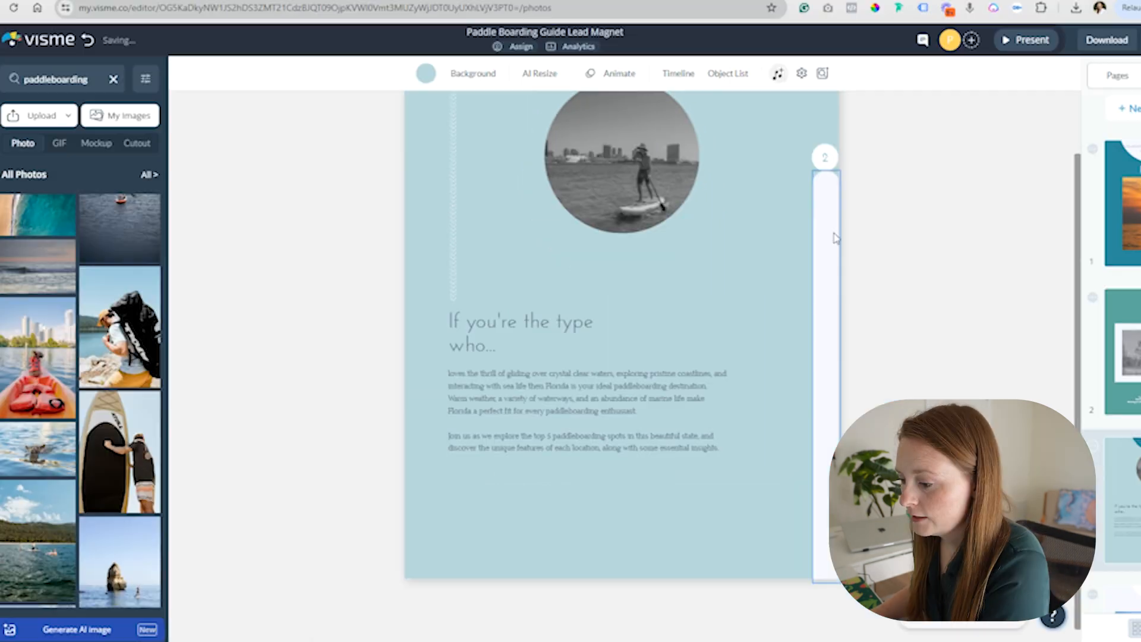
click(521, 333)
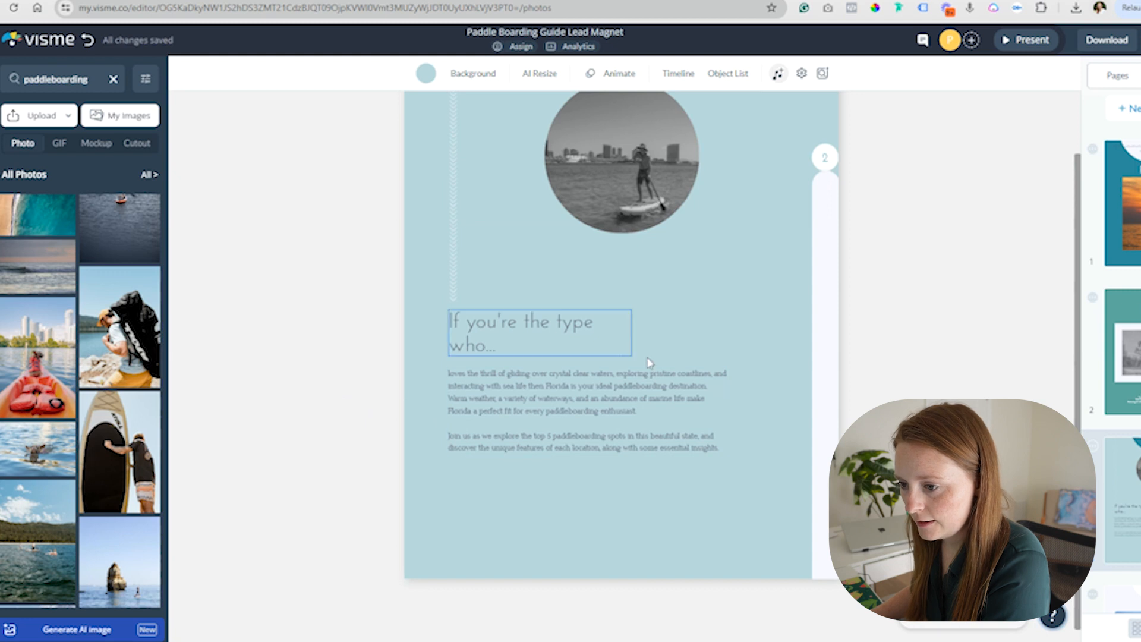
scroll(up, 3)
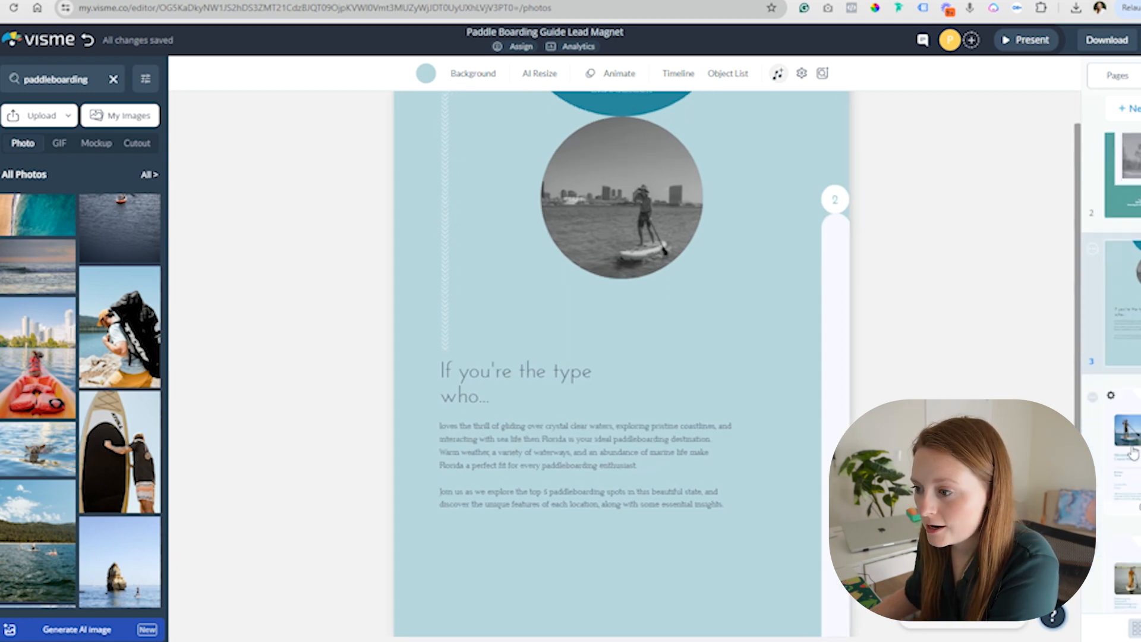
Place an underwater manatee photo into the Manatee Paddle, Crystal River destination image
scroll(down, 3)
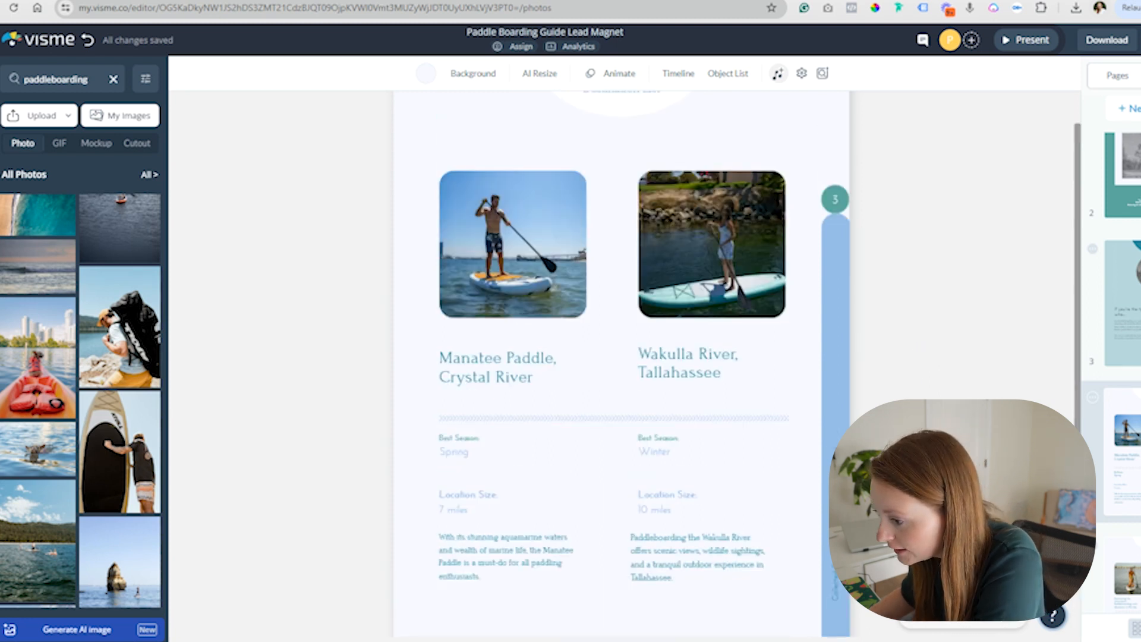
mouse_move(859, 378)
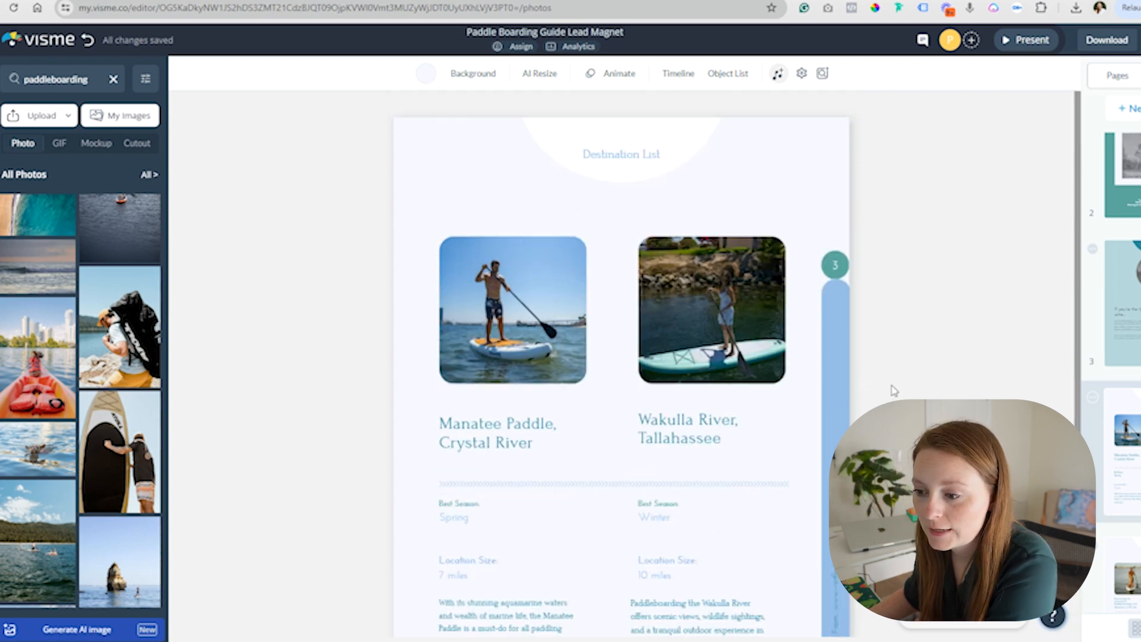
mouse_move(924, 387)
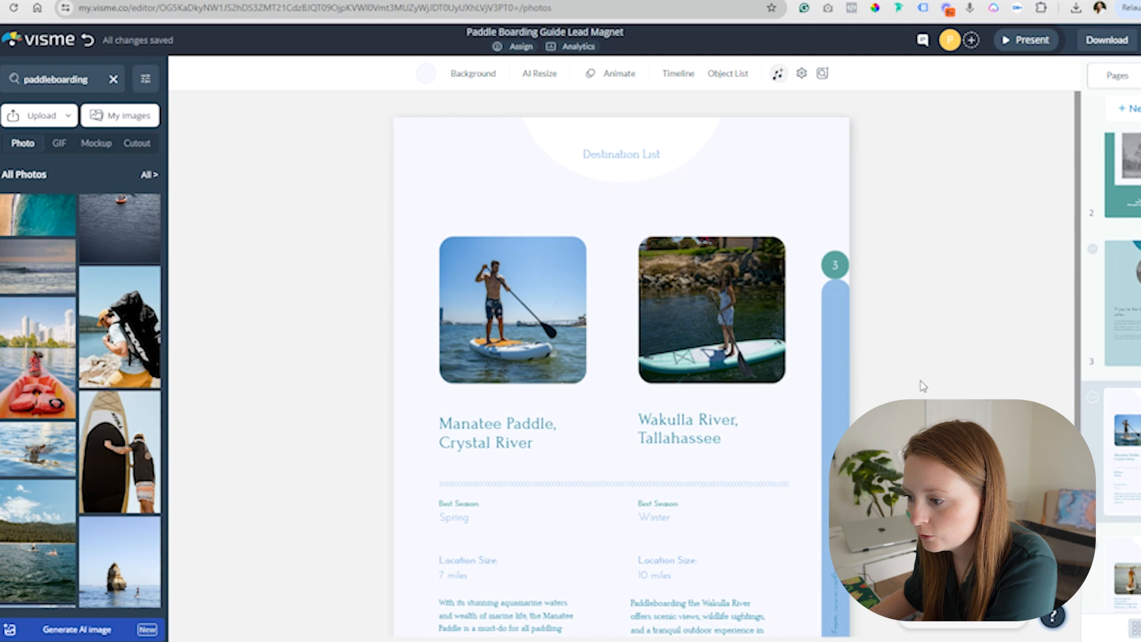
click(497, 432)
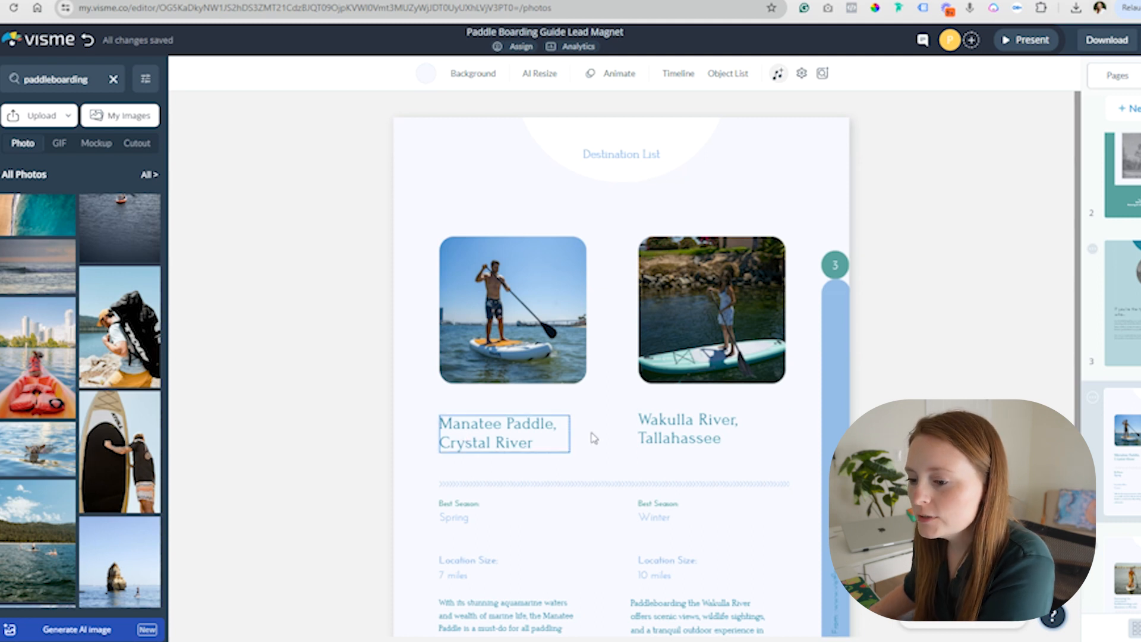
click(363, 454)
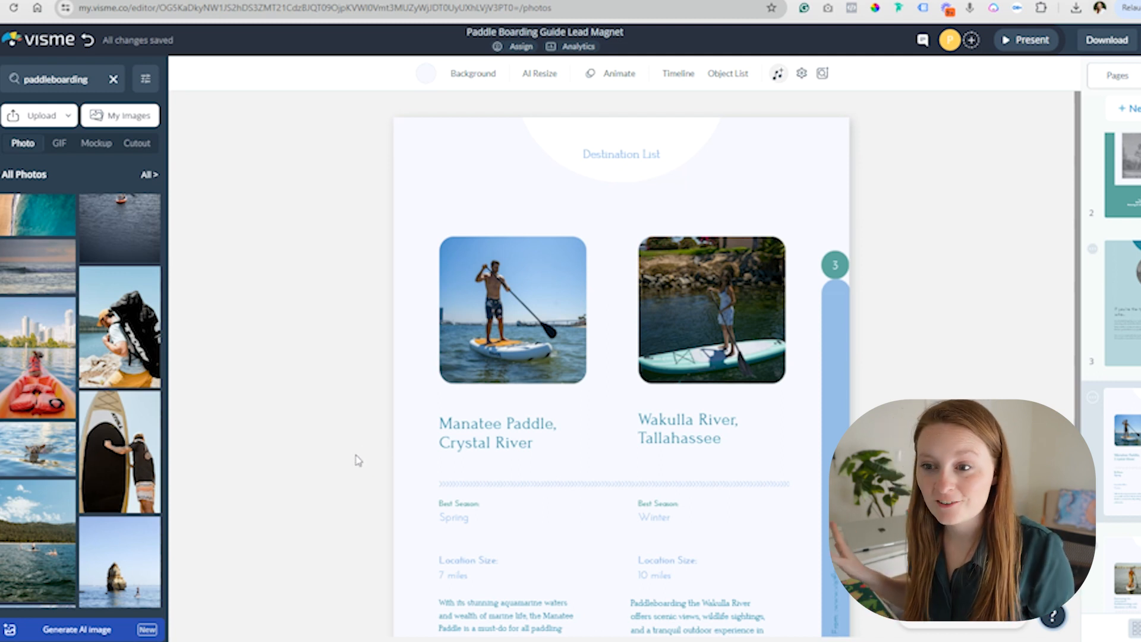
click(504, 434)
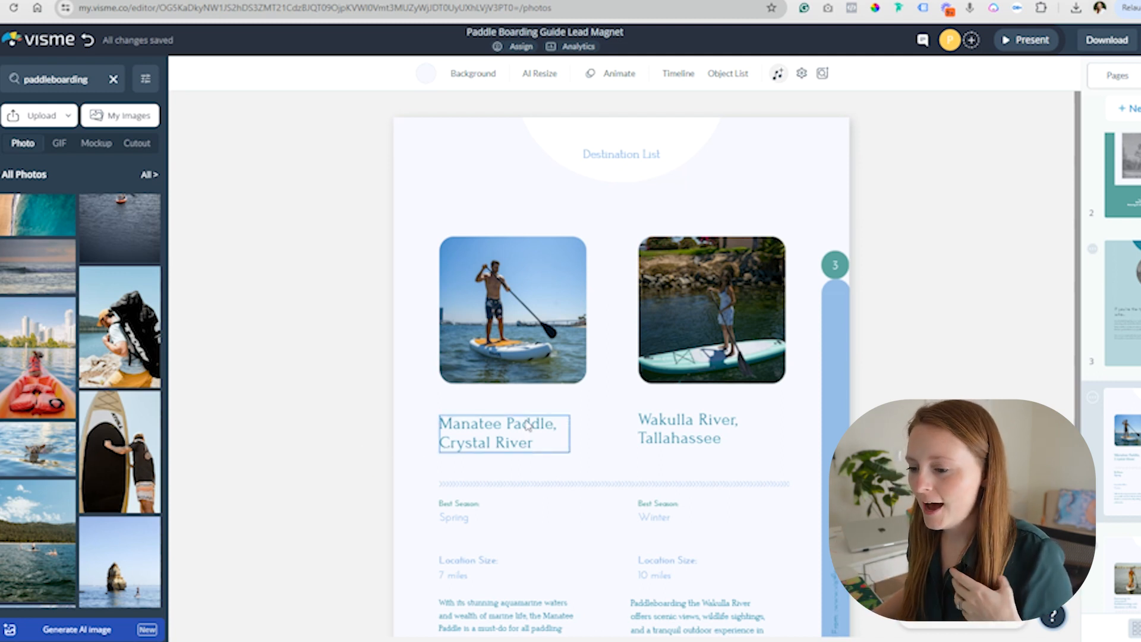
click(385, 447)
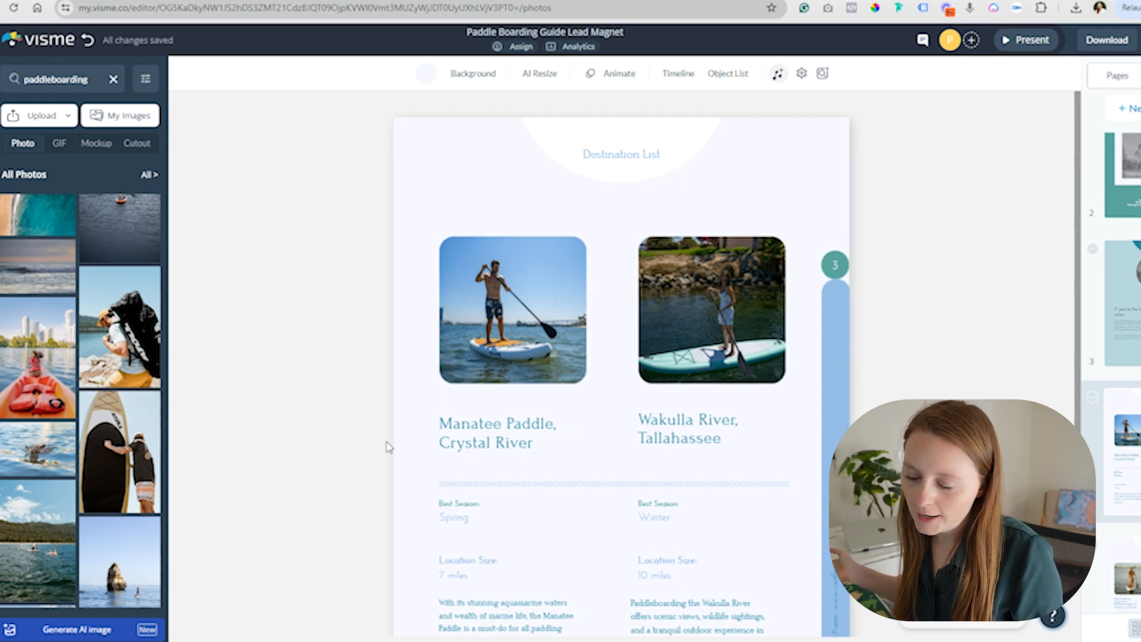
click(503, 433)
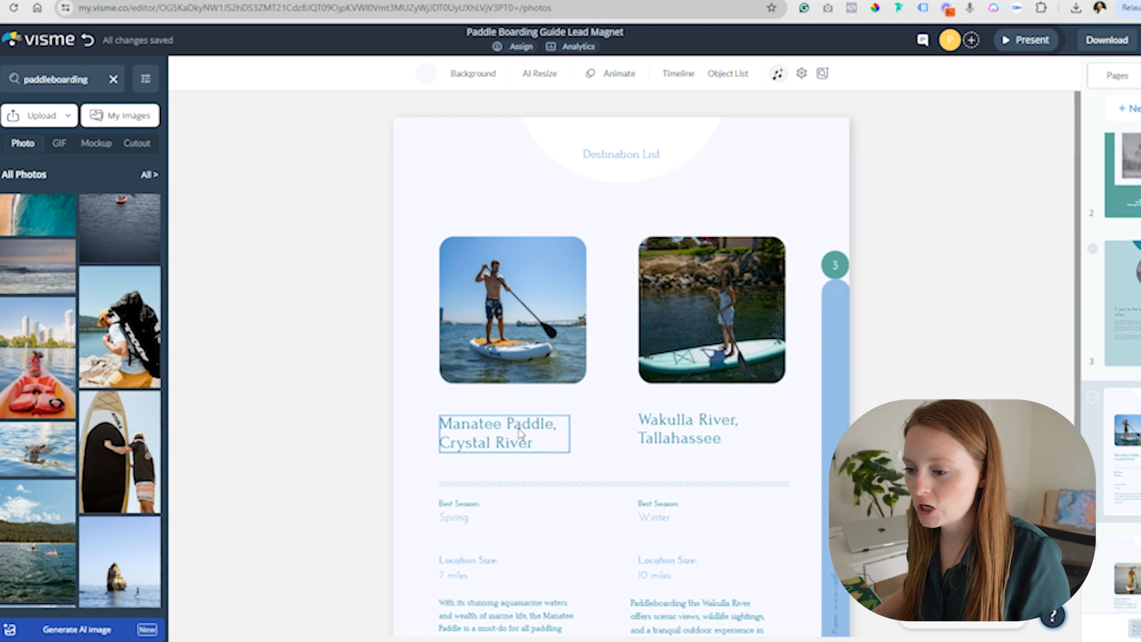
click(360, 457)
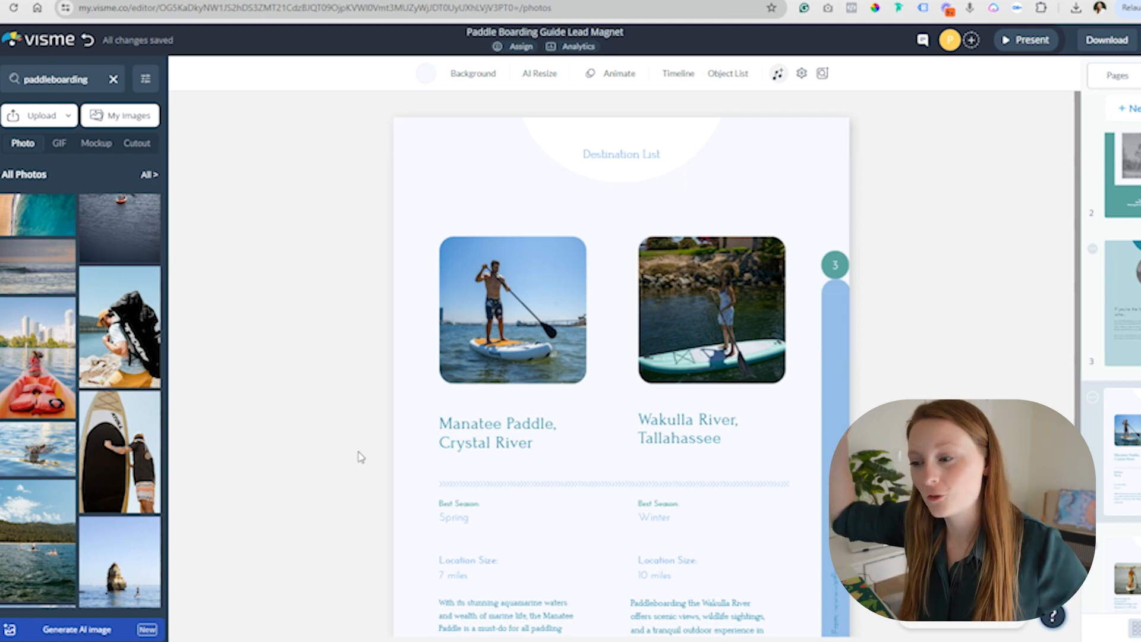
scroll(down, 3)
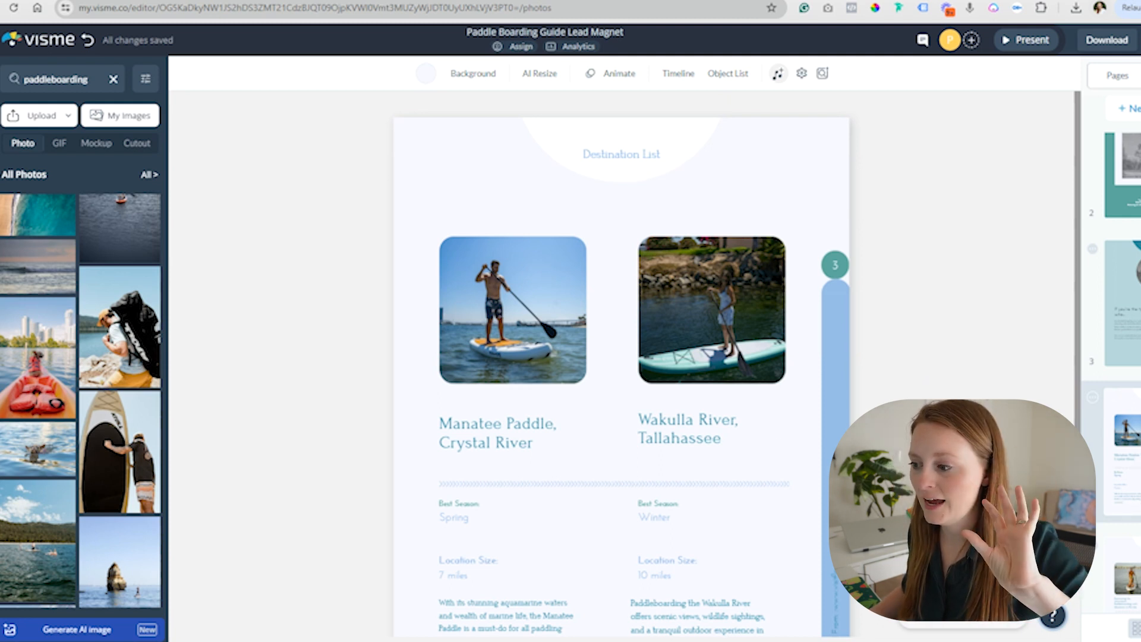
mouse_move(110, 130)
text(manatee)
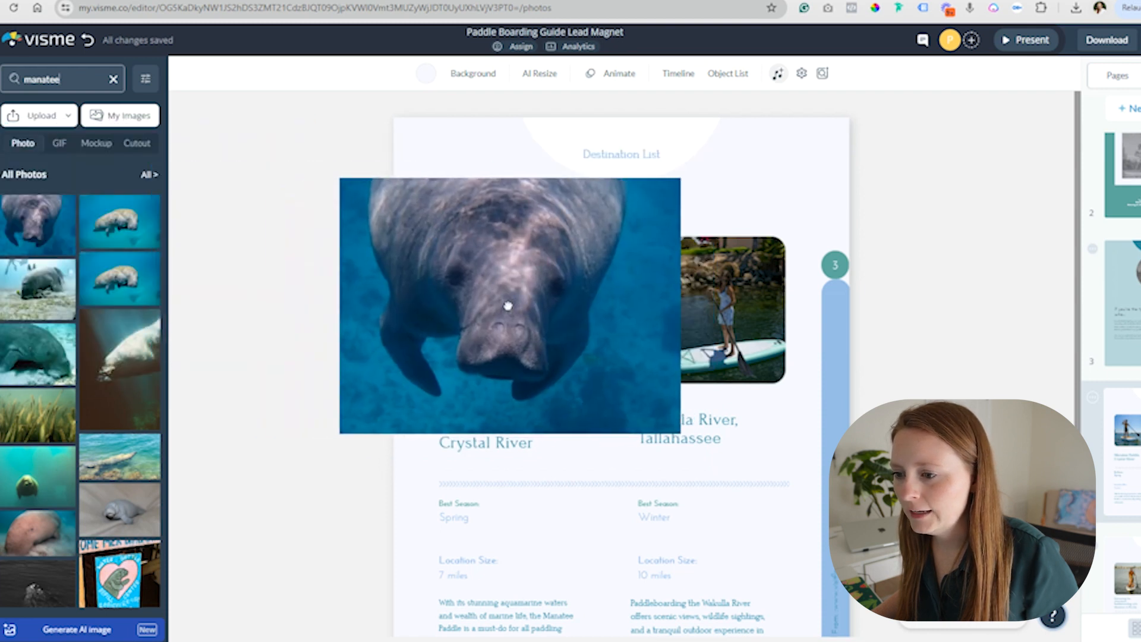
click(509, 306)
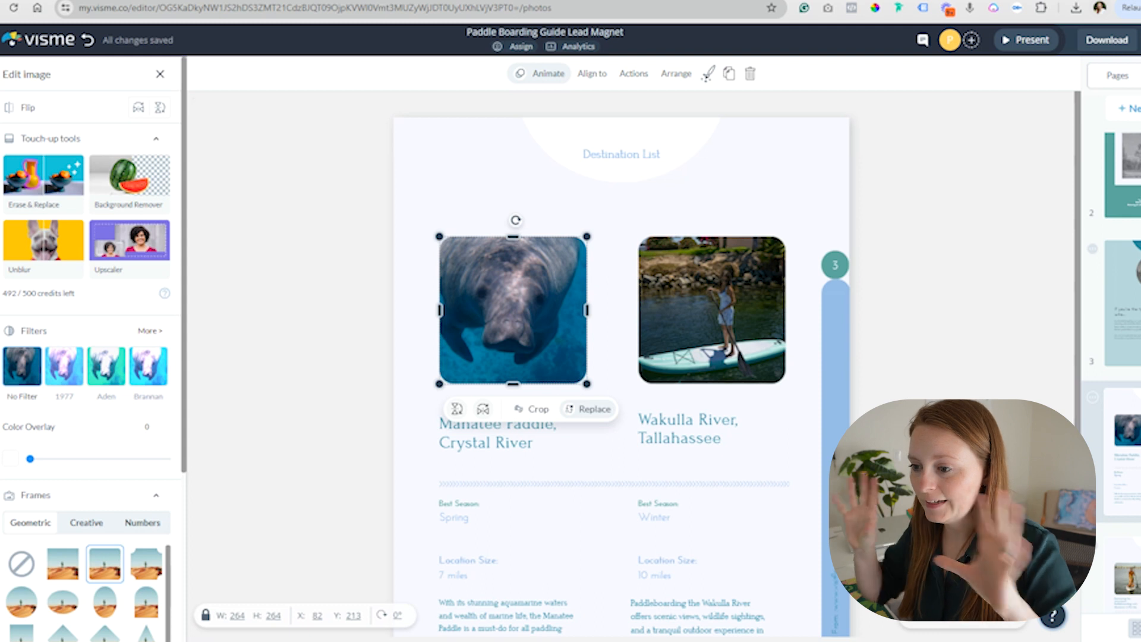
Deselect the newly placed Crystal River manatee photo
click(595, 408)
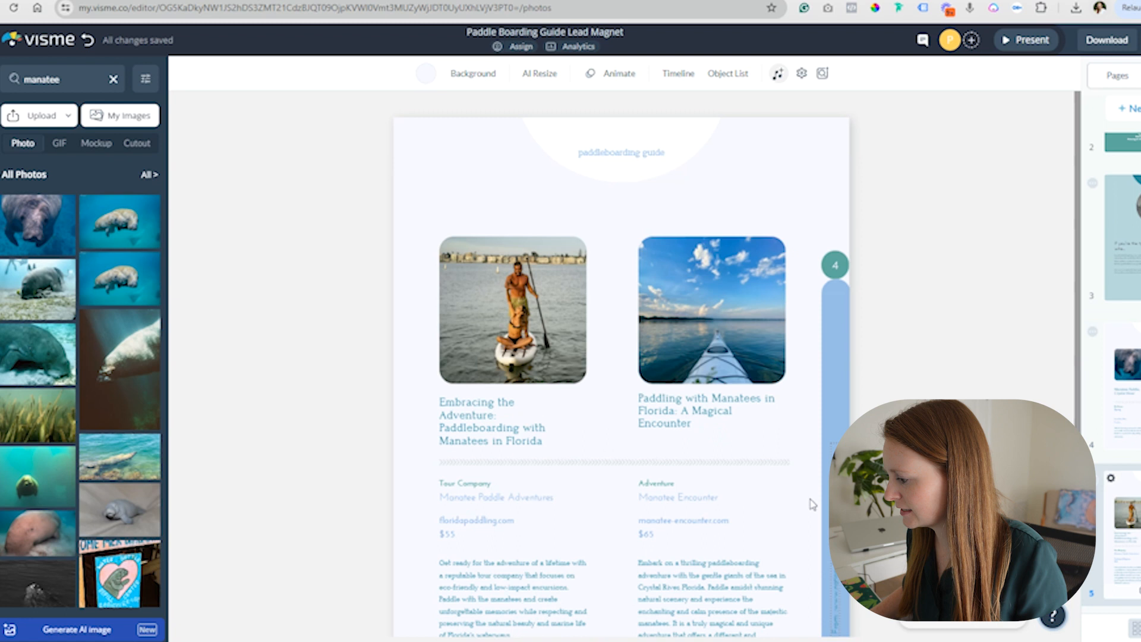
click(505, 420)
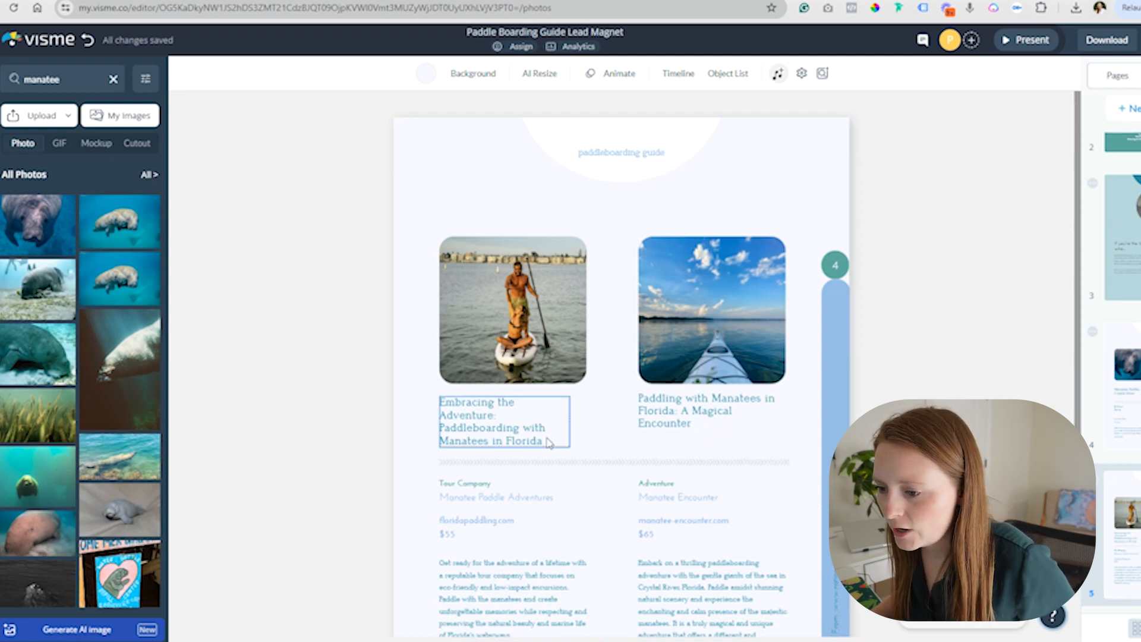
scroll(down, 3)
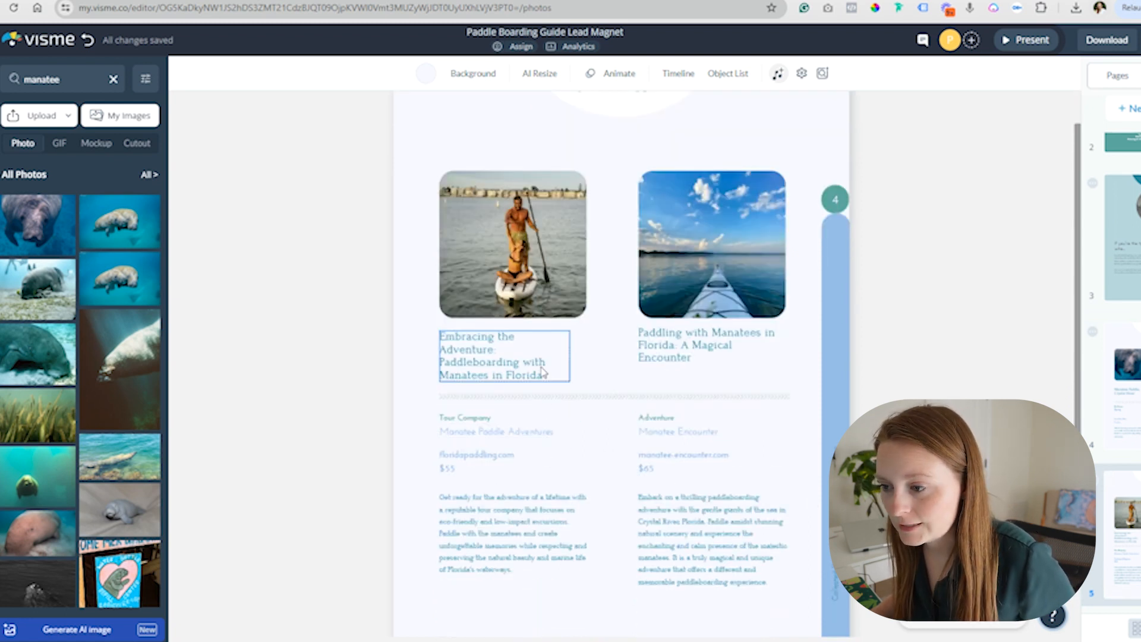
click(706, 344)
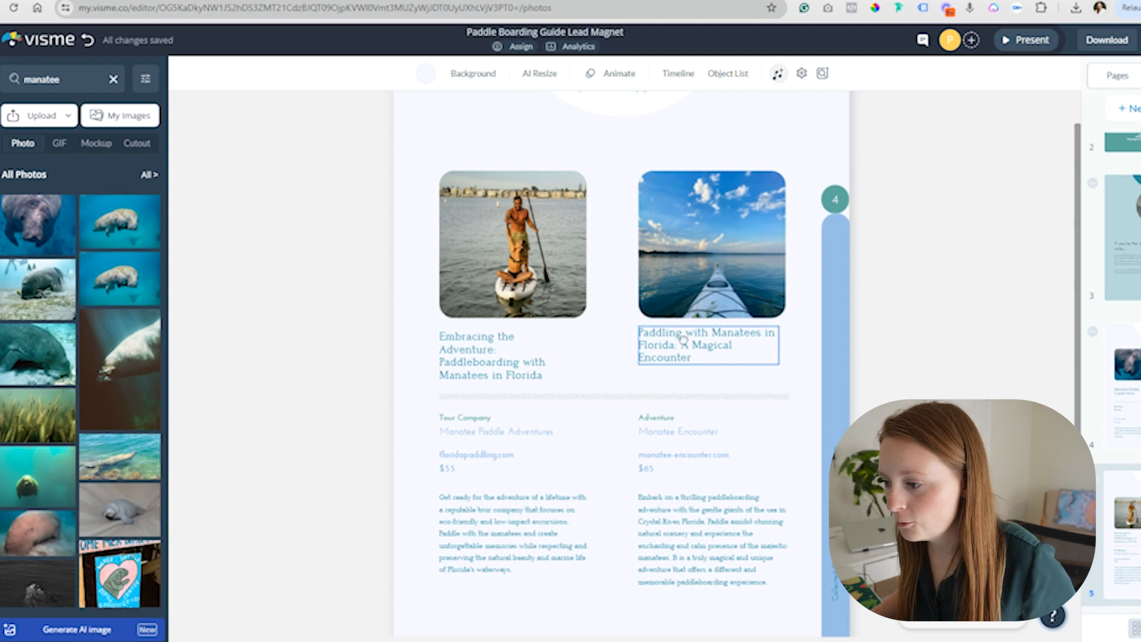
click(938, 373)
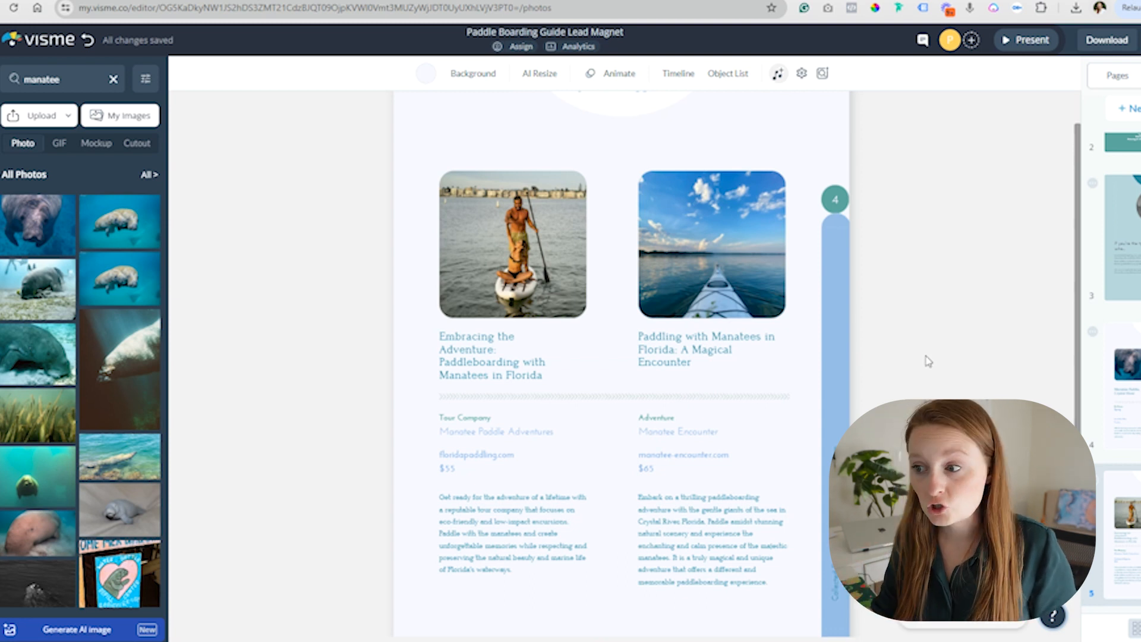
mouse_move(925, 362)
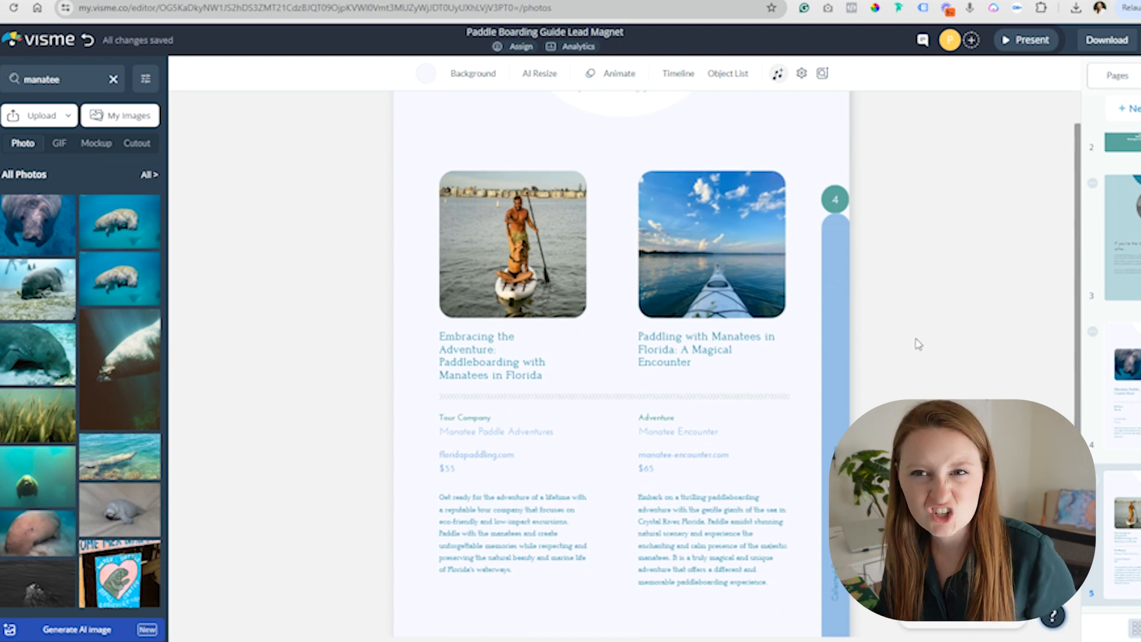
click(492, 356)
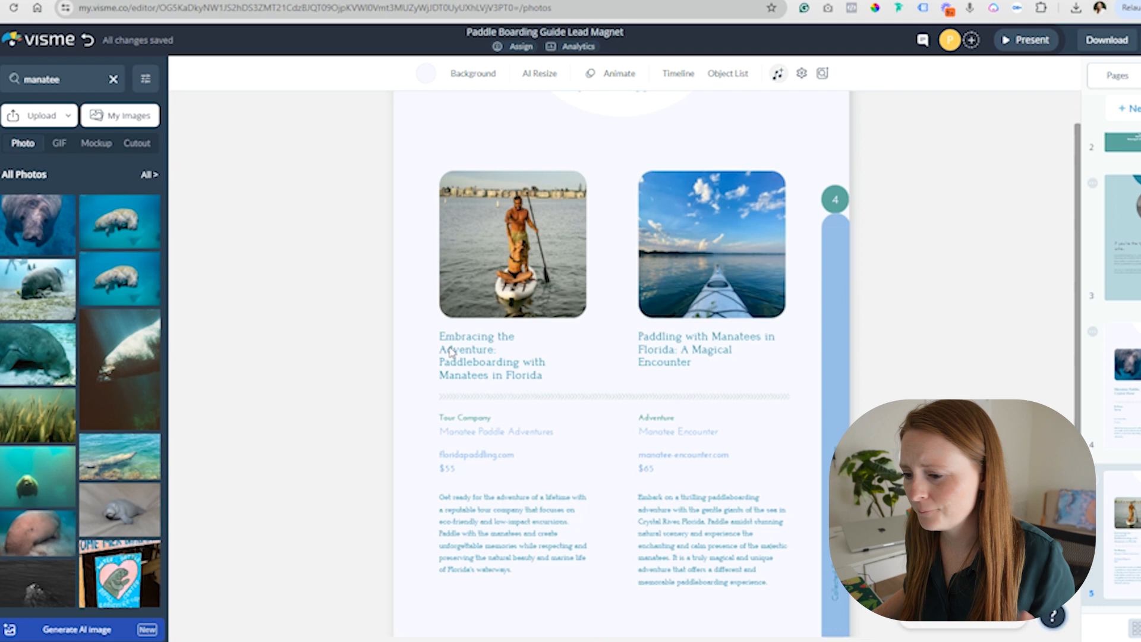
click(480, 418)
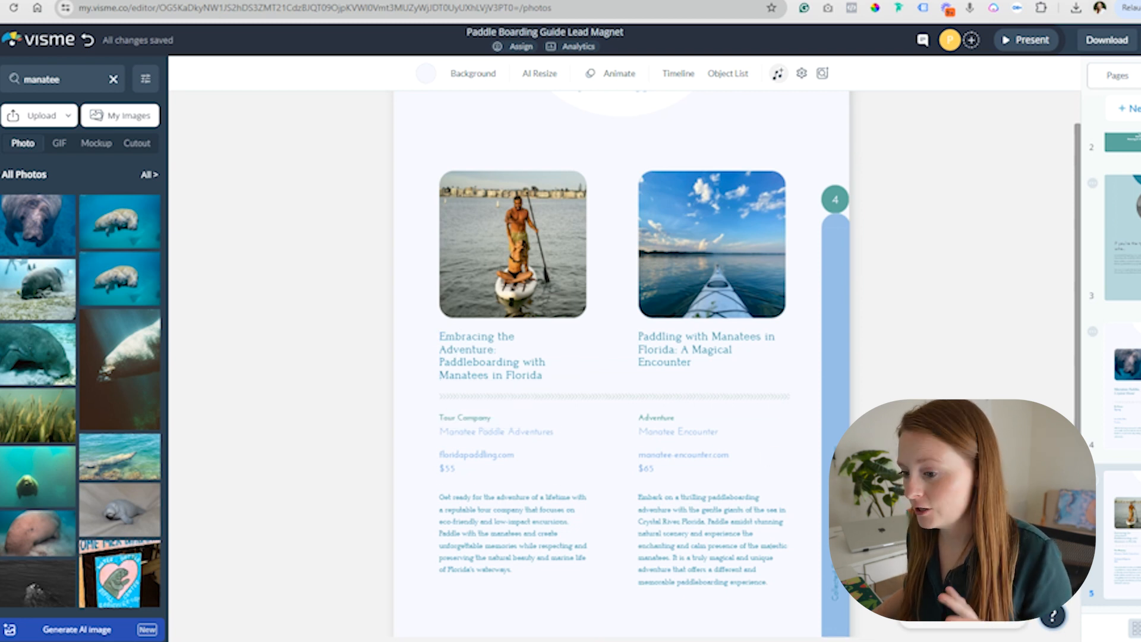
click(502, 463)
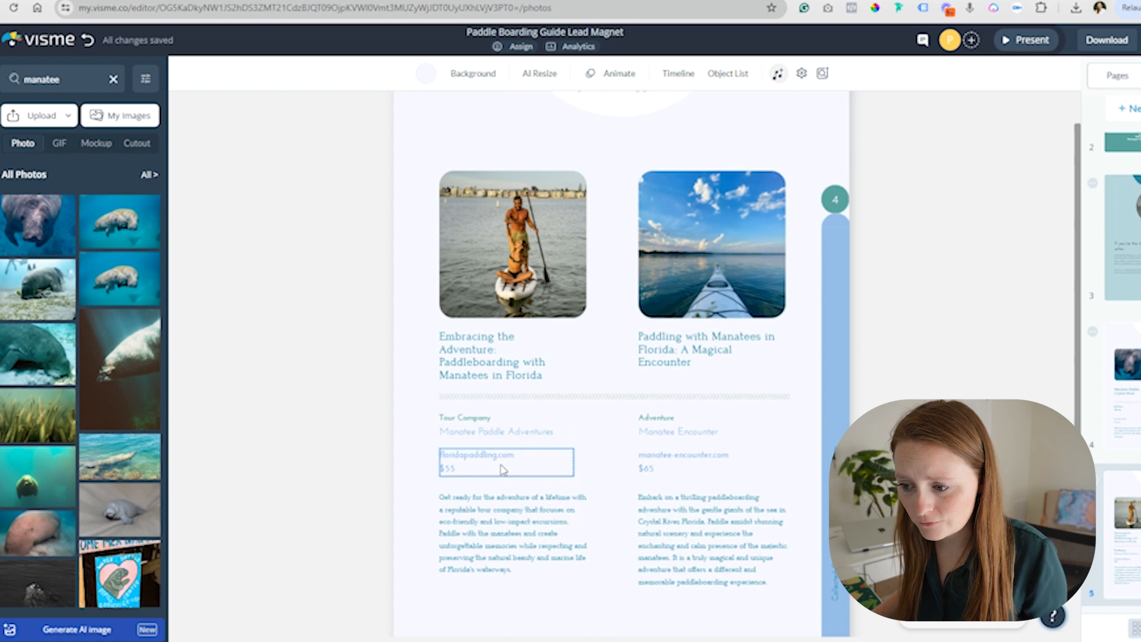
click(514, 534)
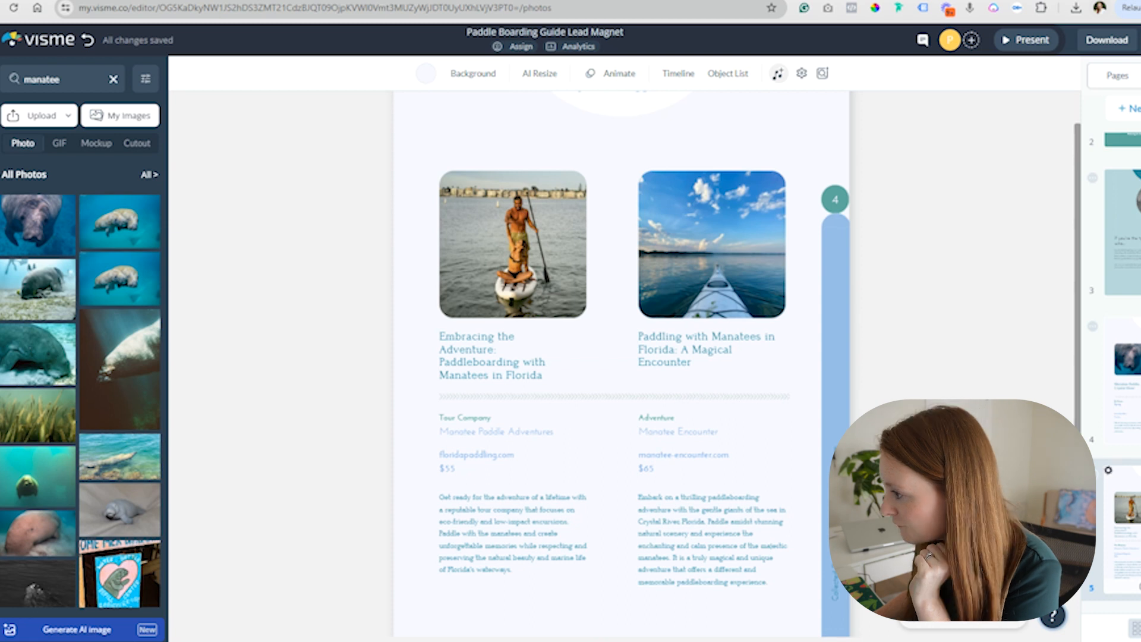
scroll(up, 3)
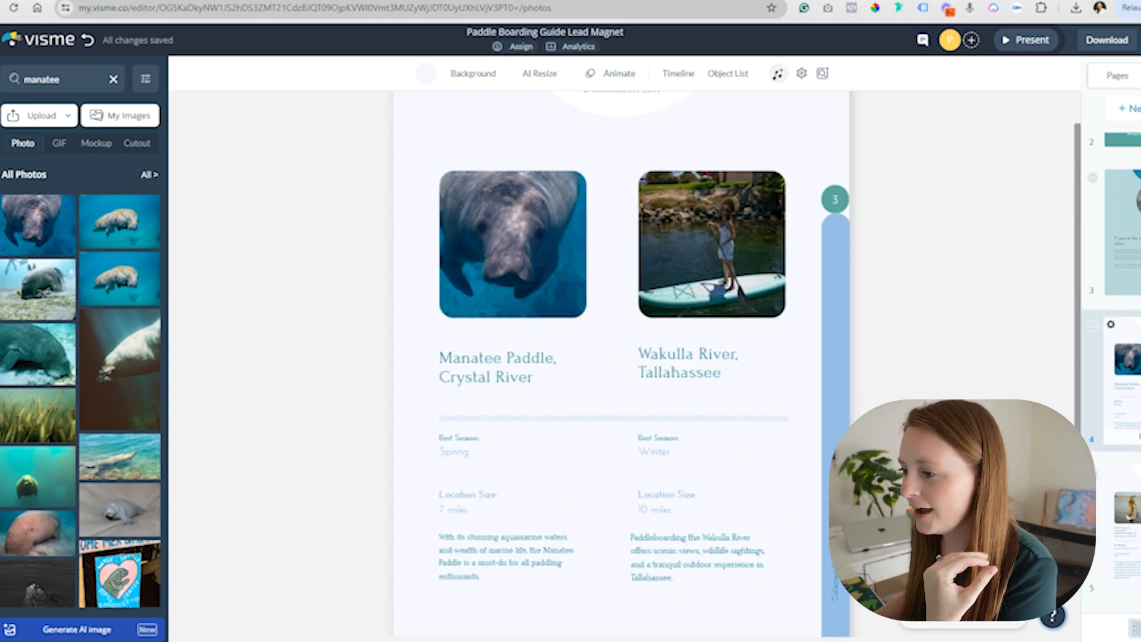
Scroll through the guide's pages and jump back to the Florida cover page
scroll(down, 3)
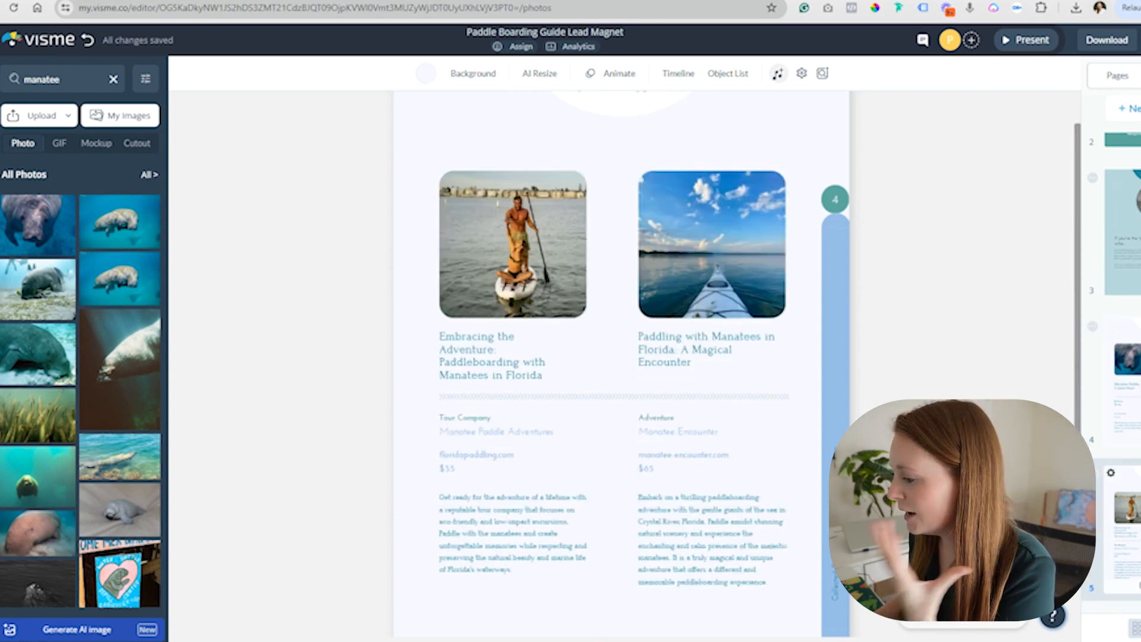
scroll(up, 3)
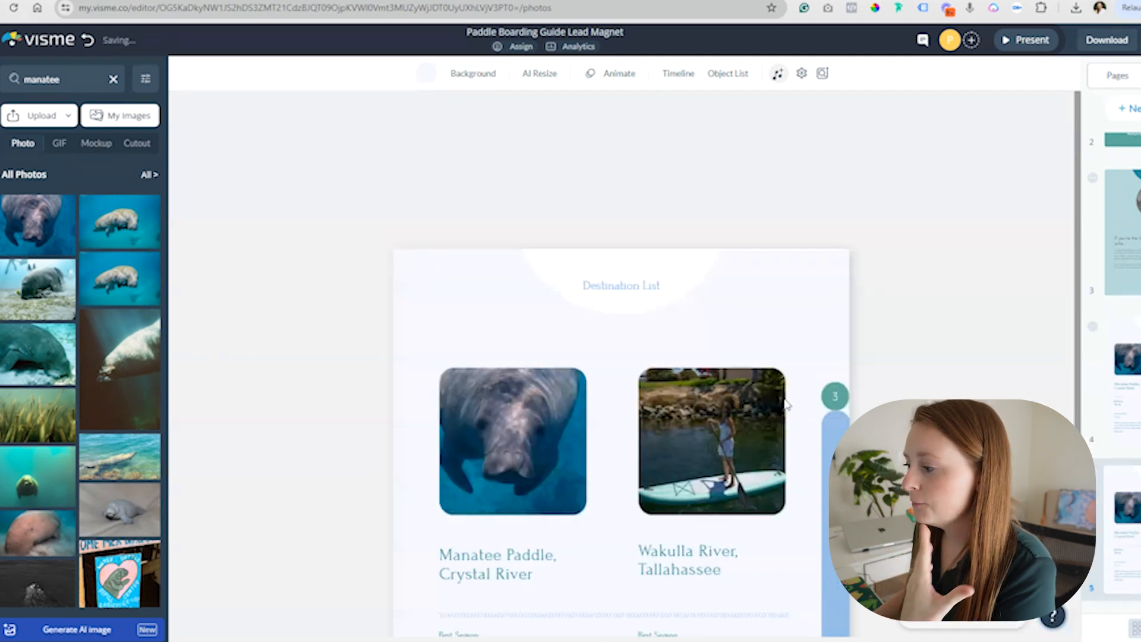
scroll(down, 3)
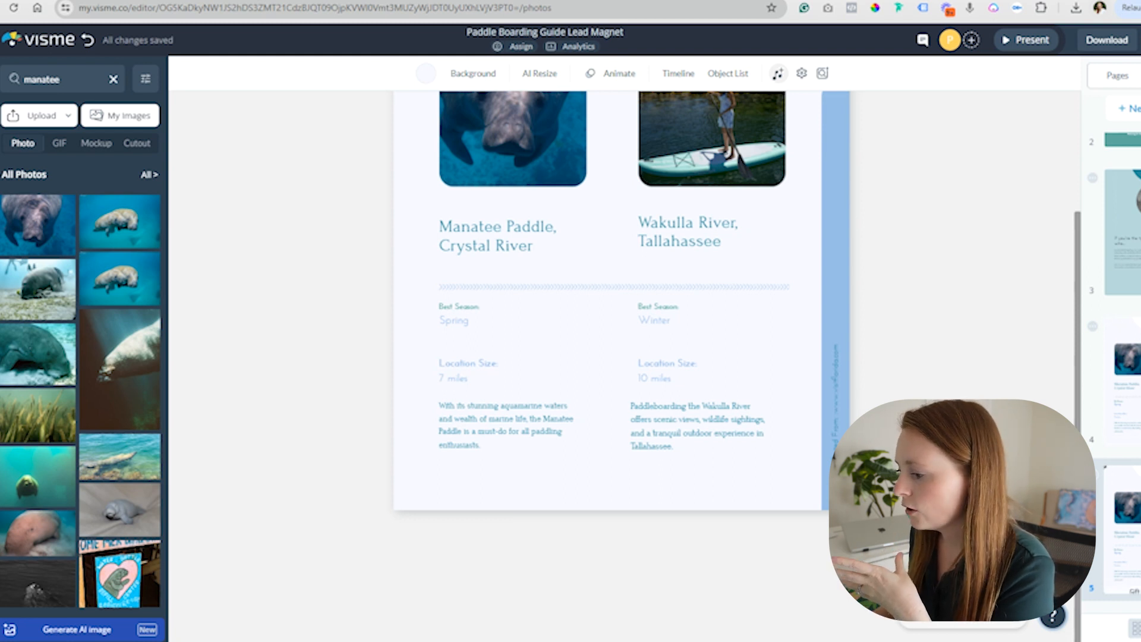
scroll(down, 3)
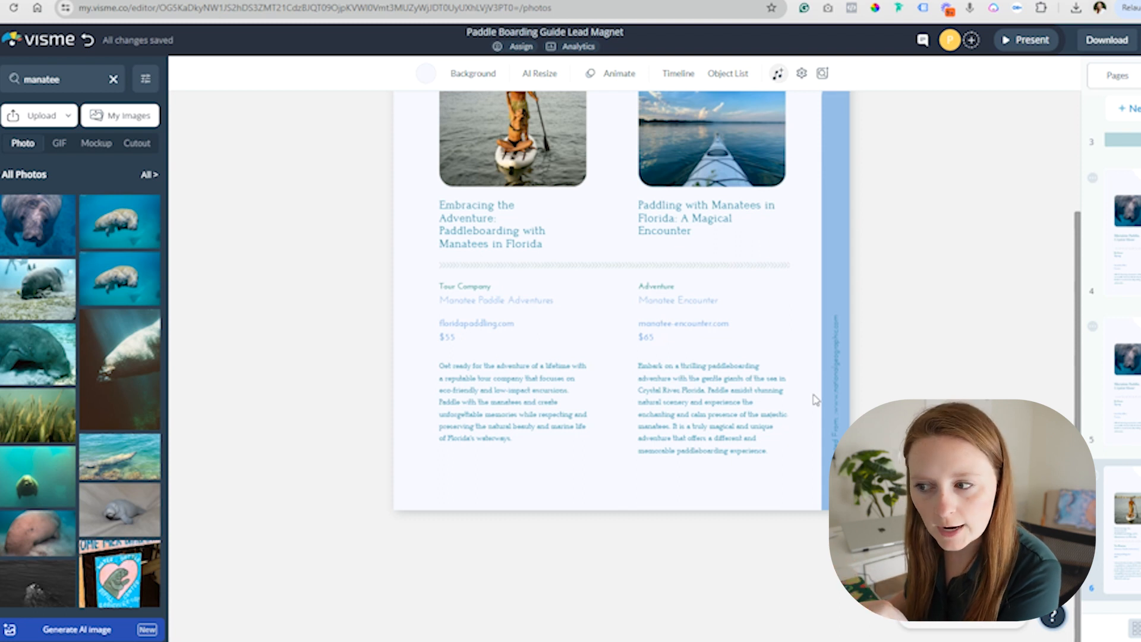
click(476, 323)
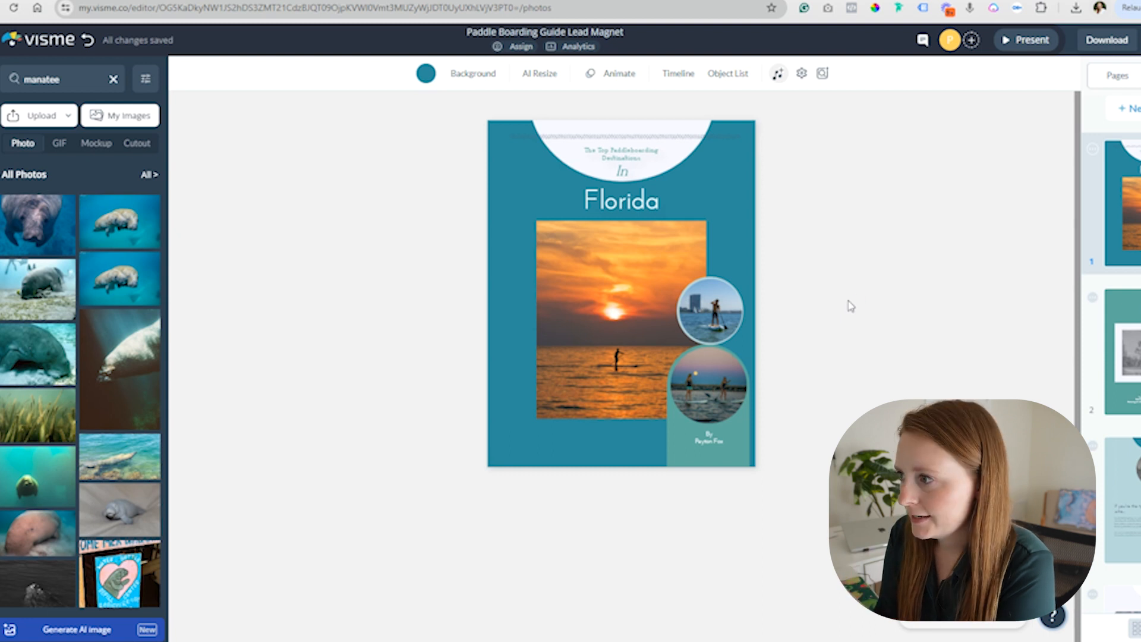
click(1107, 40)
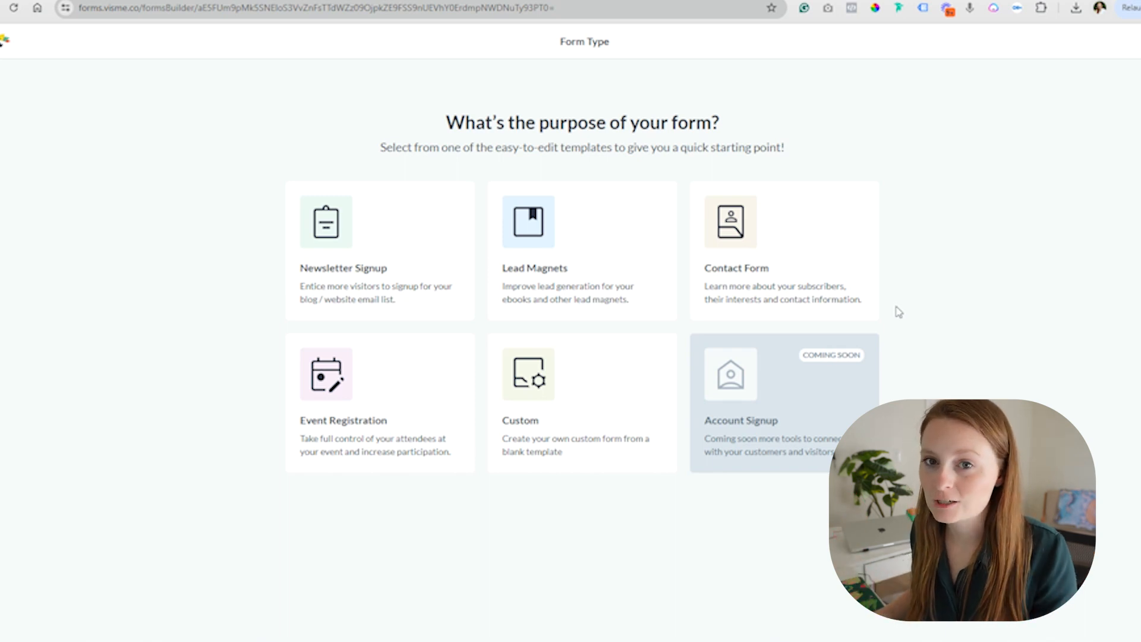
click(581, 251)
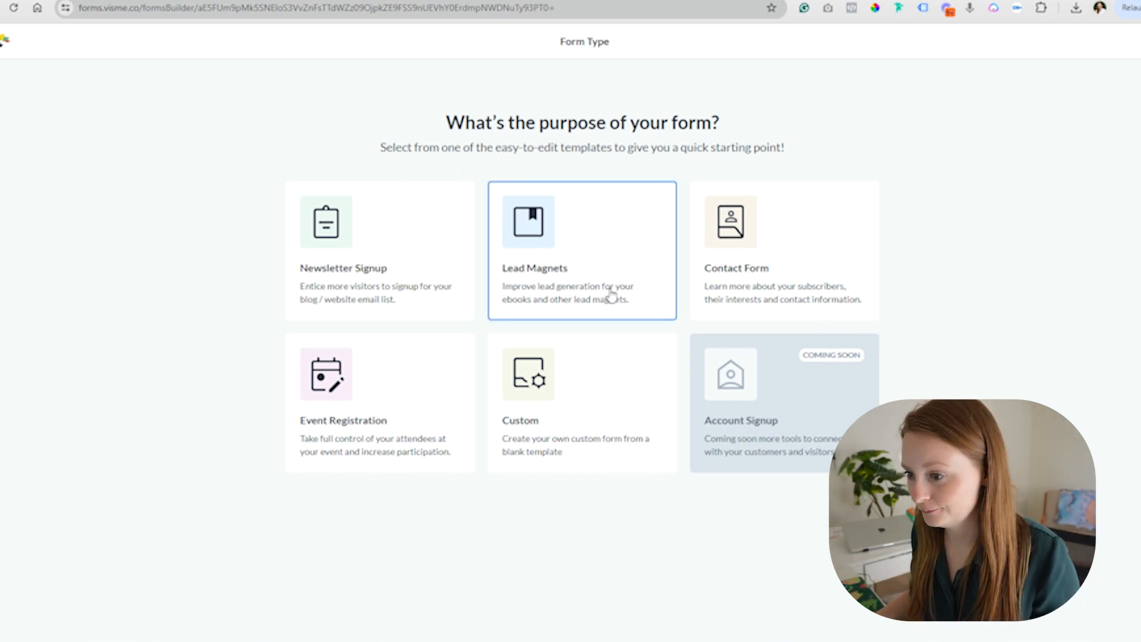
mouse_move(634, 286)
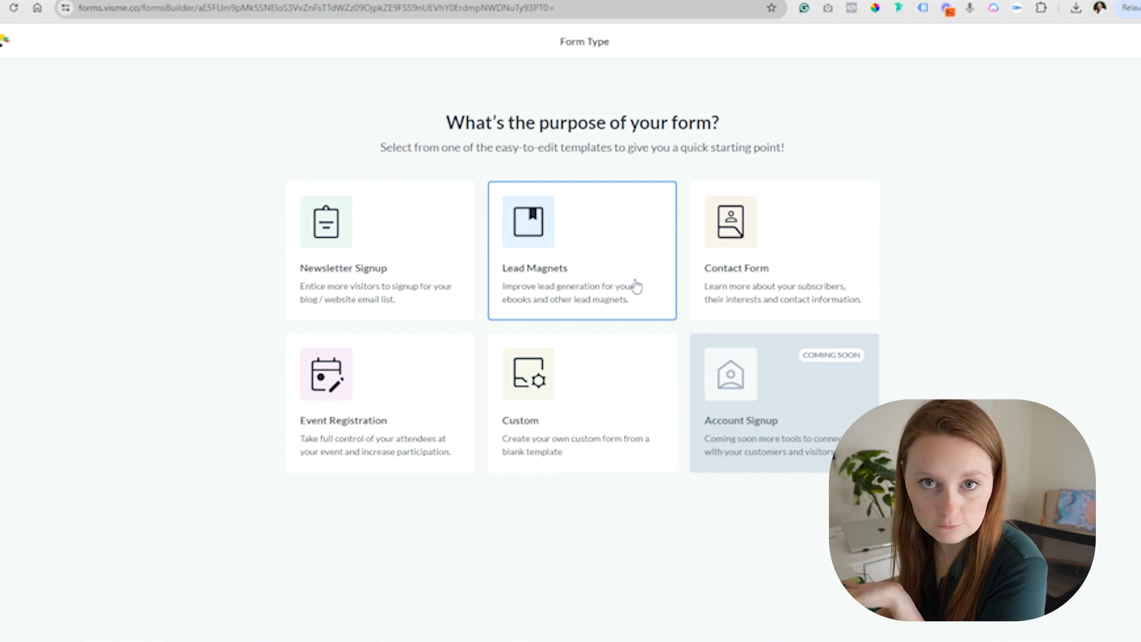
click(581, 250)
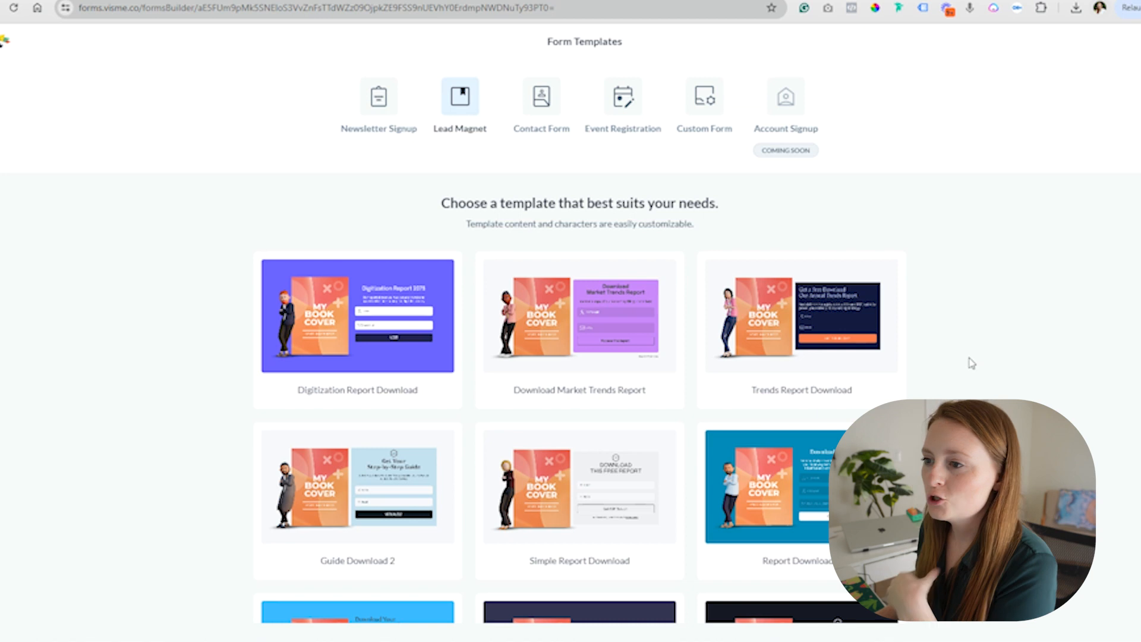
scroll(down, 3)
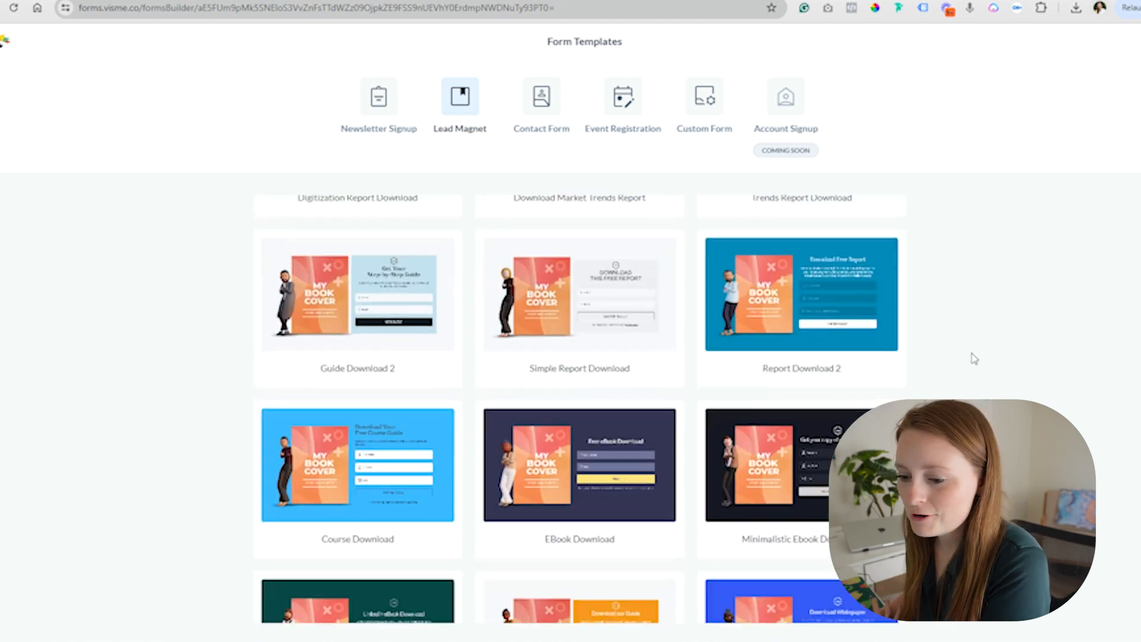
scroll(down, 3)
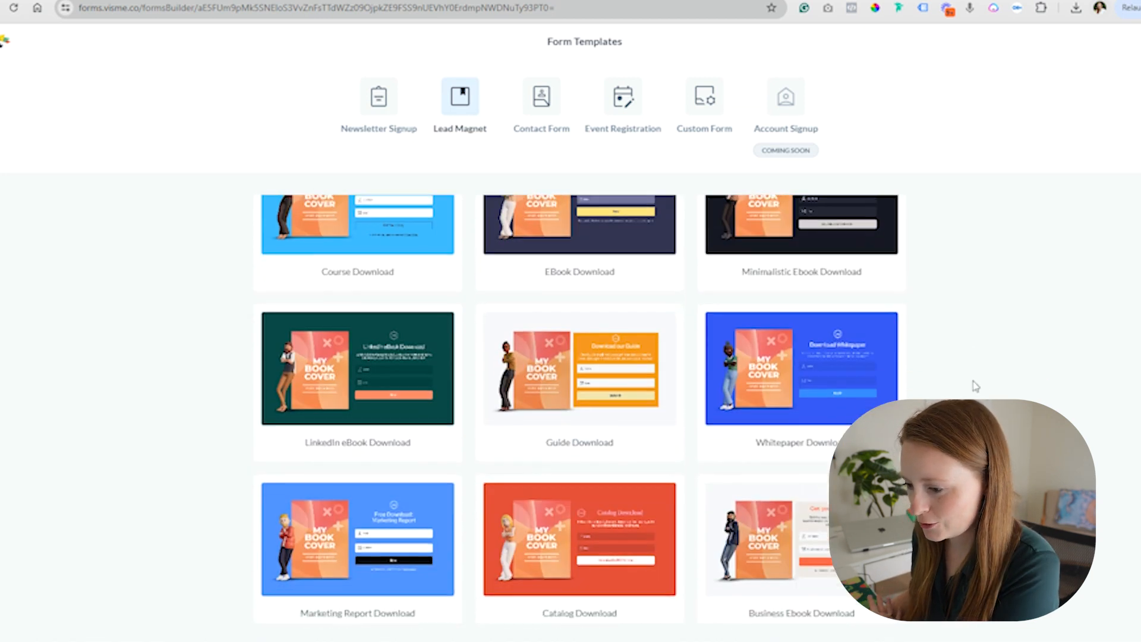
scroll(down, 3)
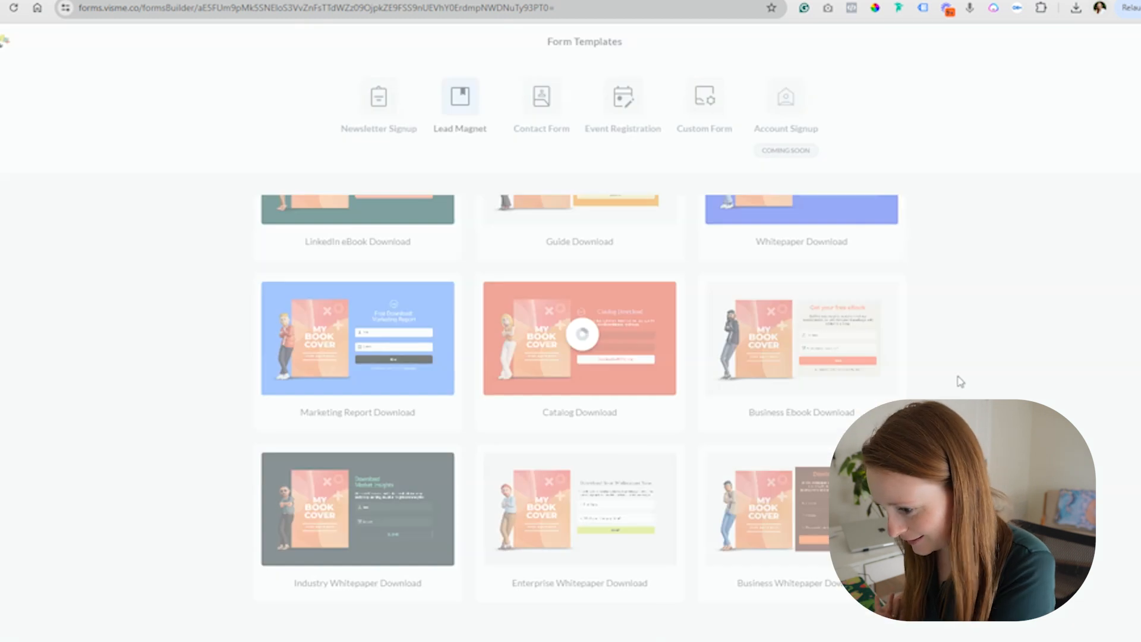
scroll(down, 3)
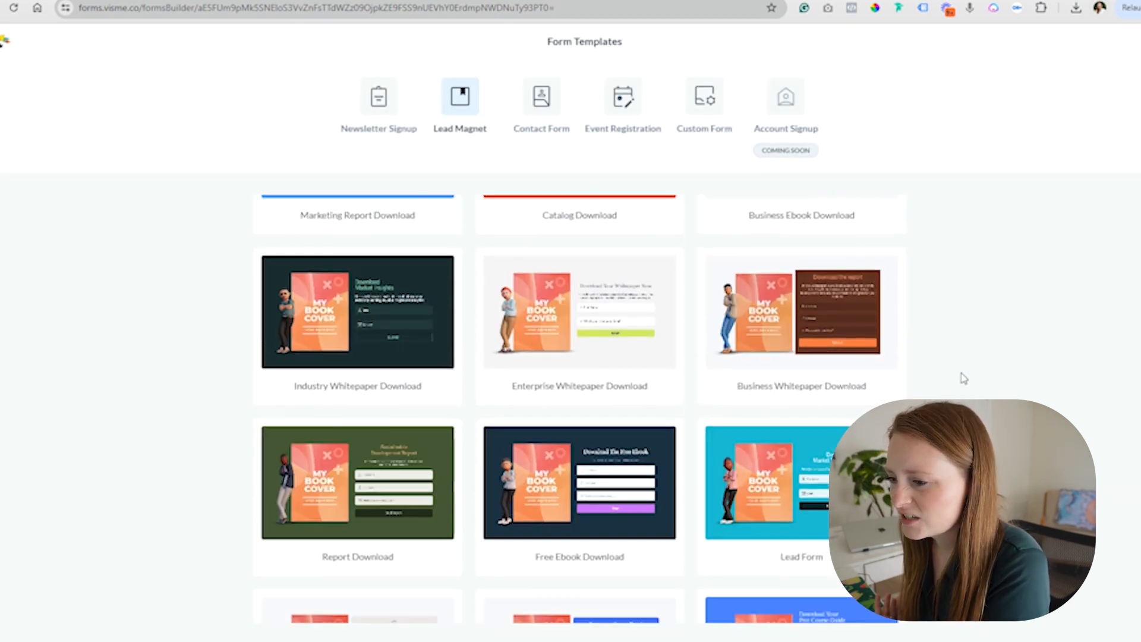
scroll(down, 3)
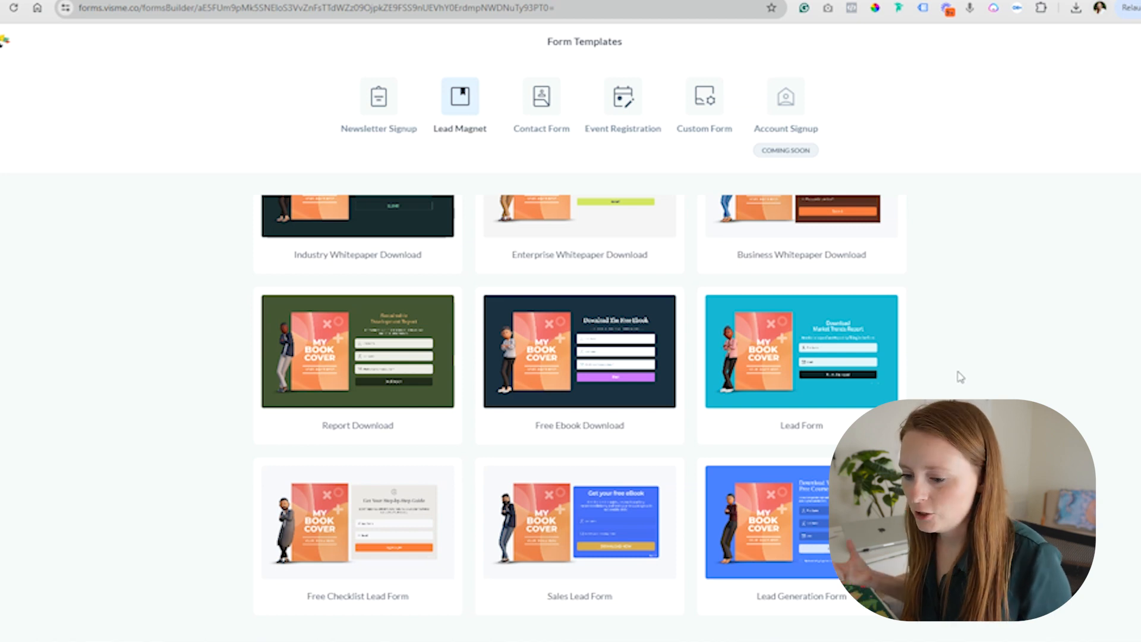
mouse_move(579, 351)
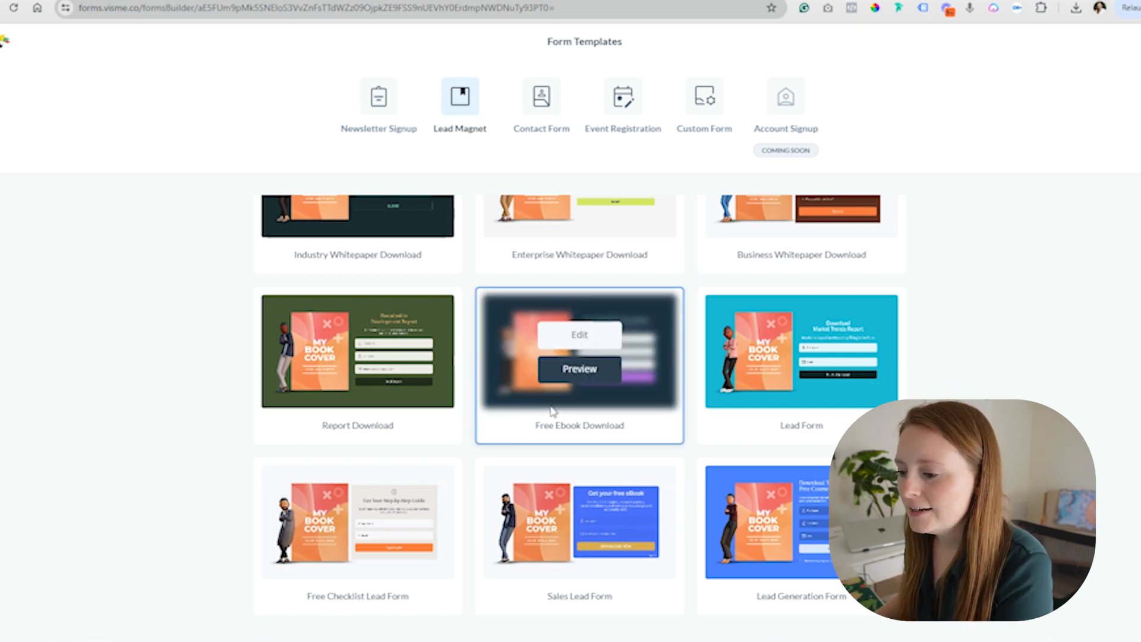
scroll(down, 3)
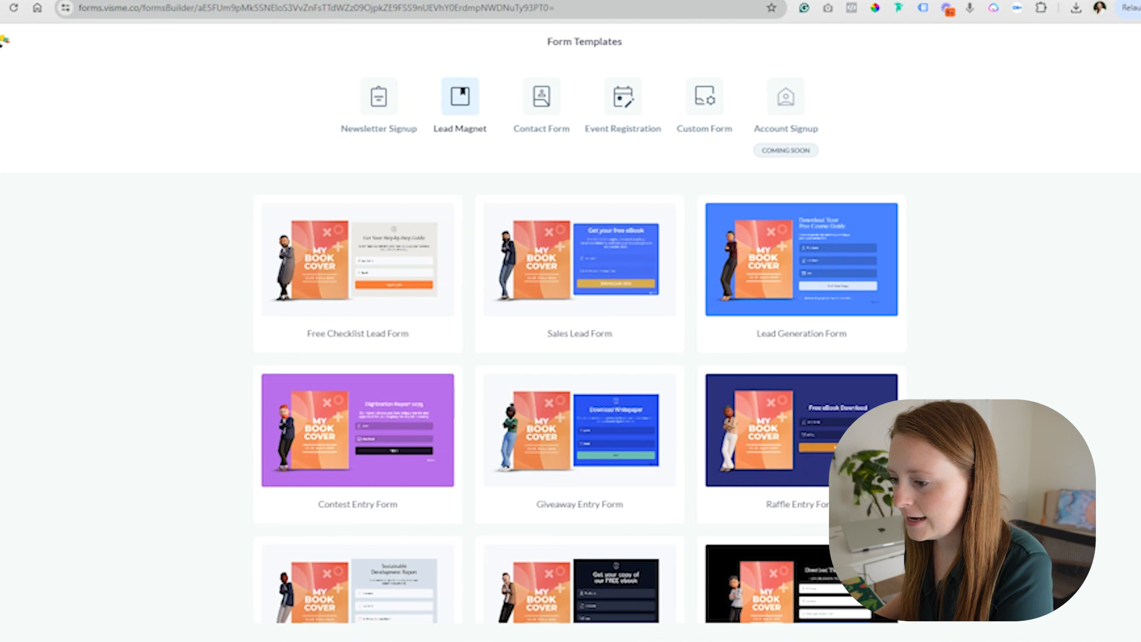
scroll(down, 3)
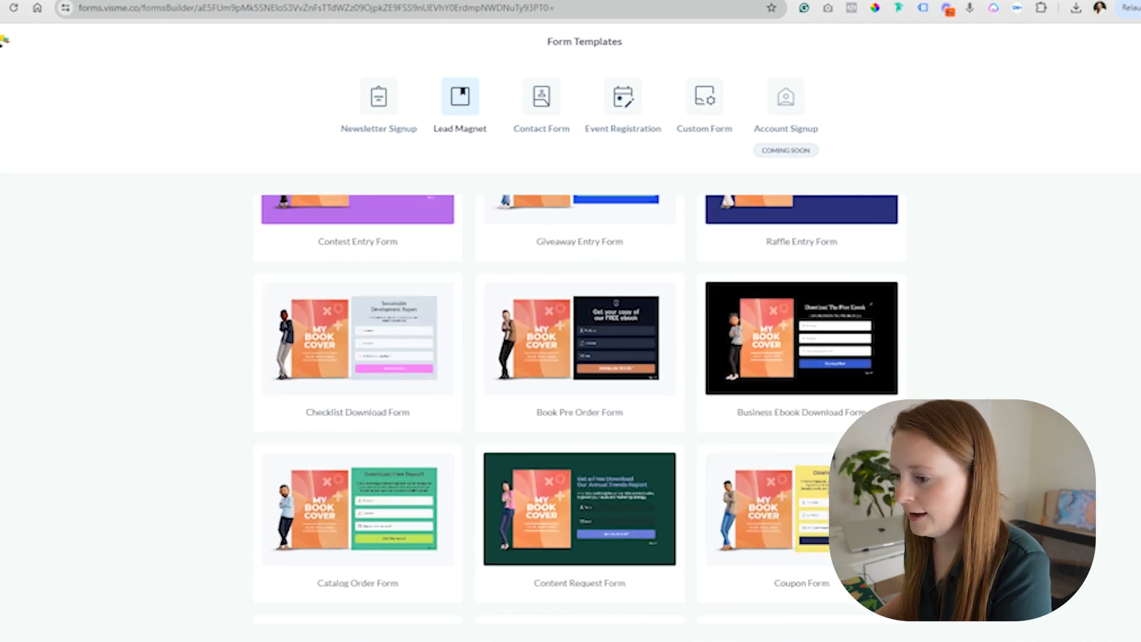
scroll(down, 3)
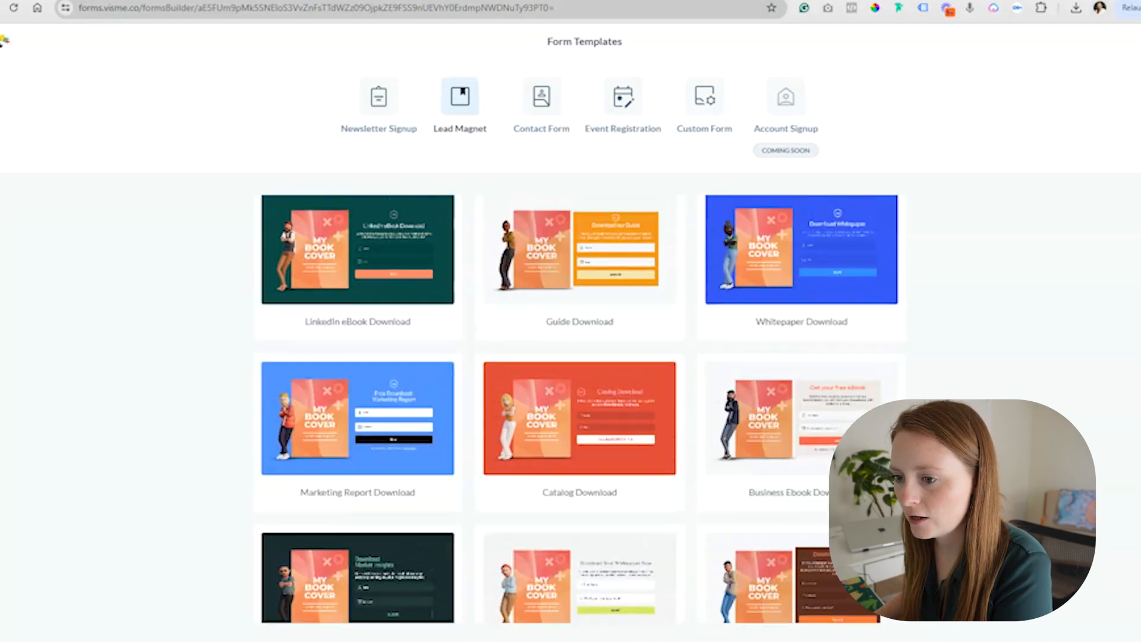
scroll(down, 3)
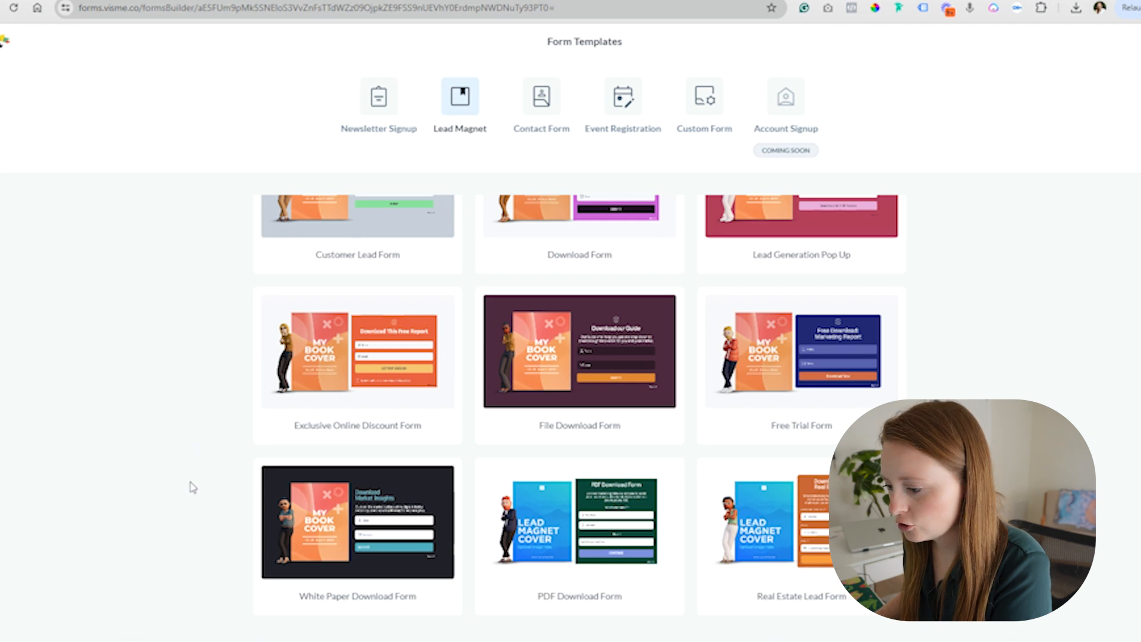
mouse_move(580, 352)
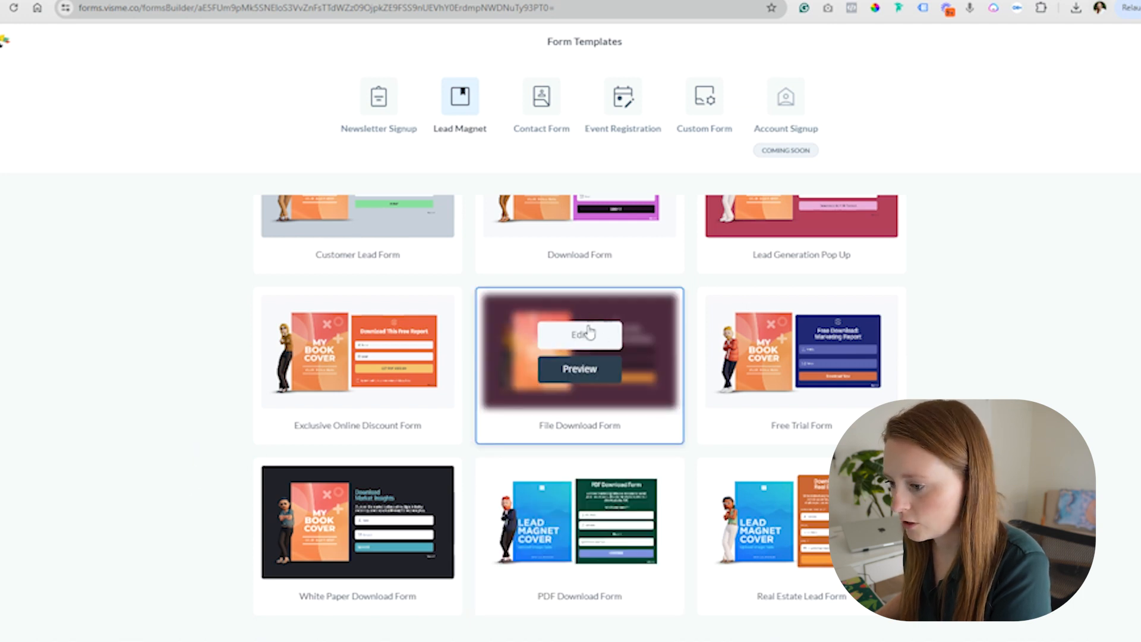
Edit the File Download Form and upload the Florida guide cover JPG from Downloads
click(580, 334)
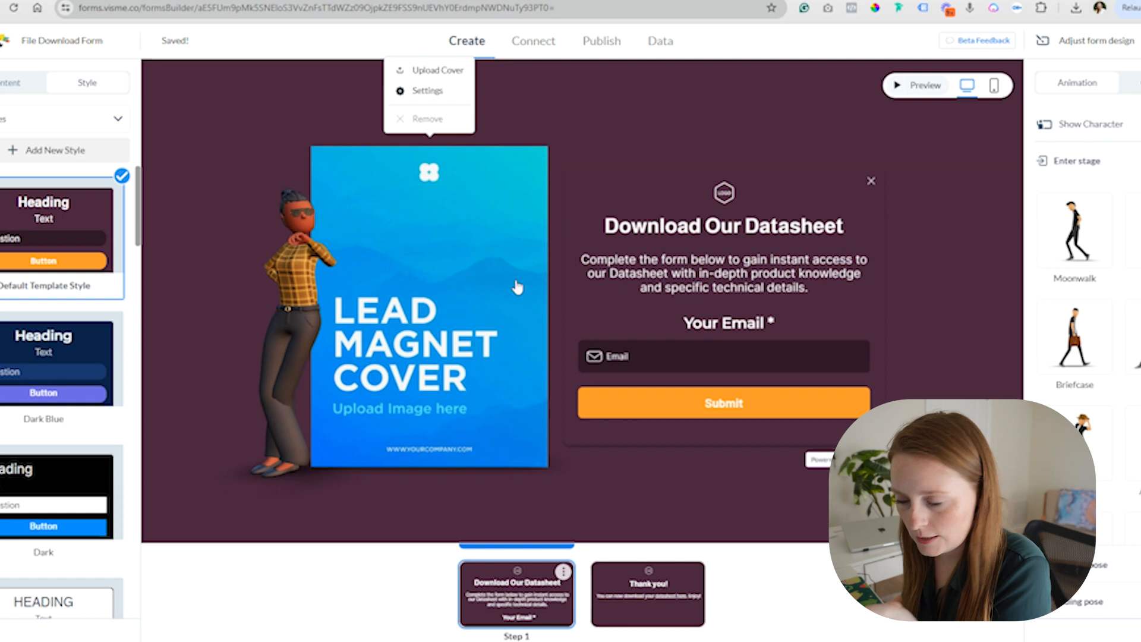
click(437, 70)
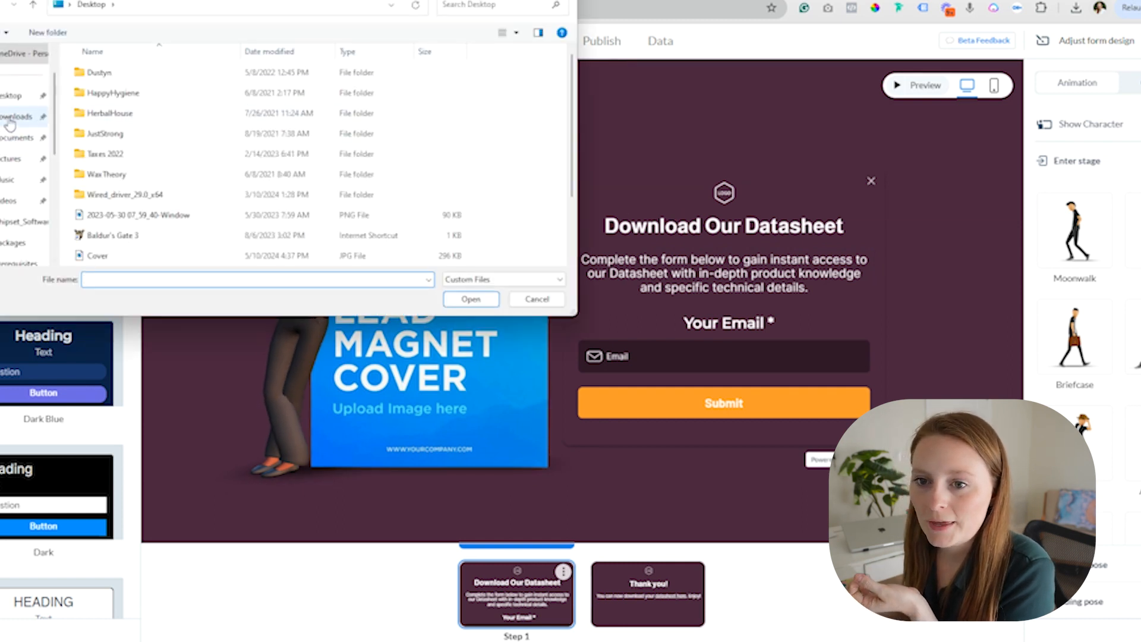
click(15, 117)
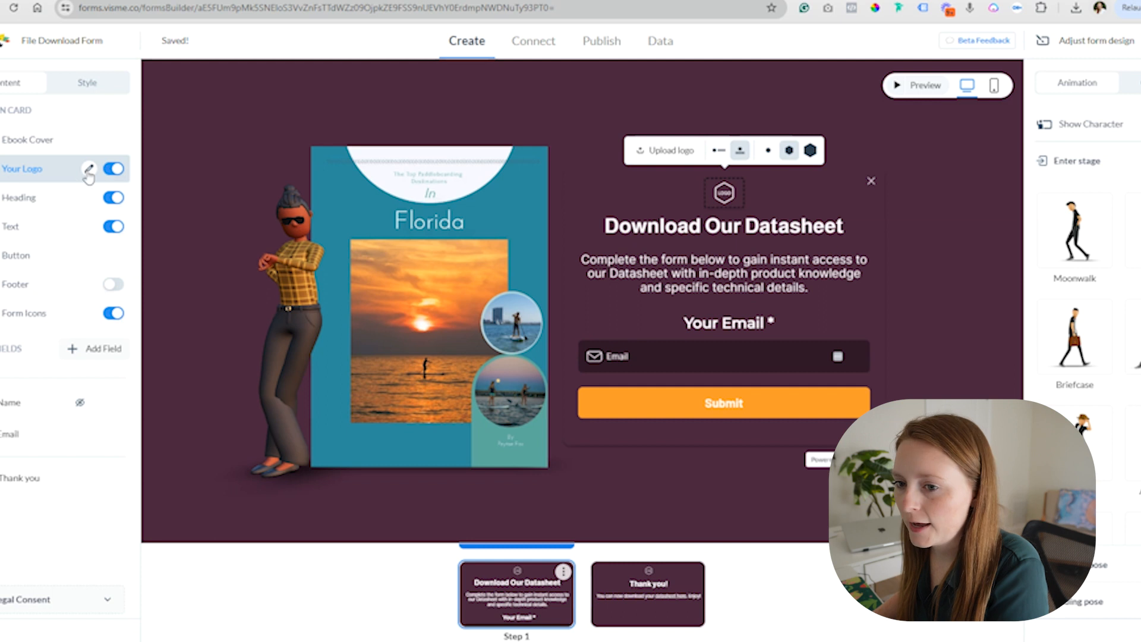
Hide the logo, title the form 'Download Our Florida Paddleboard Guide', and rewrite the description
click(113, 168)
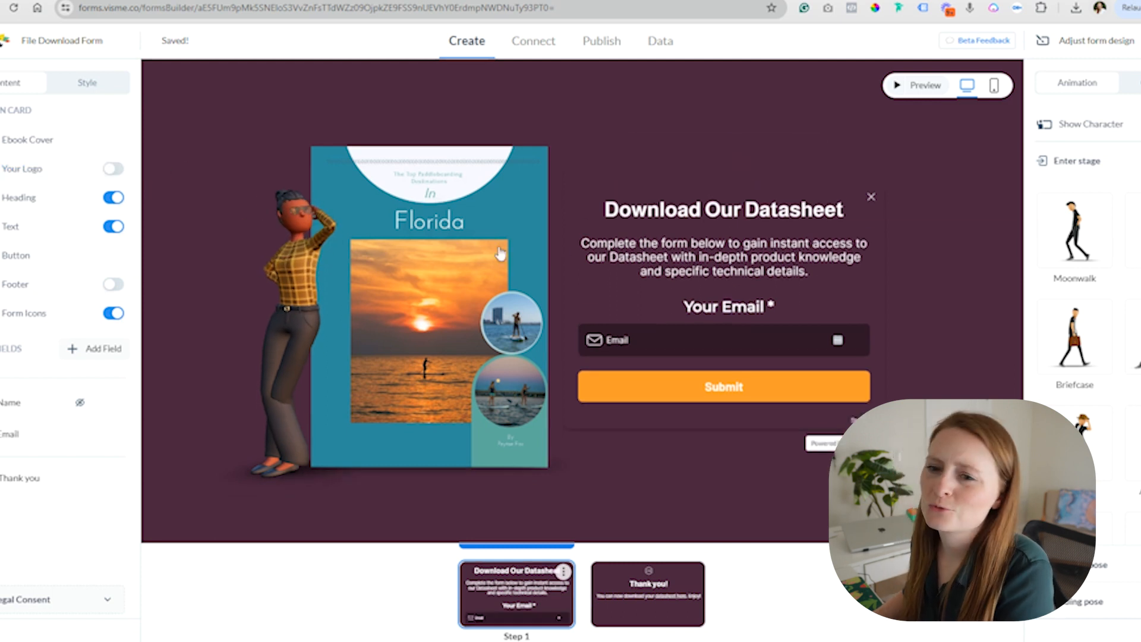
click(720, 210)
text(Flor)
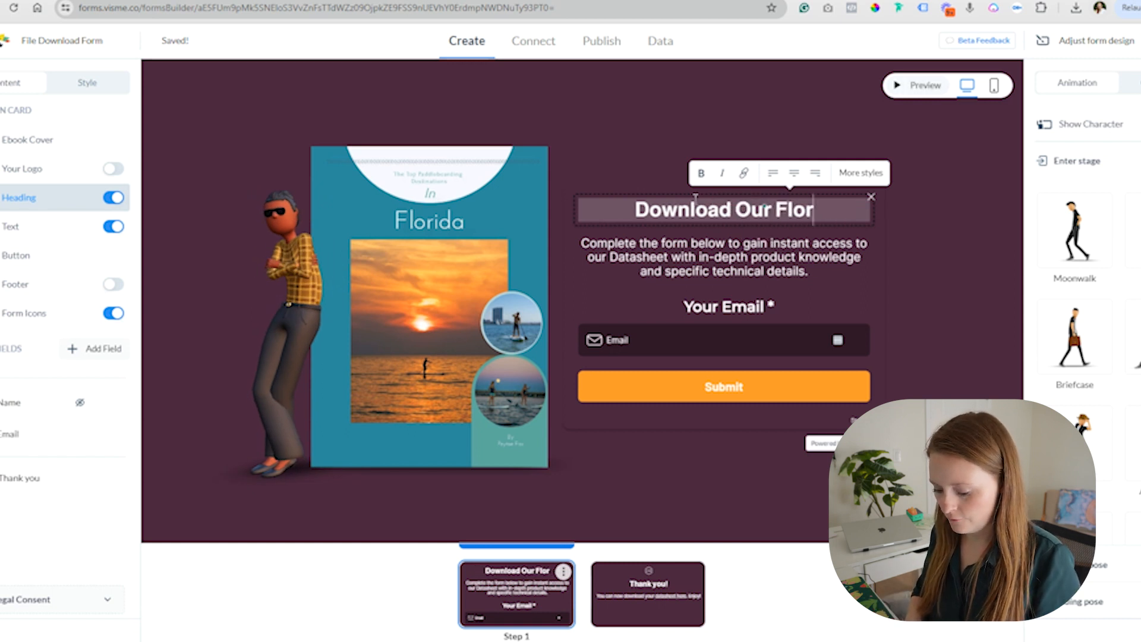
text(ida Paddleboar)
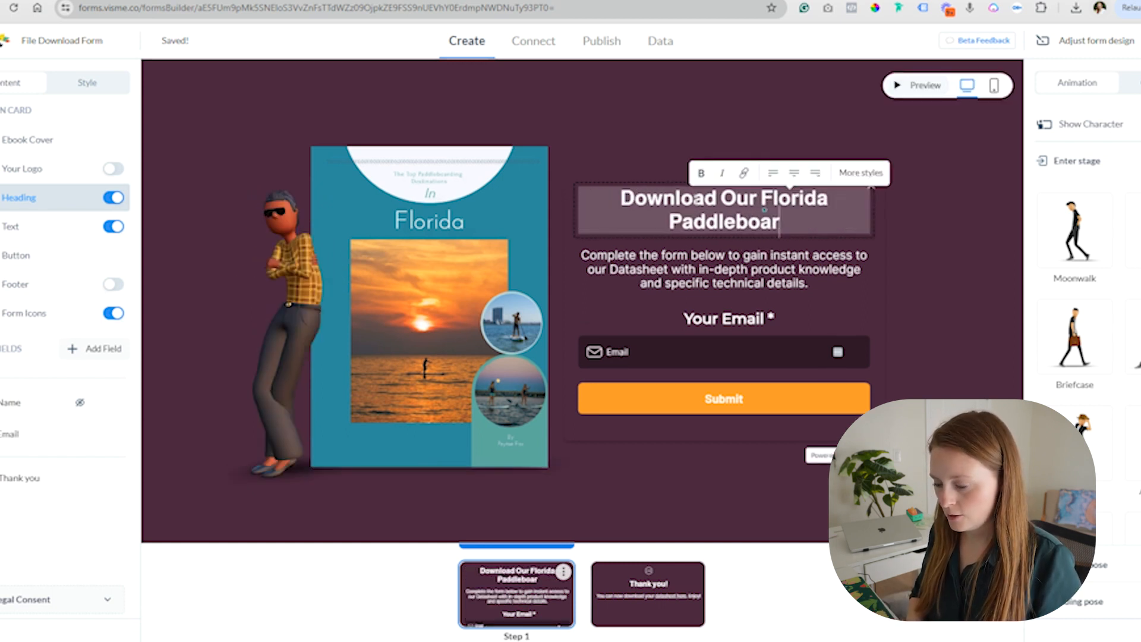
text(d Guide)
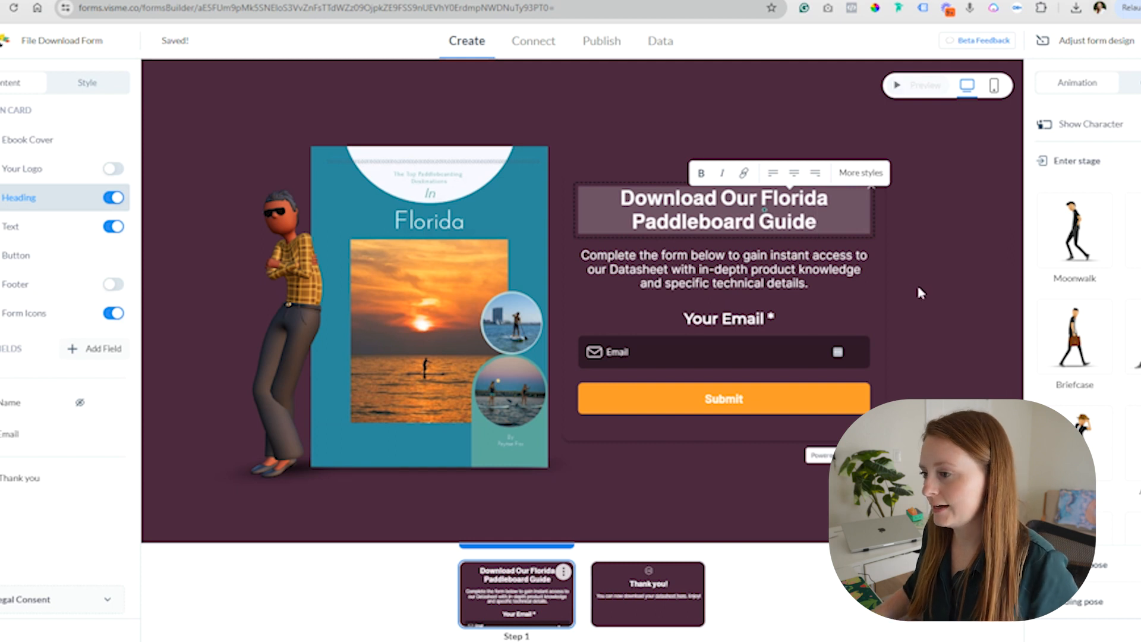
click(723, 269)
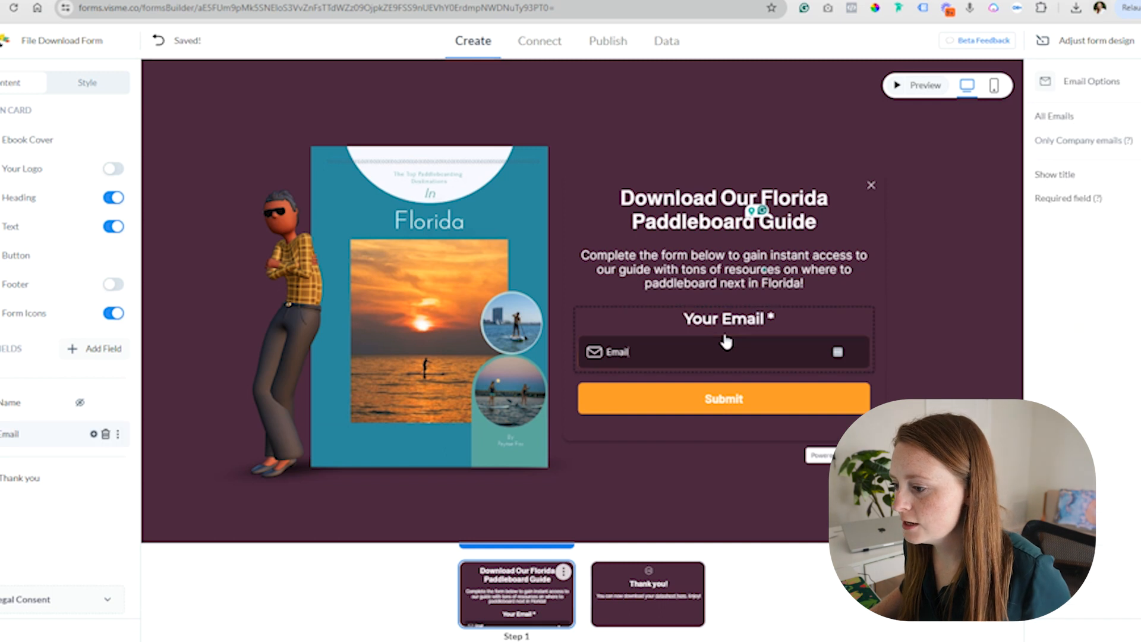
click(724, 208)
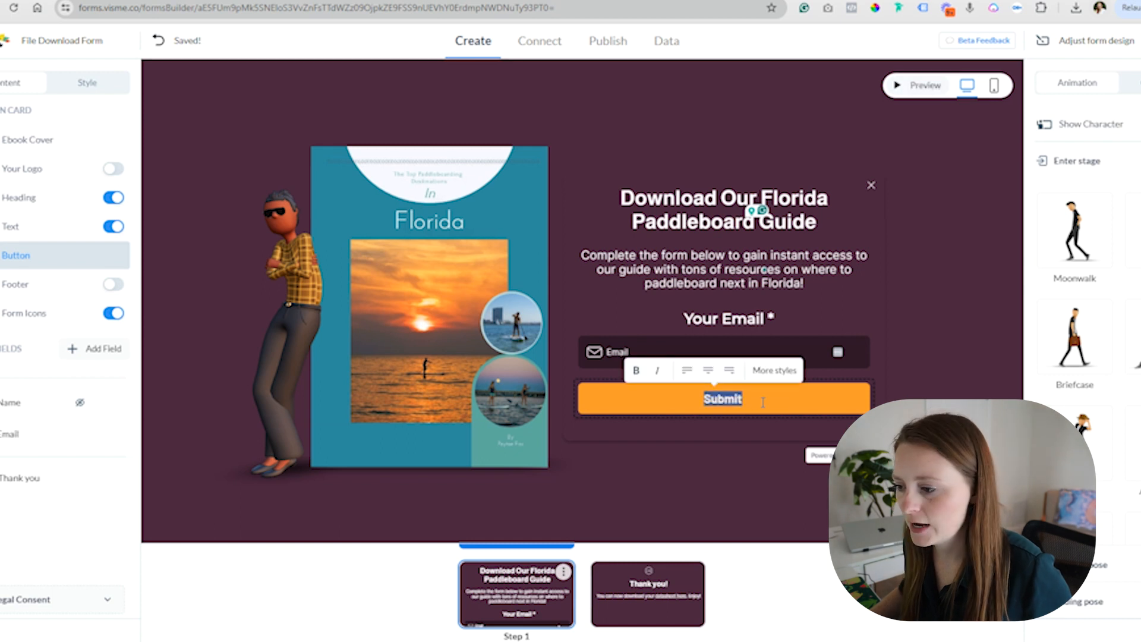
click(295, 238)
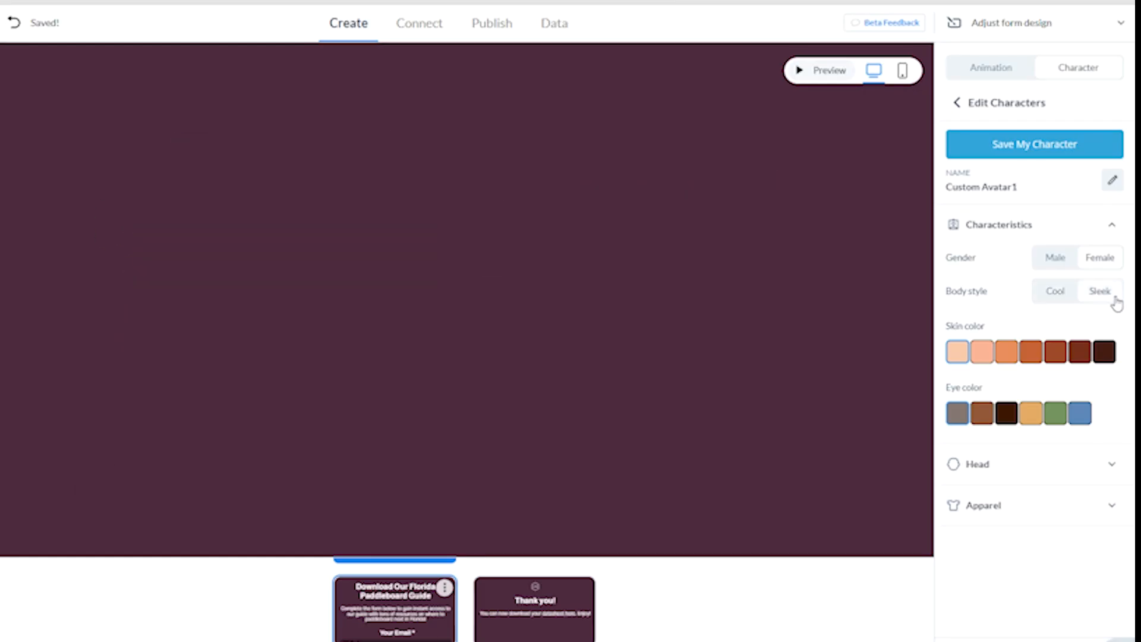
Build a female character with Sleek body style and auburn hair, and save her
click(1111, 465)
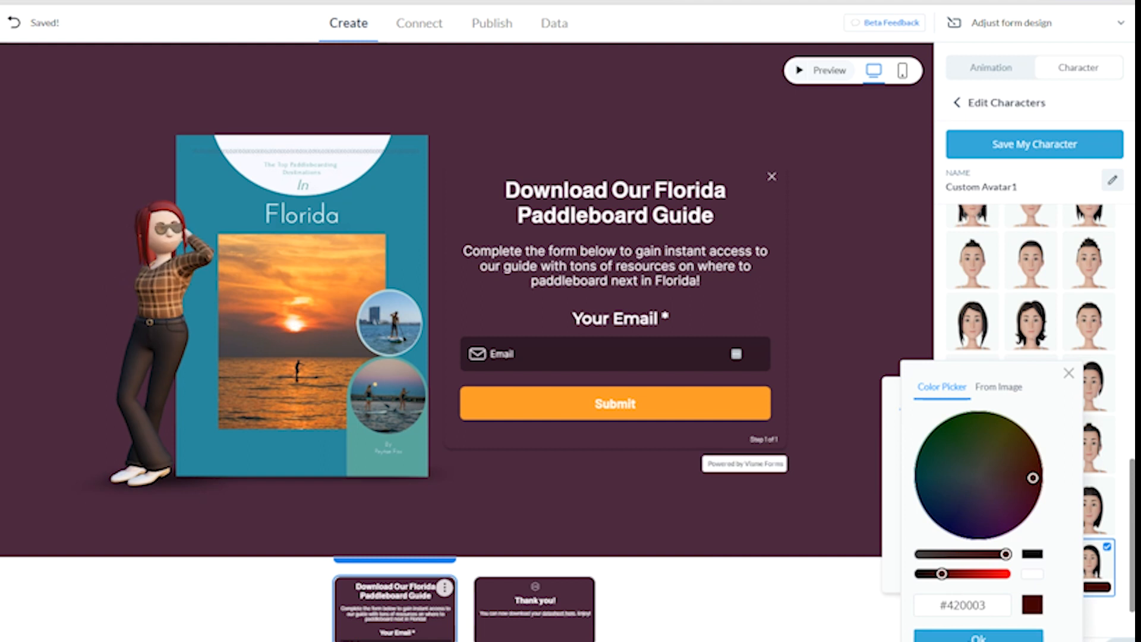
click(1021, 459)
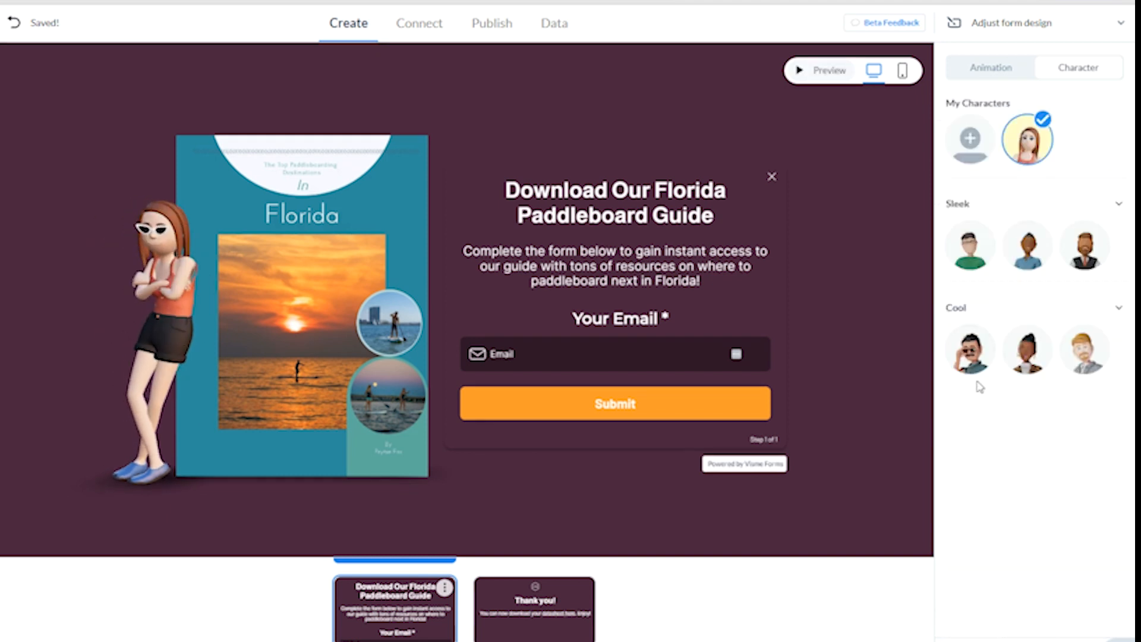
click(990, 67)
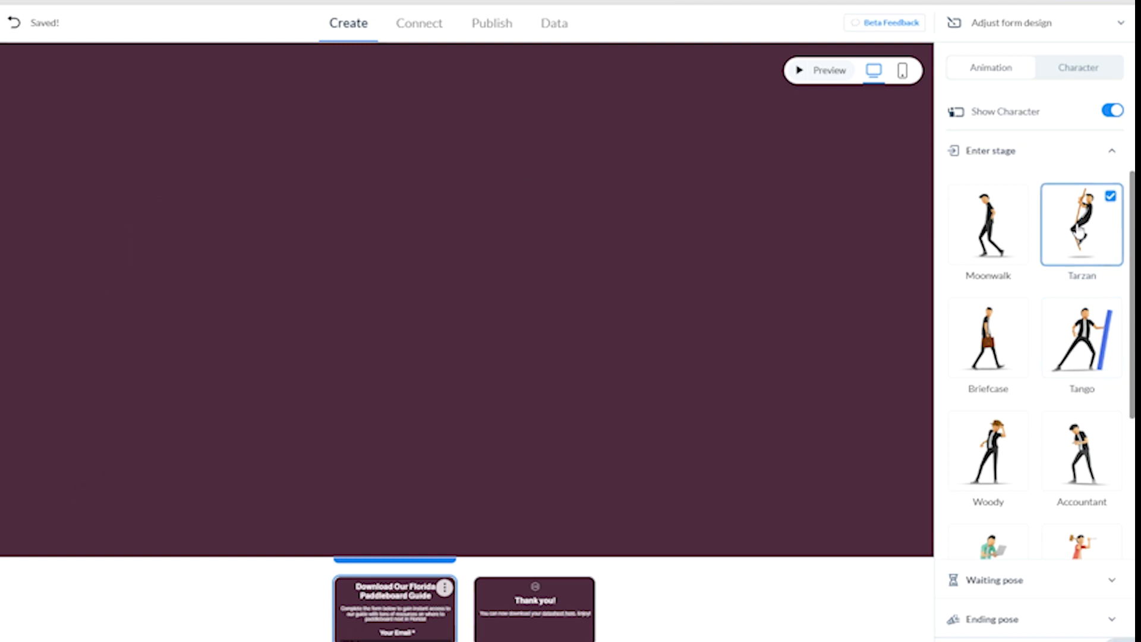
Reword the thank-you message to 'You can now download your guide. Enjoy!'
click(821, 70)
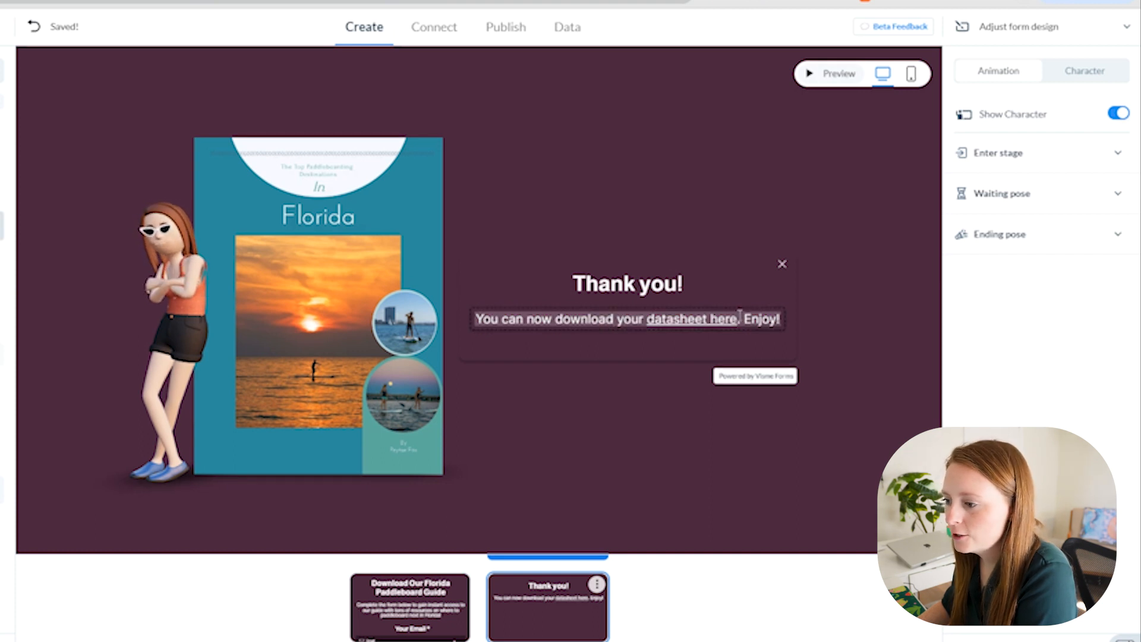
click(626, 318)
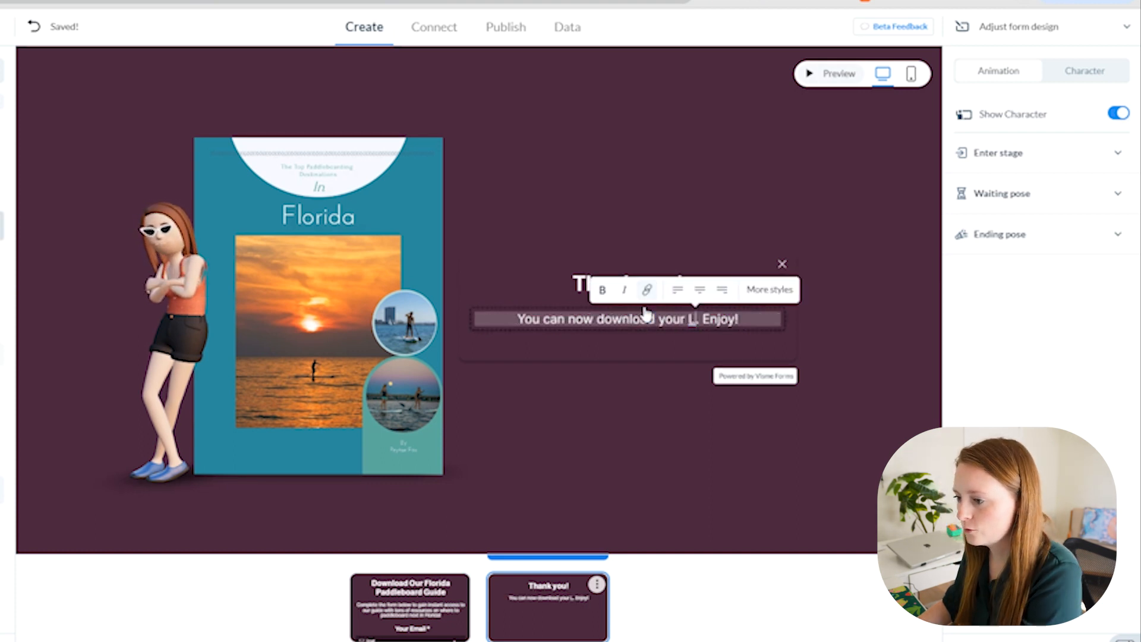
text(guide)
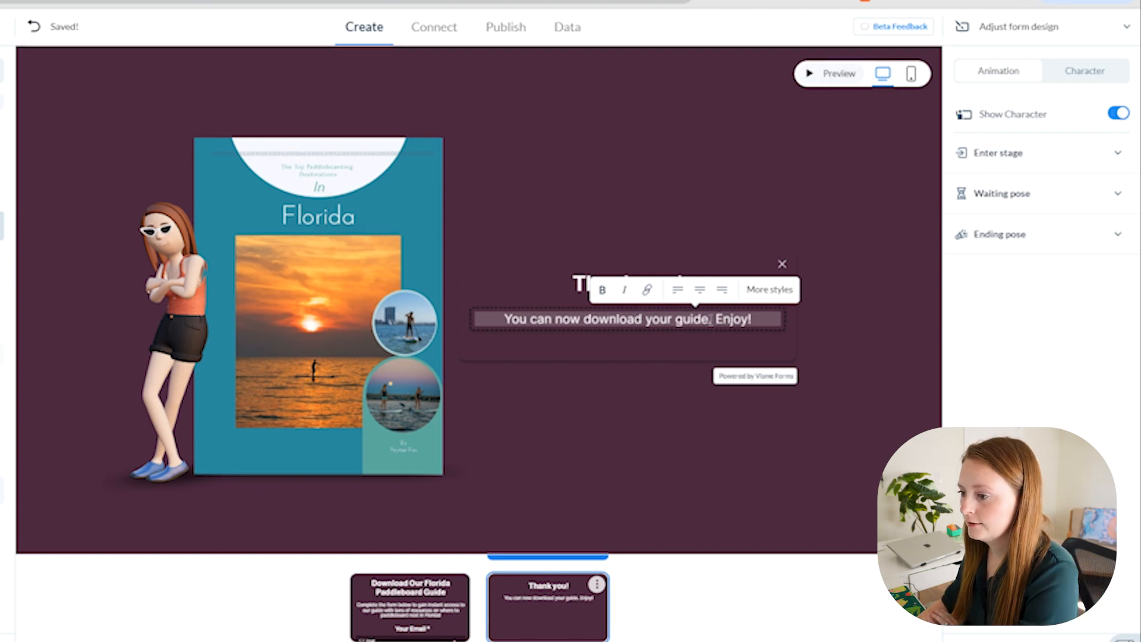
double_click(677, 319)
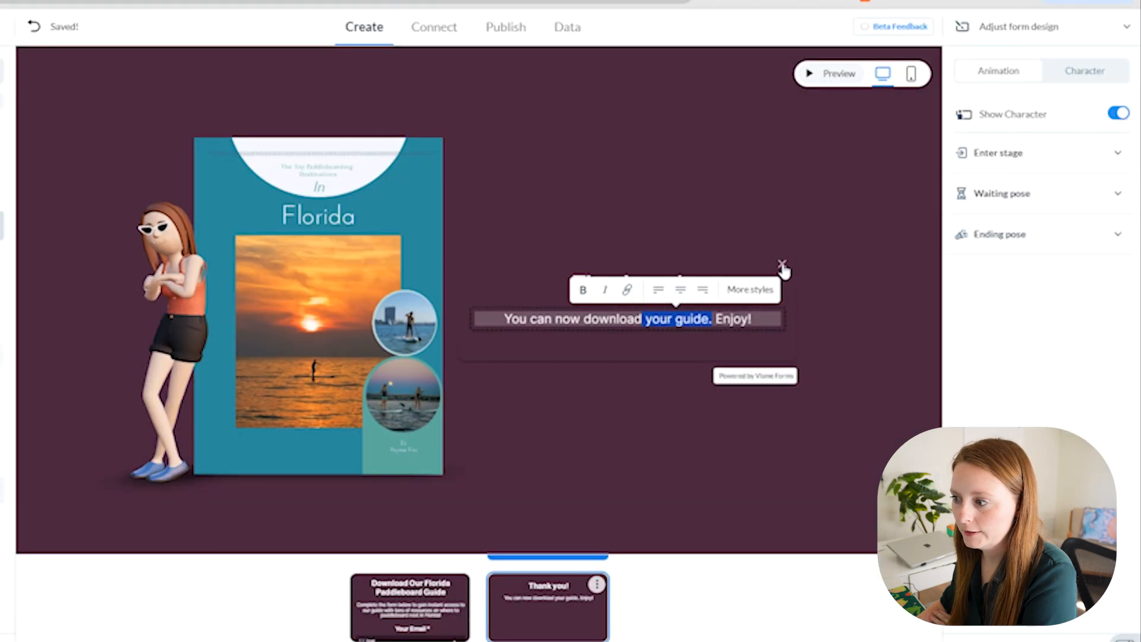
click(860, 297)
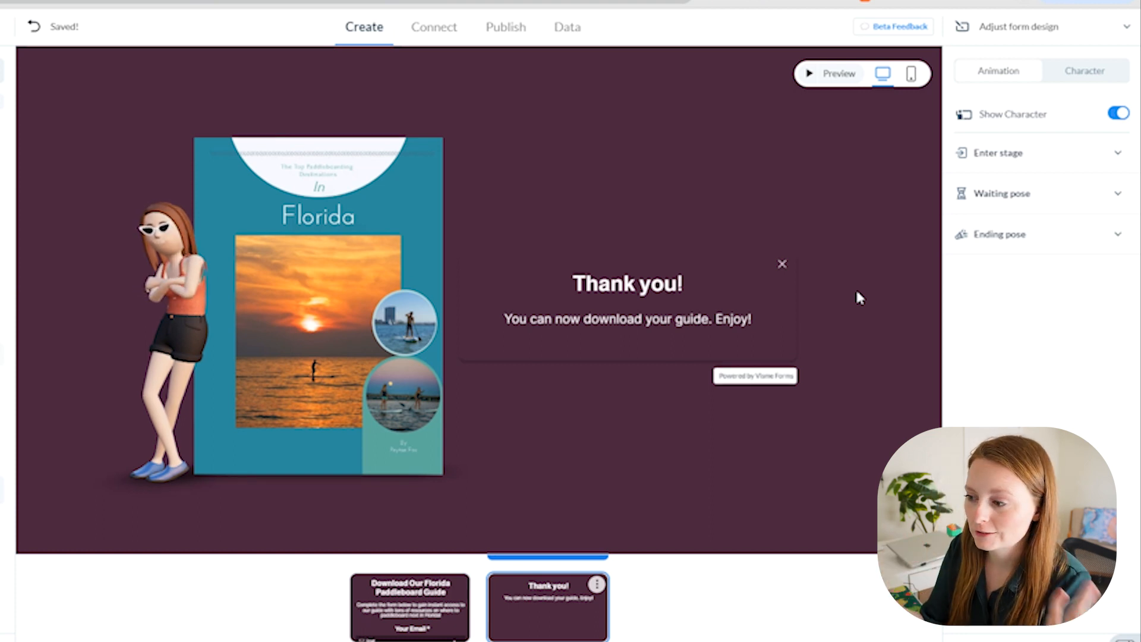
mouse_move(449, 560)
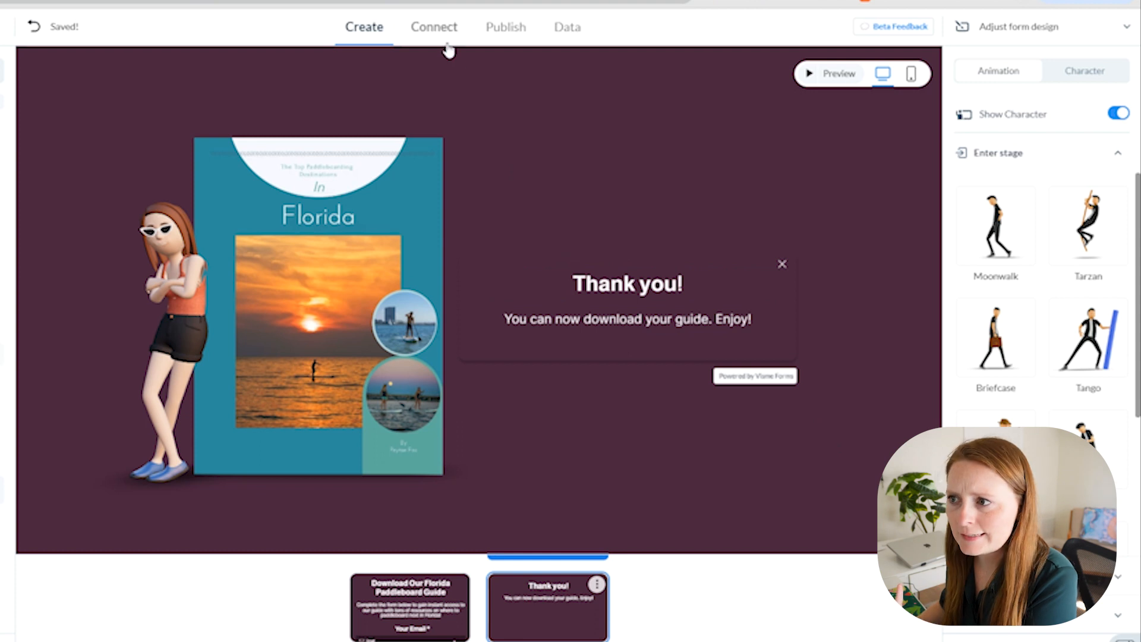
Browse the Connect integrations such as MailChimp, HubSpot and Google Sheets
click(434, 26)
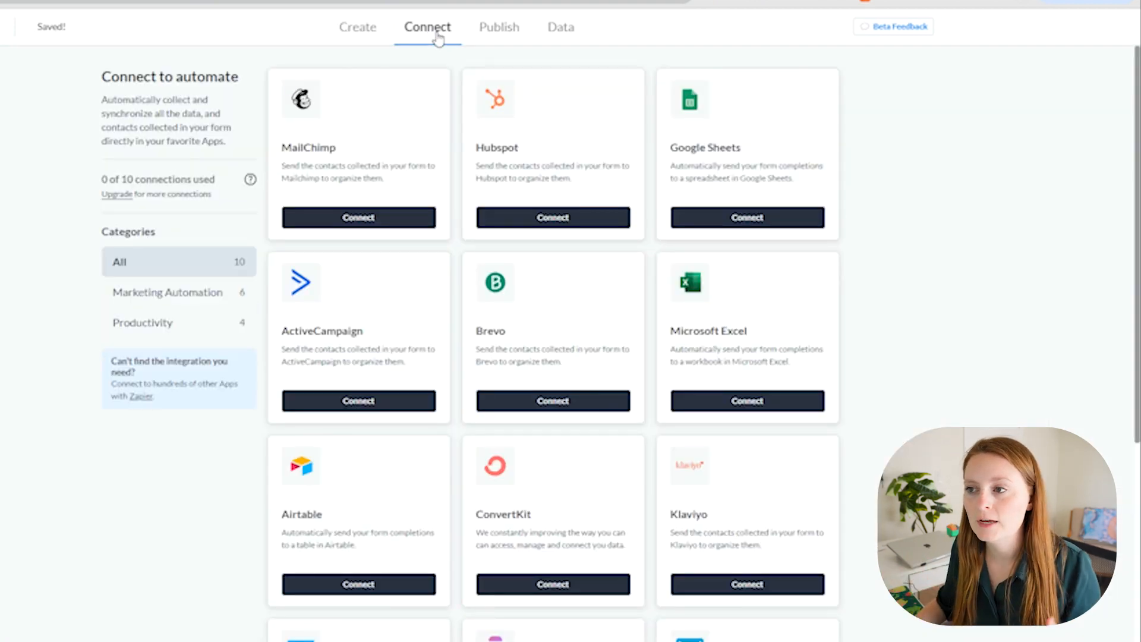
scroll(down, 3)
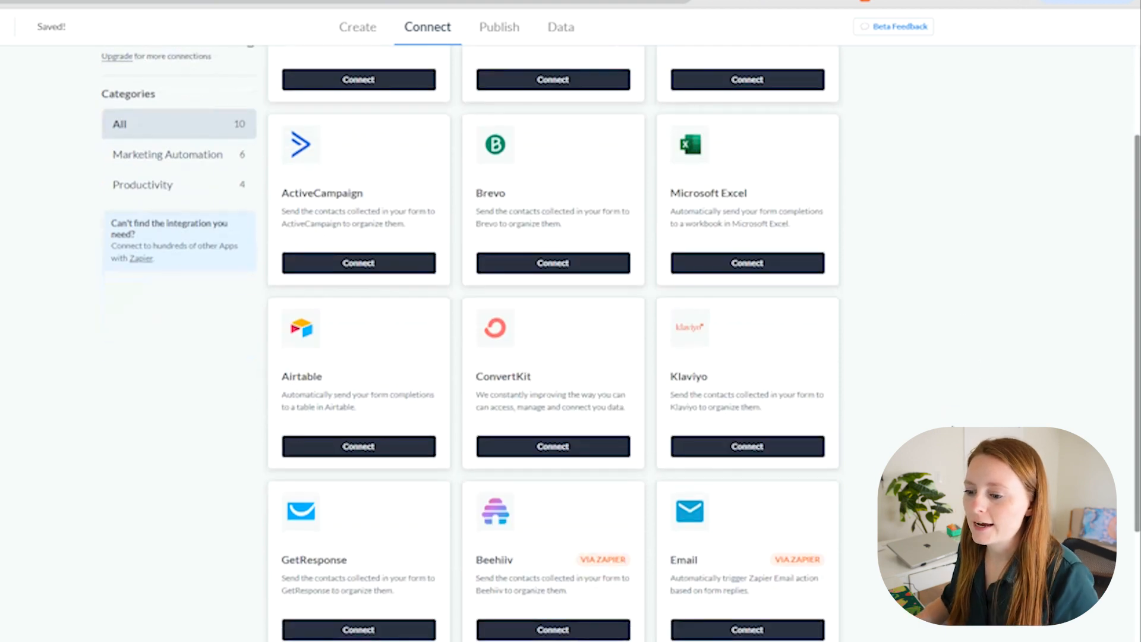
scroll(up, 3)
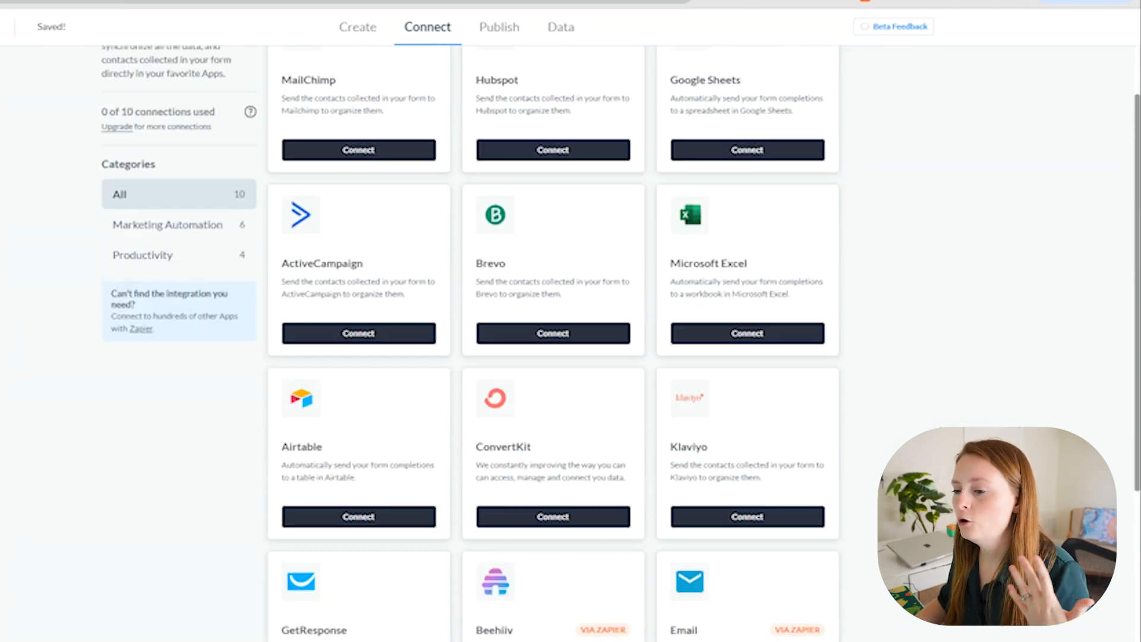
scroll(up, 3)
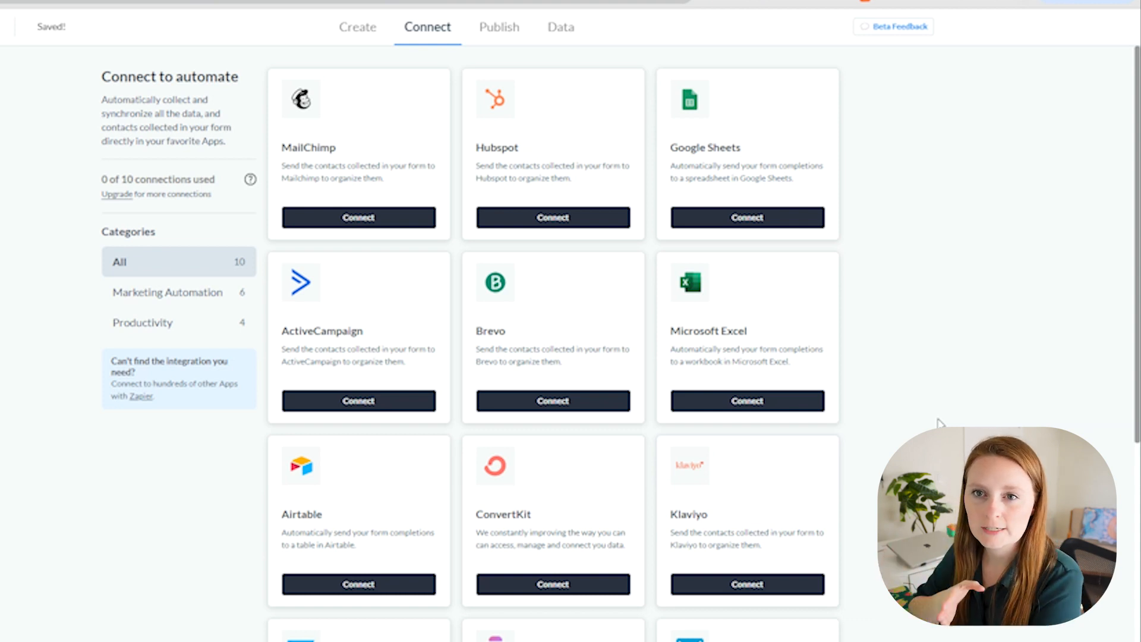
mouse_move(831, 219)
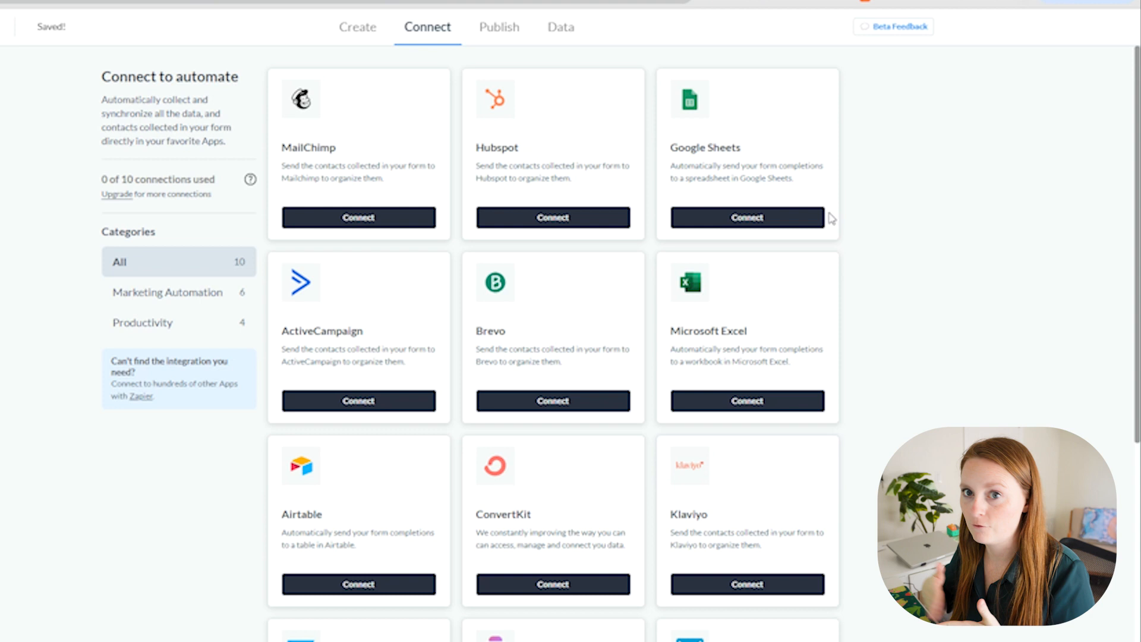
mouse_move(499, 26)
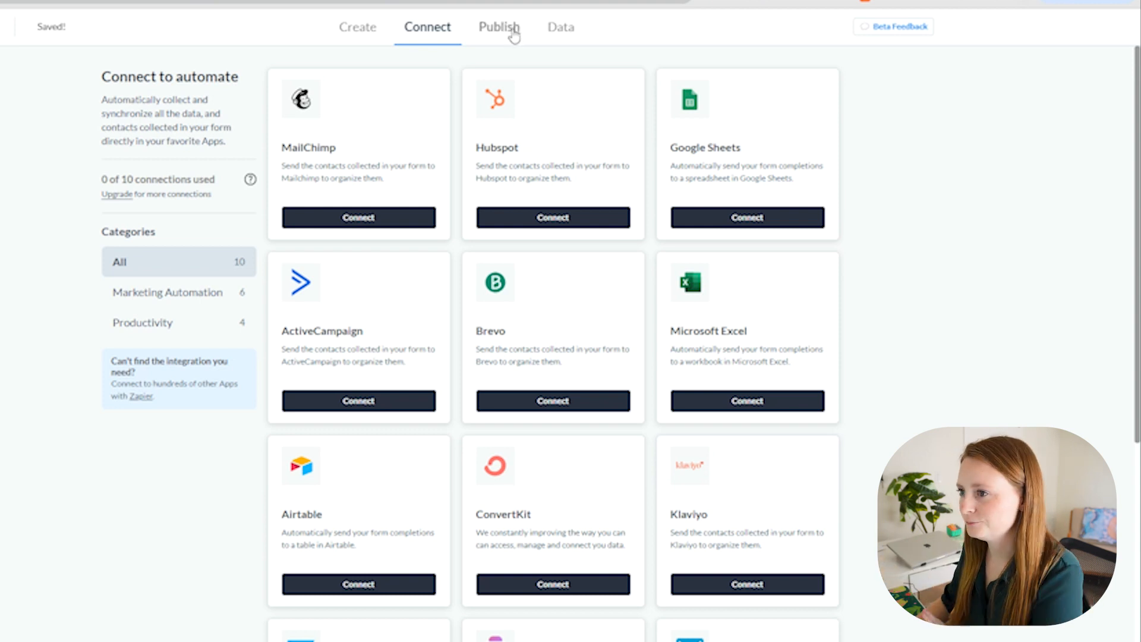
Publish the form and compare Popup, Between Content and Sidebar embed styles, ending on Sidebar
click(499, 27)
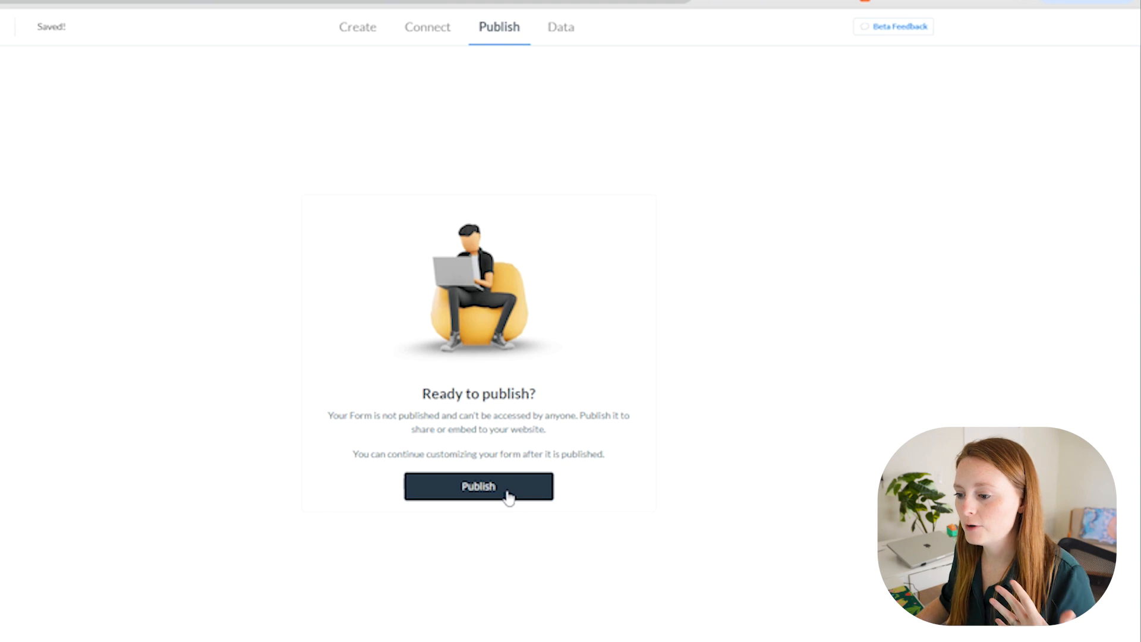
click(478, 486)
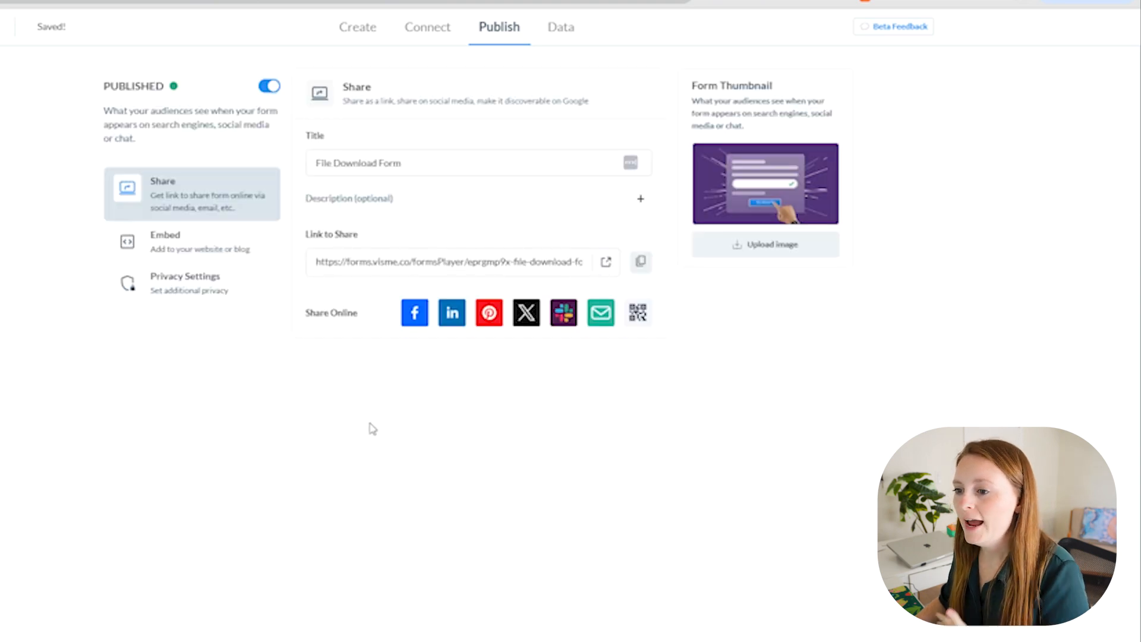
mouse_move(211, 265)
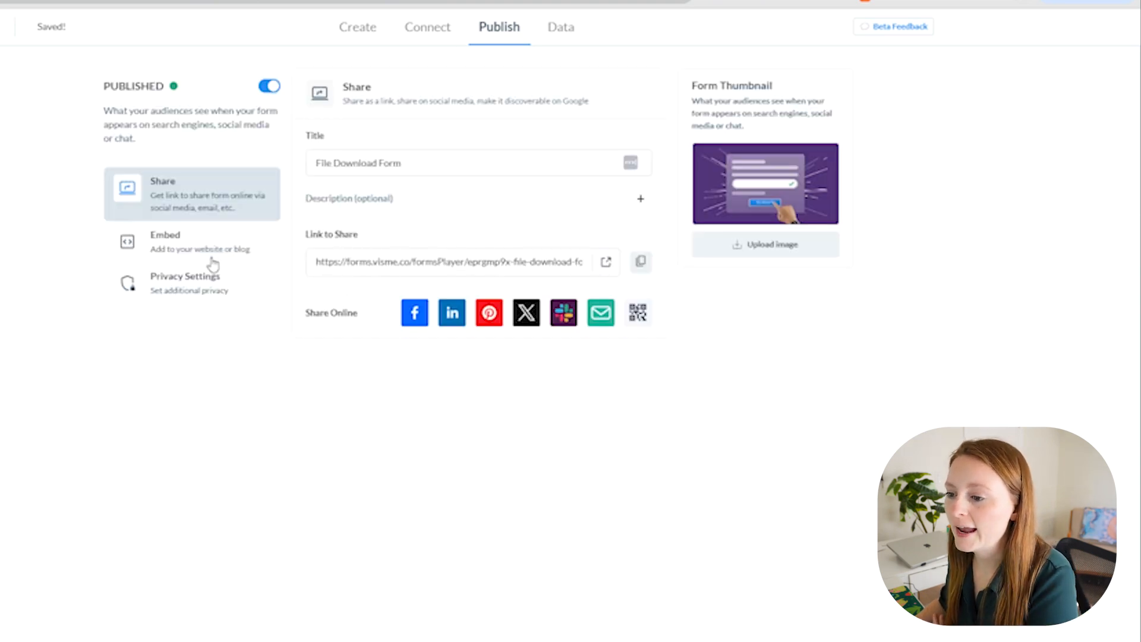
click(191, 242)
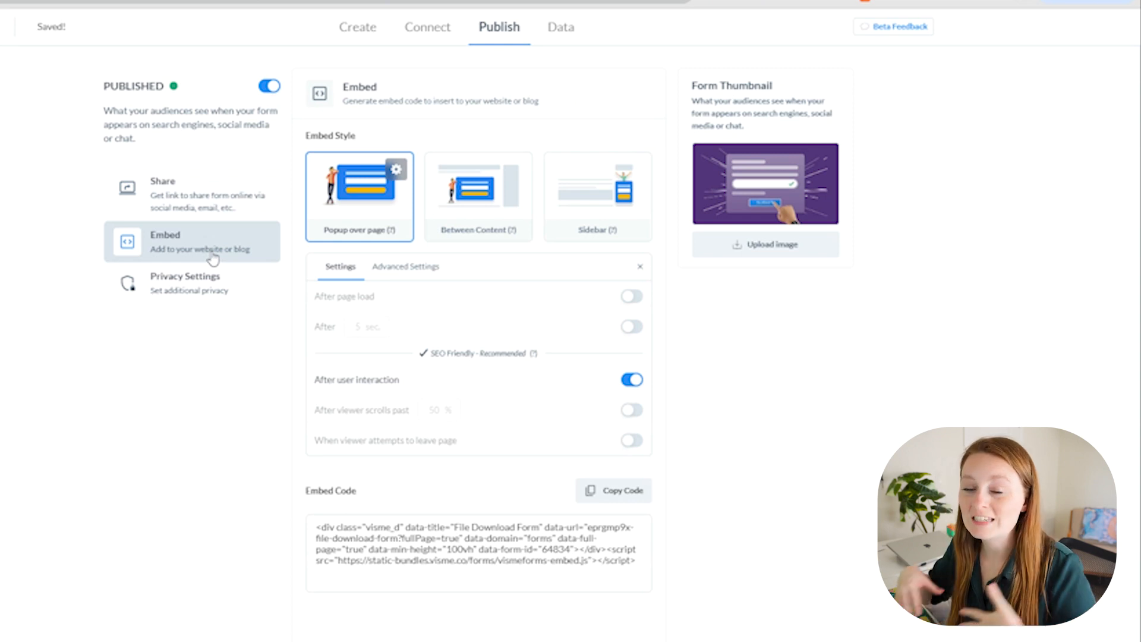
mouse_move(254, 381)
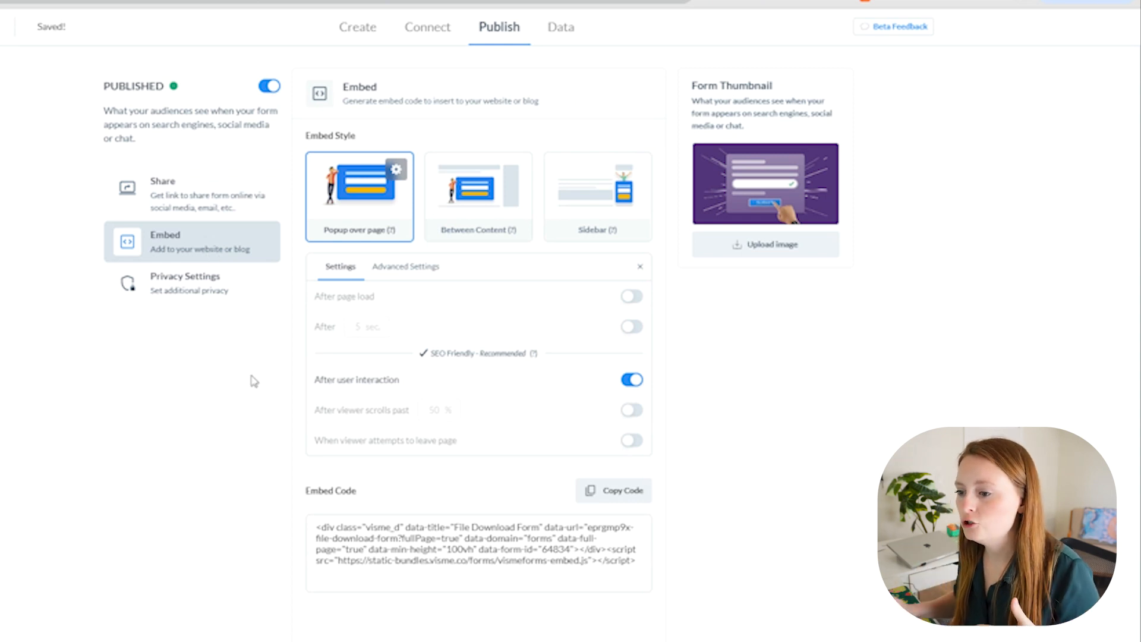
click(478, 196)
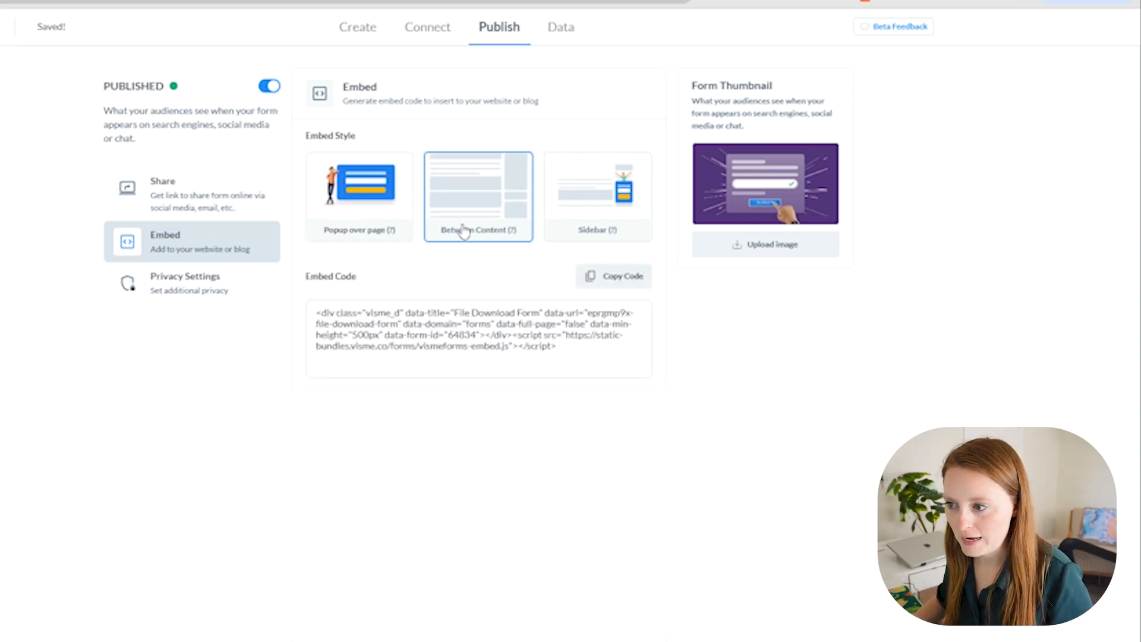
click(478, 197)
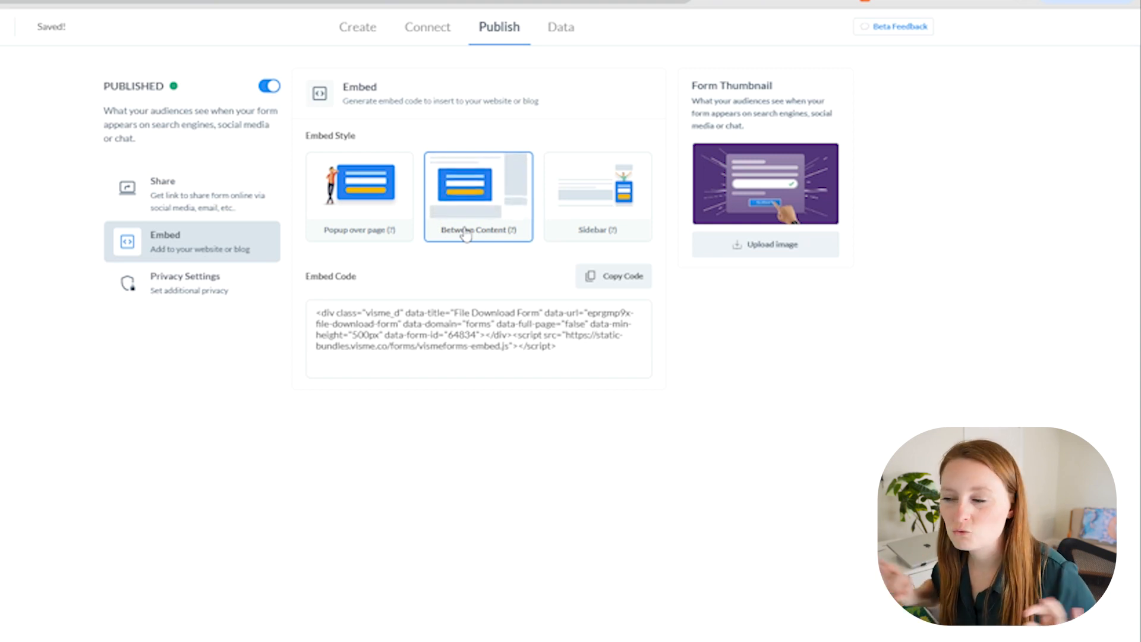
click(597, 189)
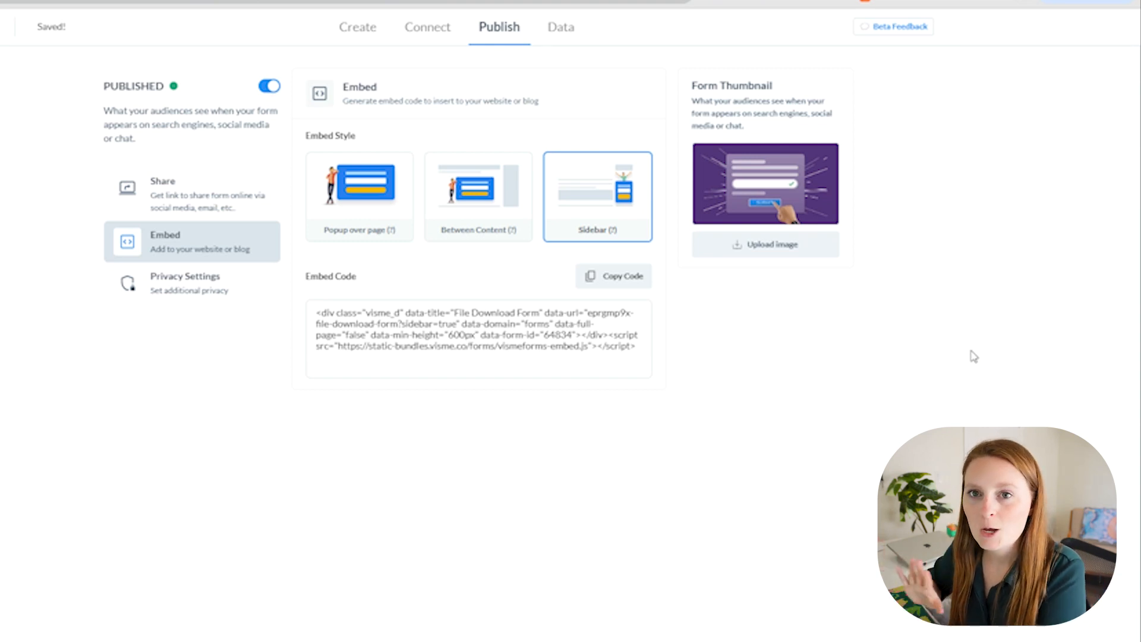
mouse_move(847, 357)
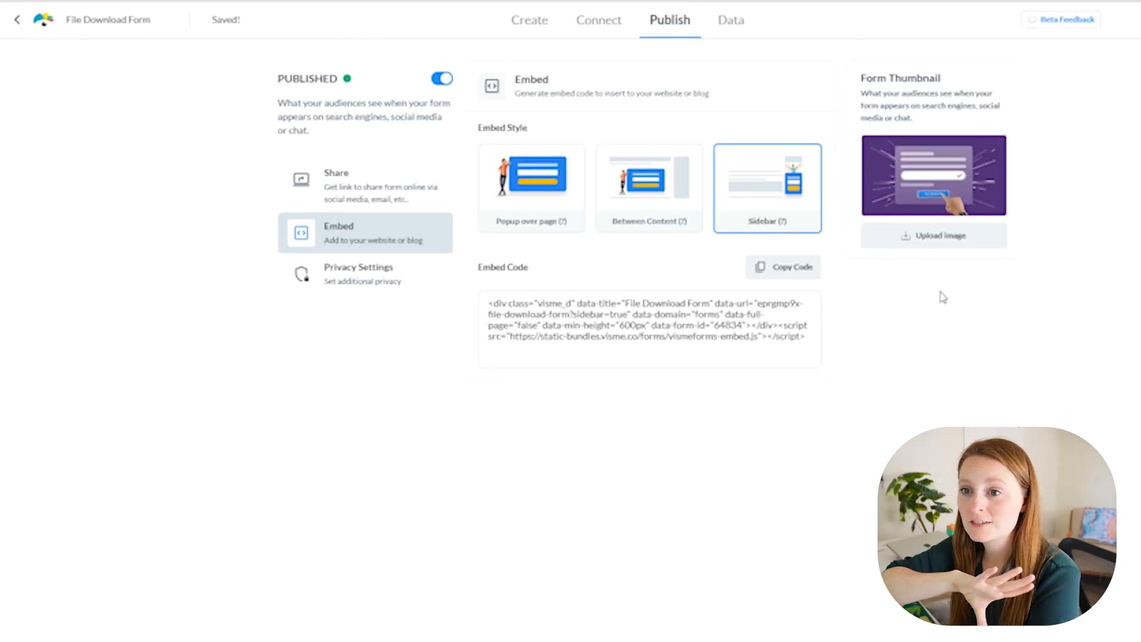
Check the Data tab: zero views, starts and submissions, and no responses
click(731, 19)
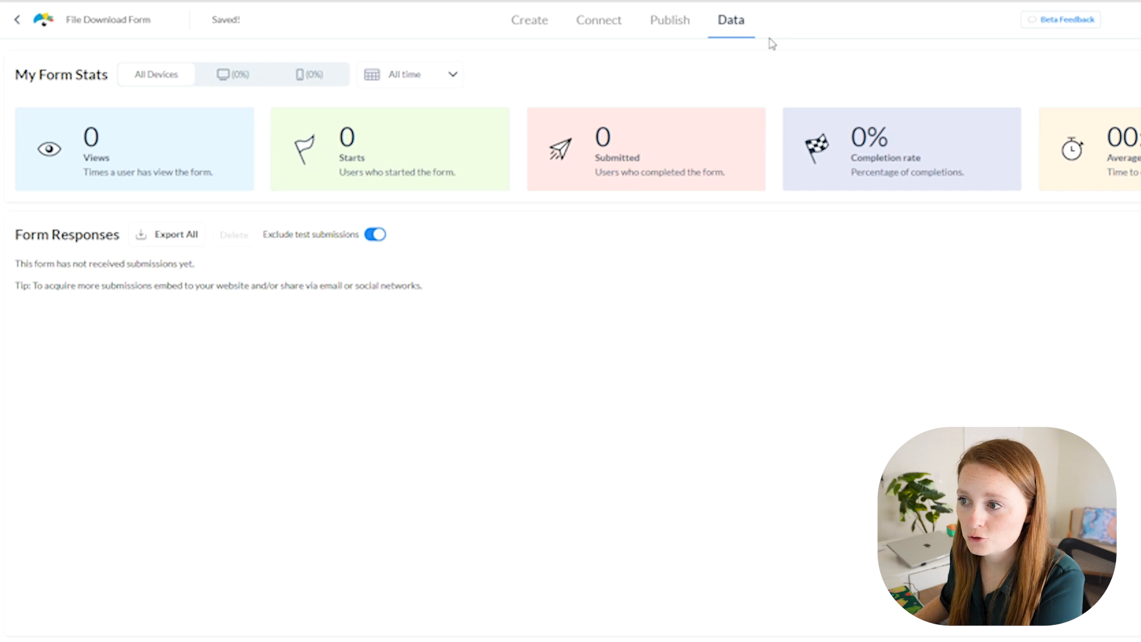
mouse_move(658, 270)
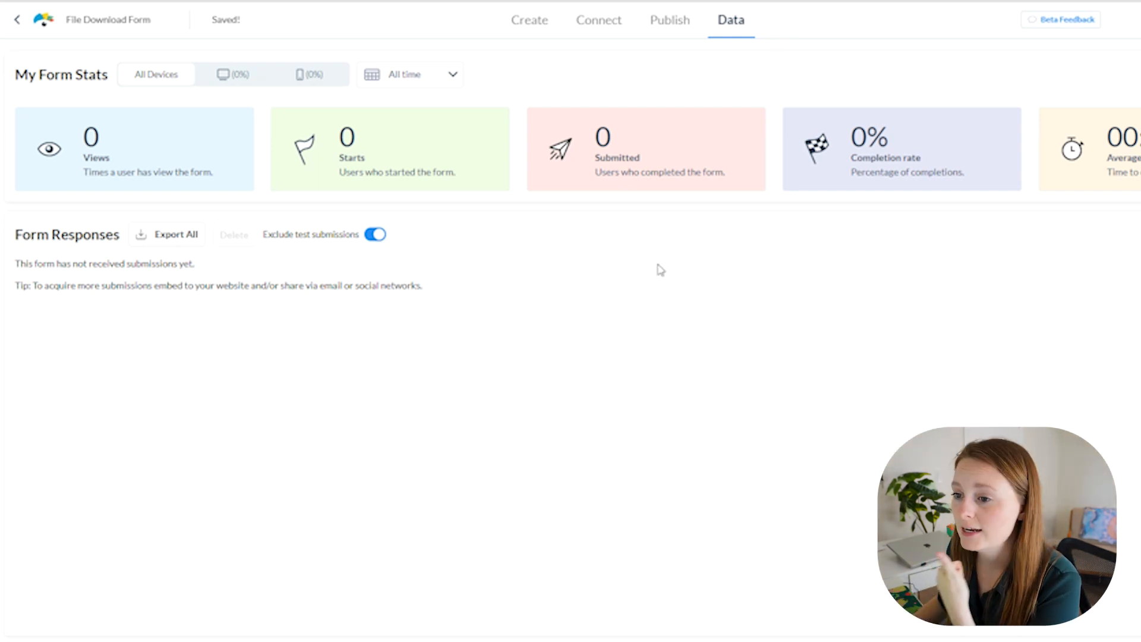
mouse_move(1018, 239)
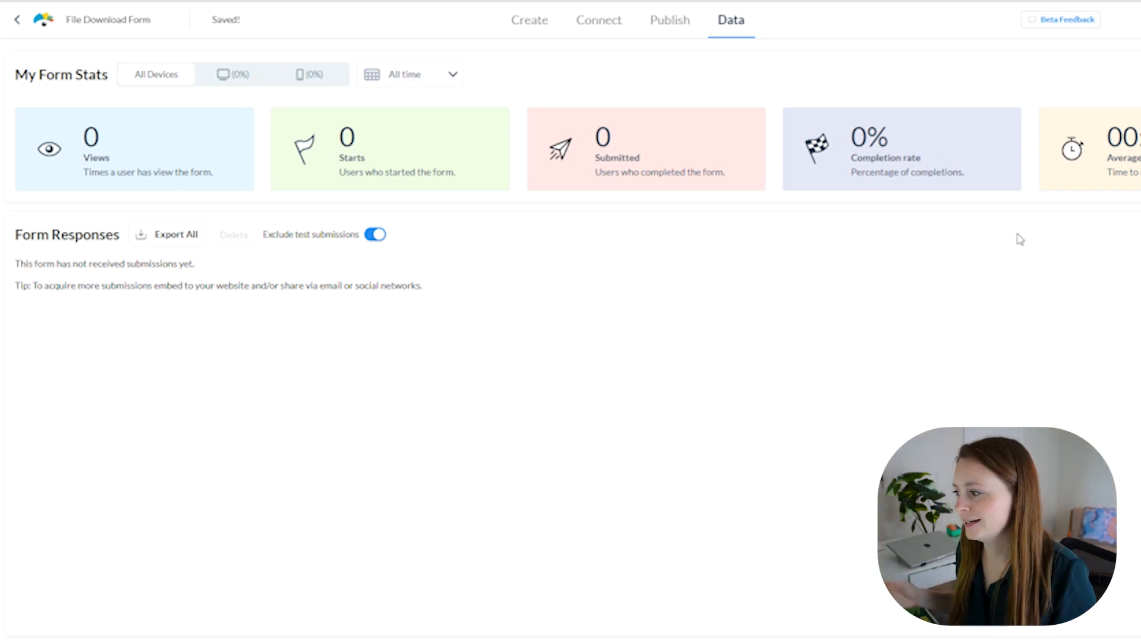
mouse_move(683, 305)
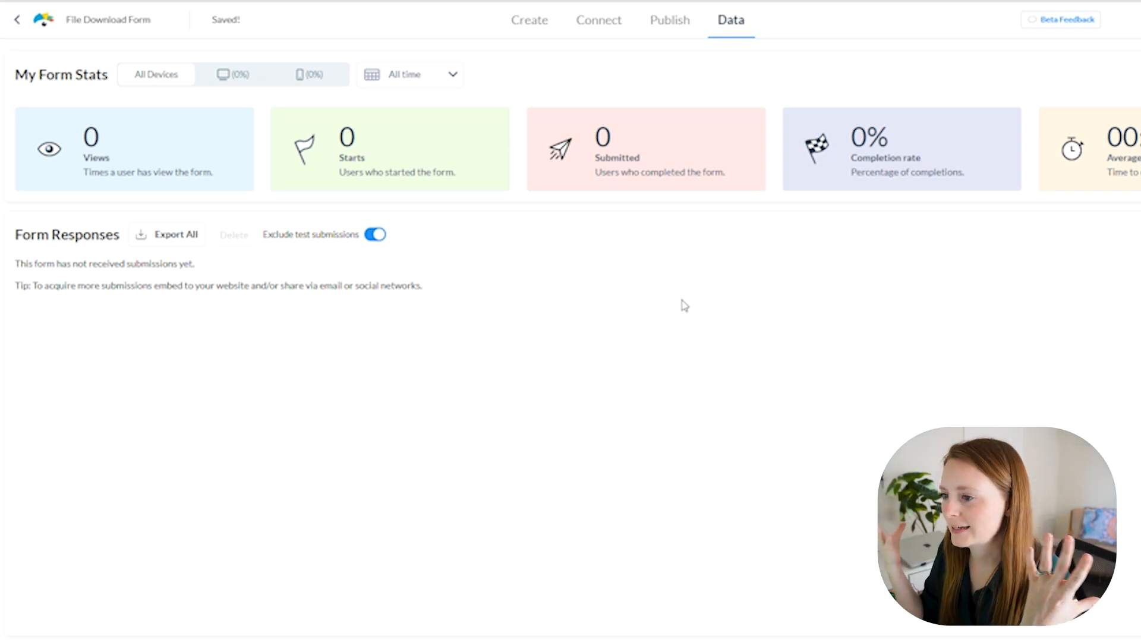
mouse_move(662, 293)
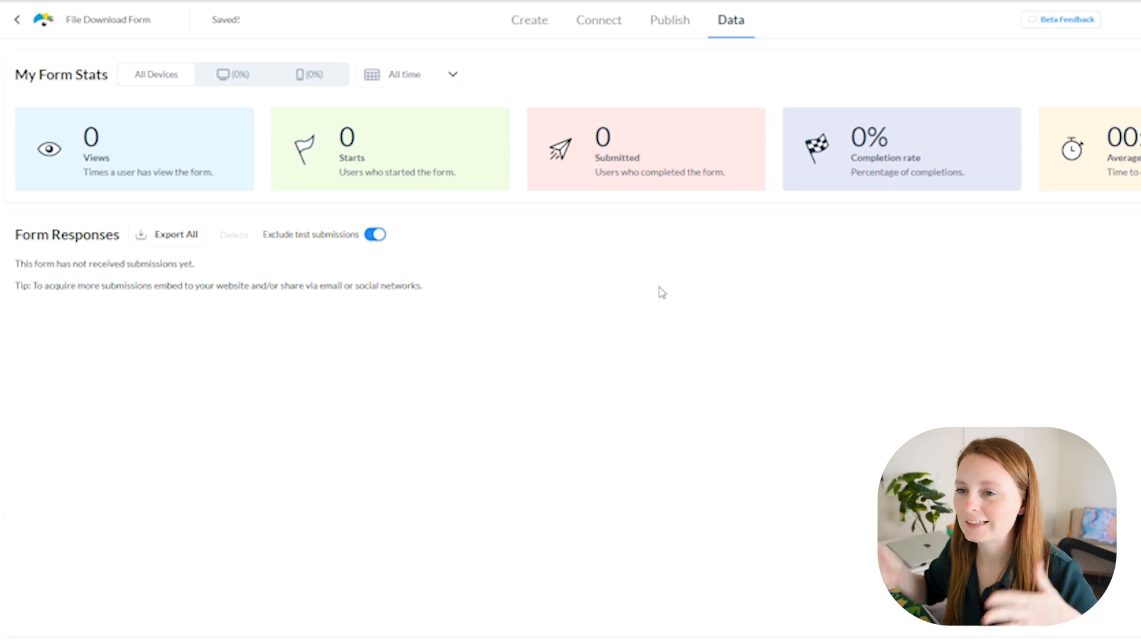
Select the Between Content embed style and copy its embed code
click(668, 19)
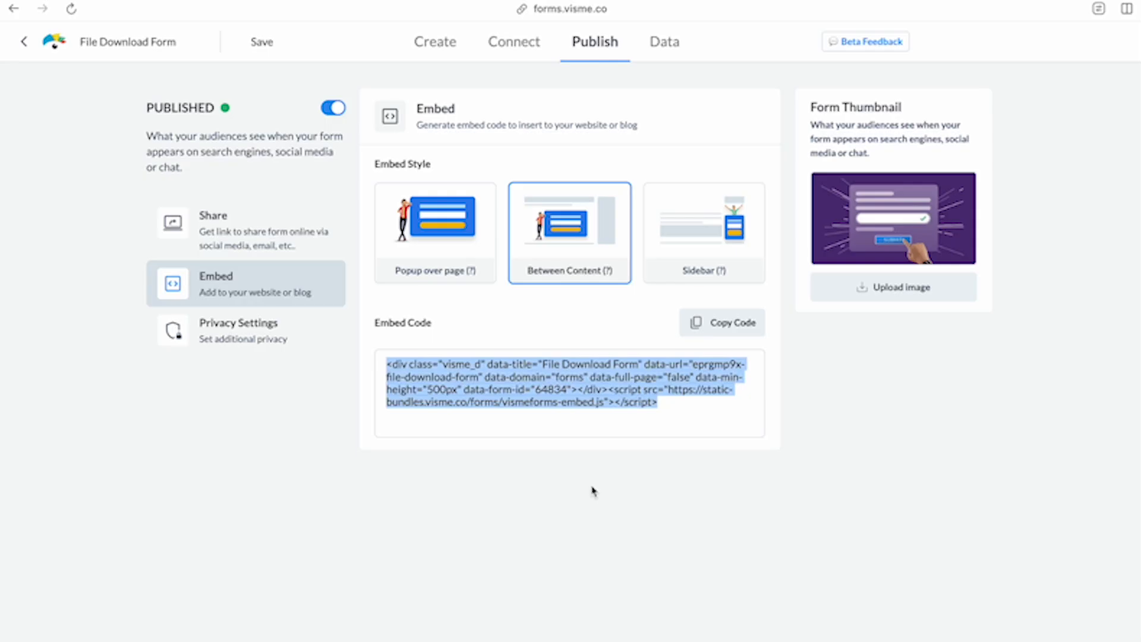
mouse_move(820, 442)
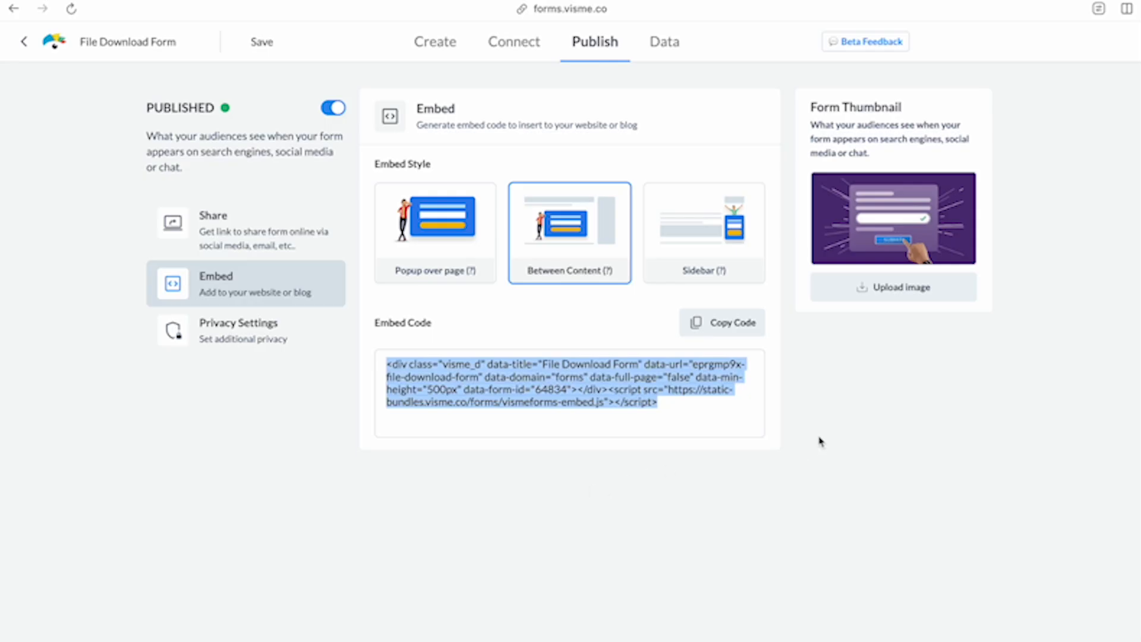
mouse_move(842, 432)
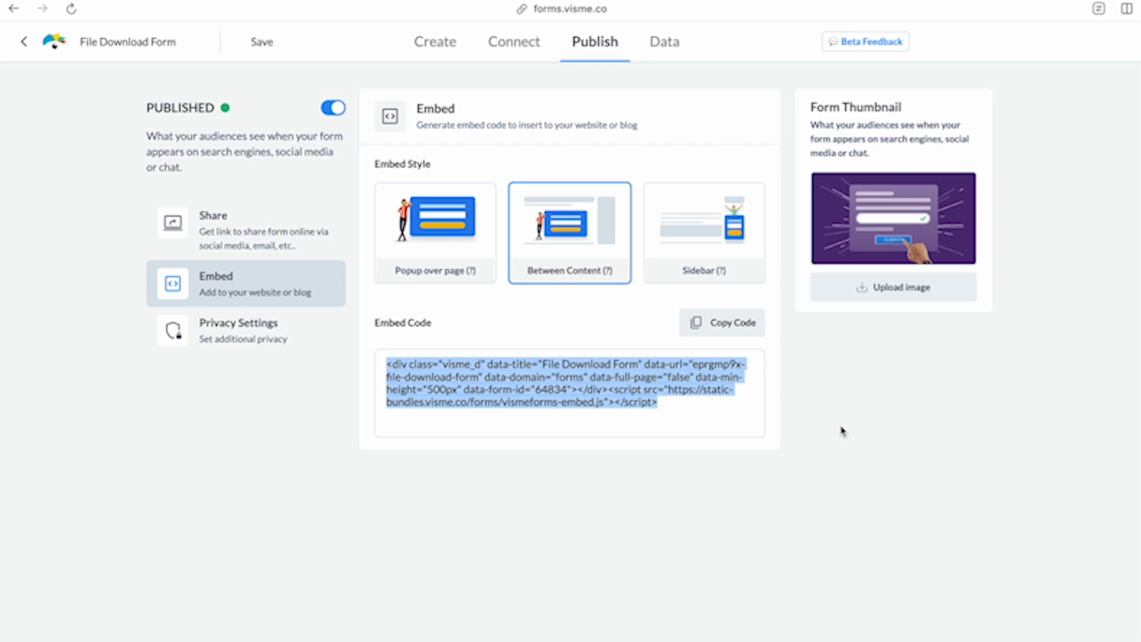
mouse_move(840, 485)
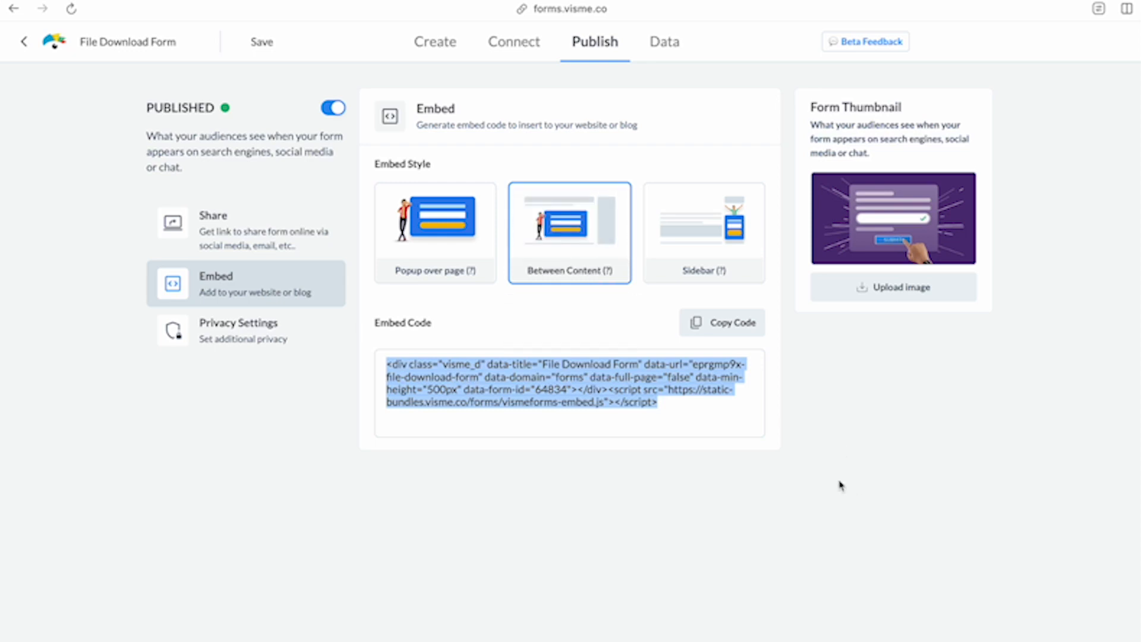
mouse_move(830, 474)
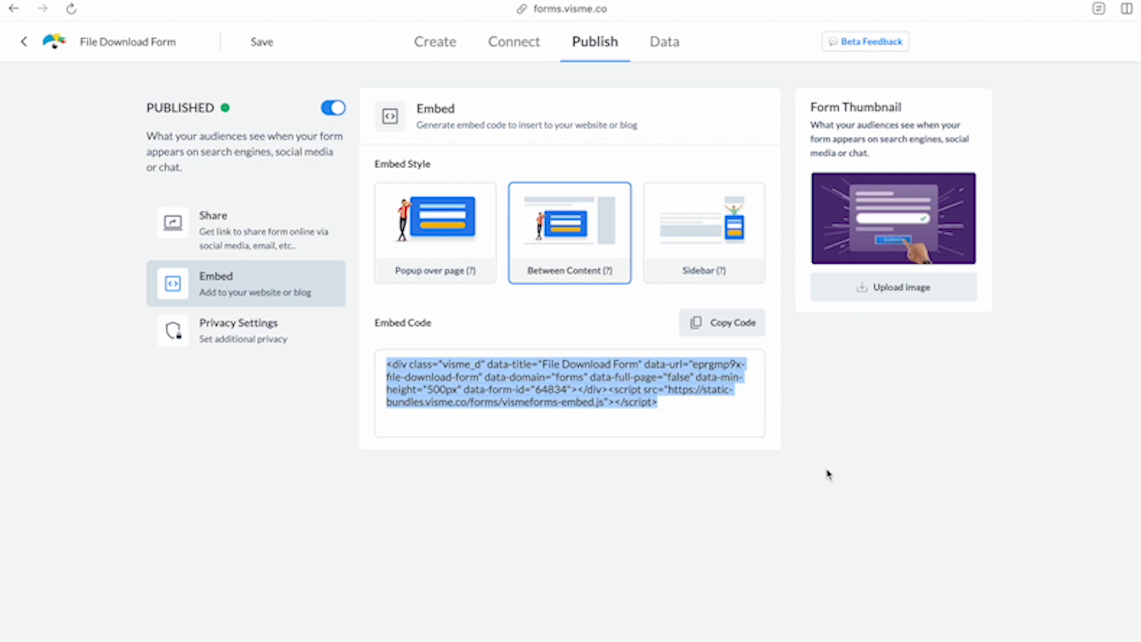
click(721, 321)
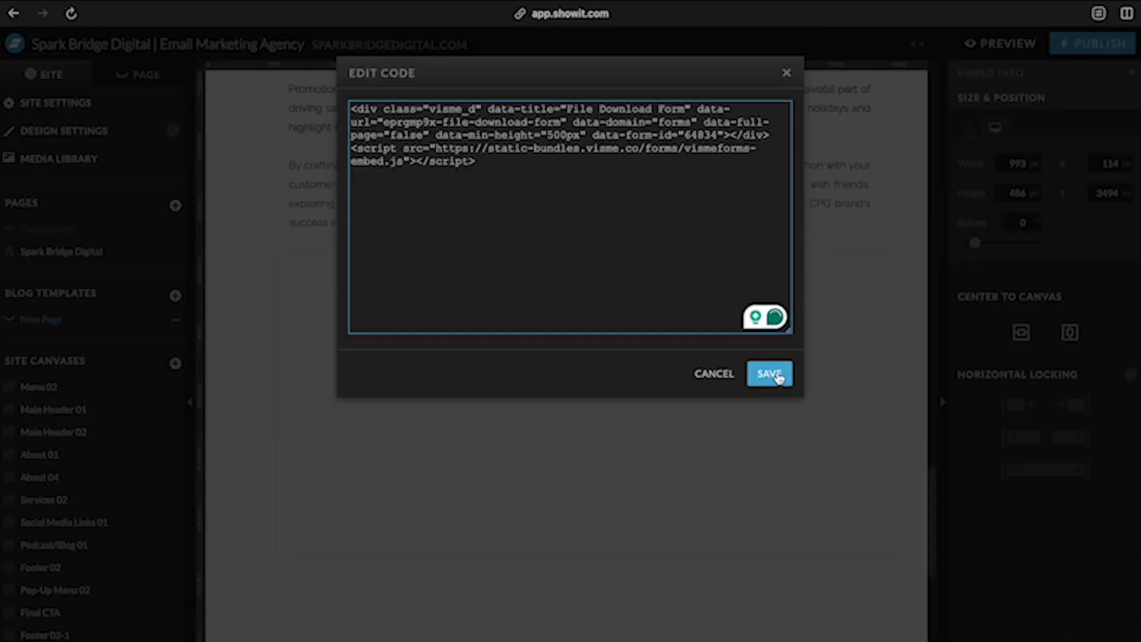
Save the pasted Visme form embed code in the blog post's Edit Code dialog
click(768, 373)
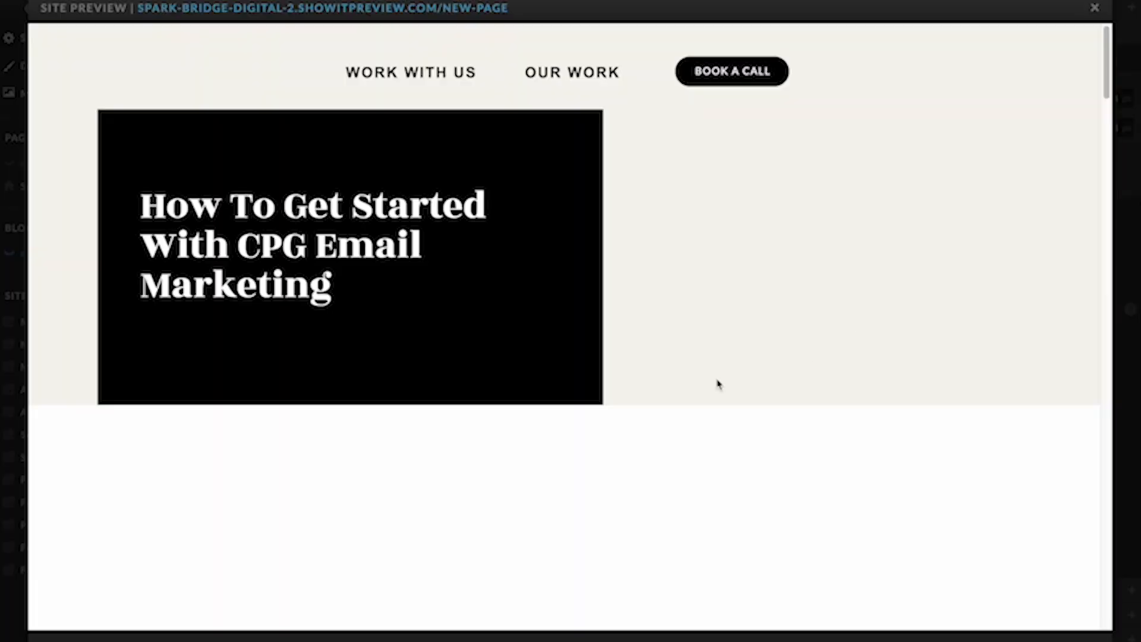
Scroll to the Florida Paddleboard Guide form and submit it with an empty email
scroll(down, 3)
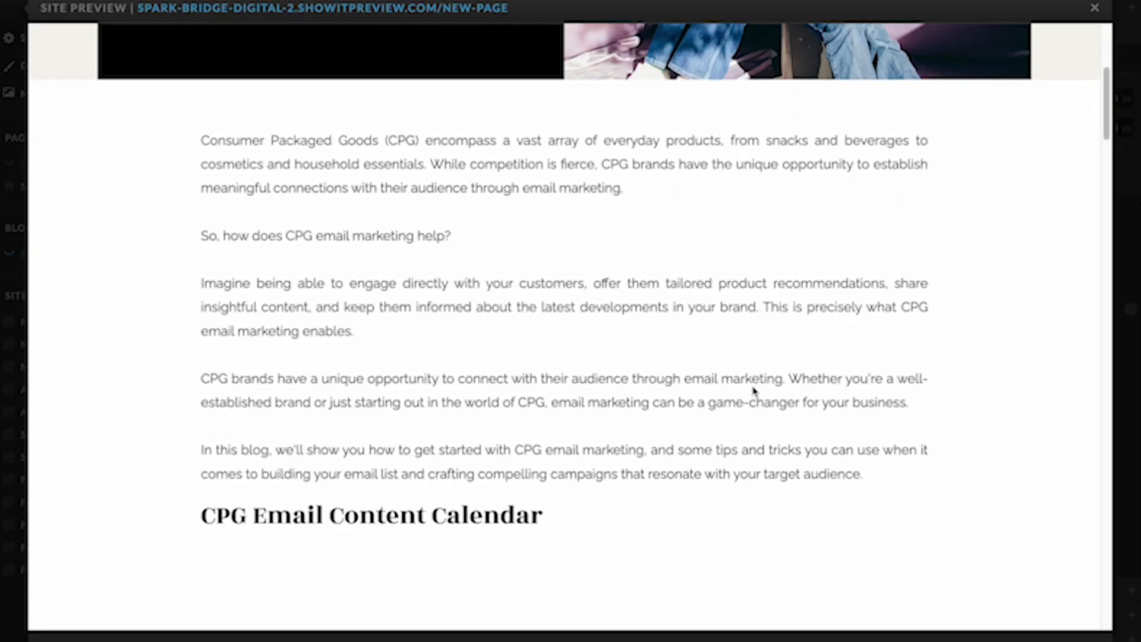
scroll(down, 3)
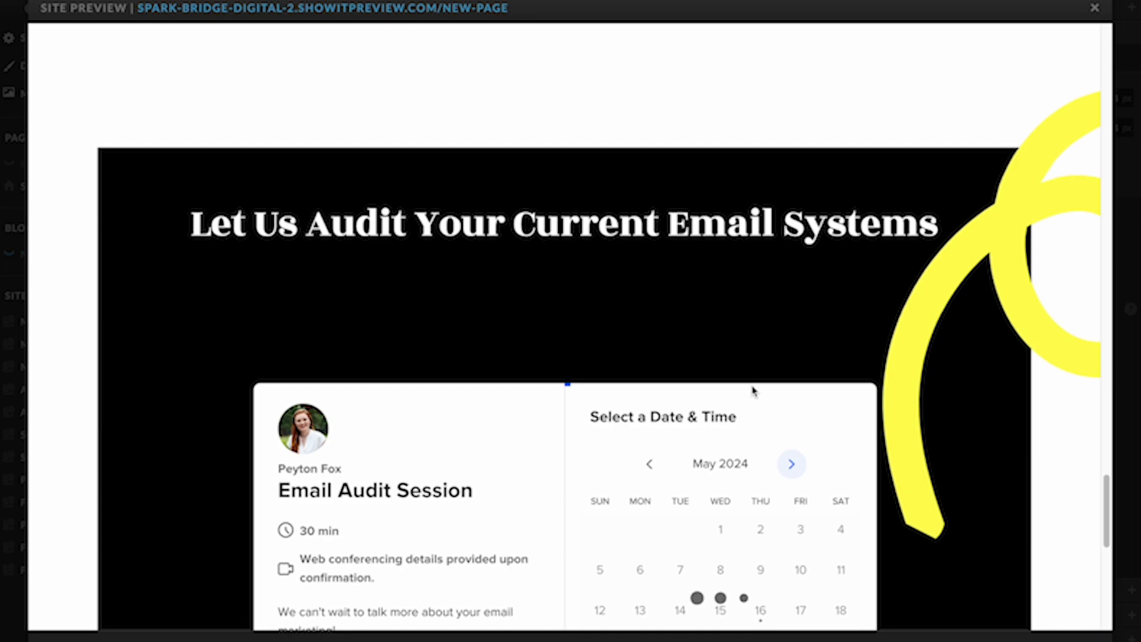
scroll(down, 3)
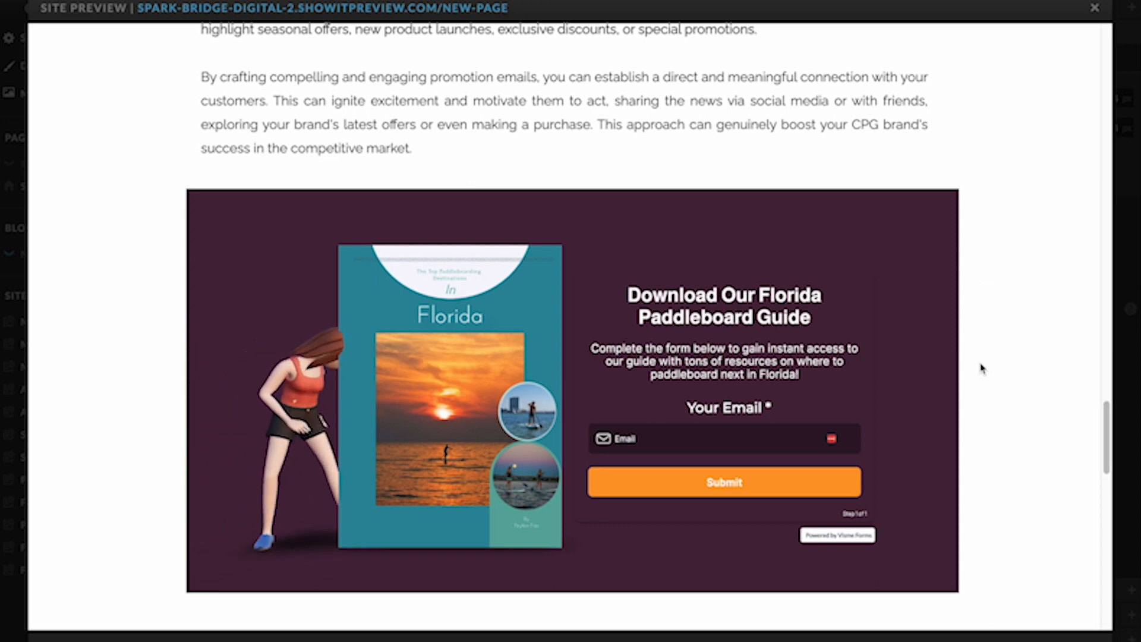
scroll(down, 3)
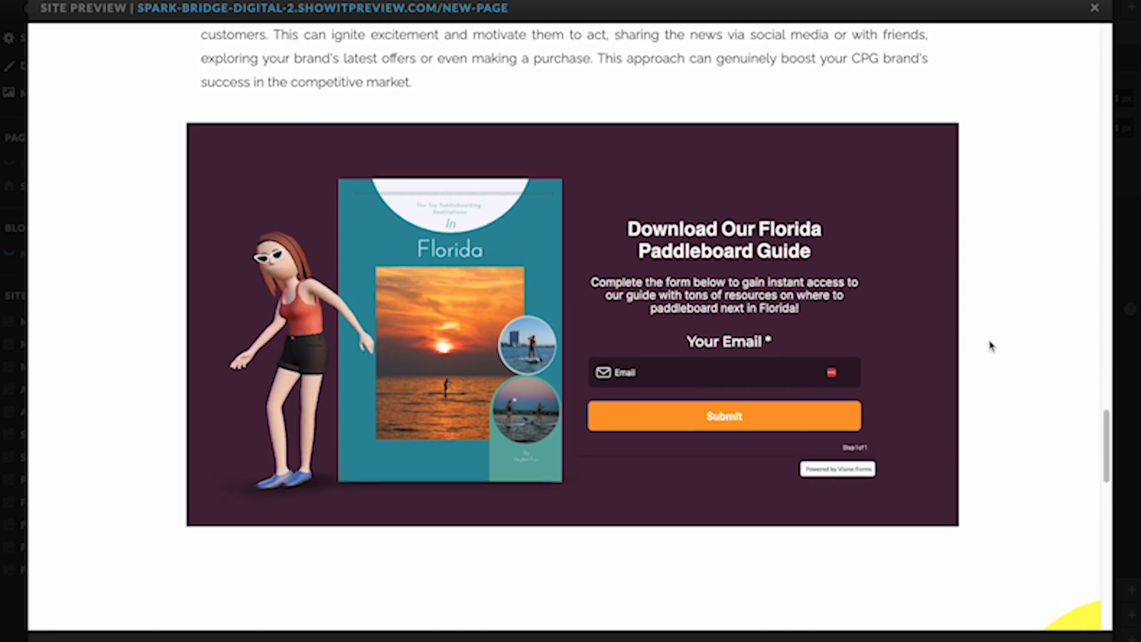
scroll(up, 3)
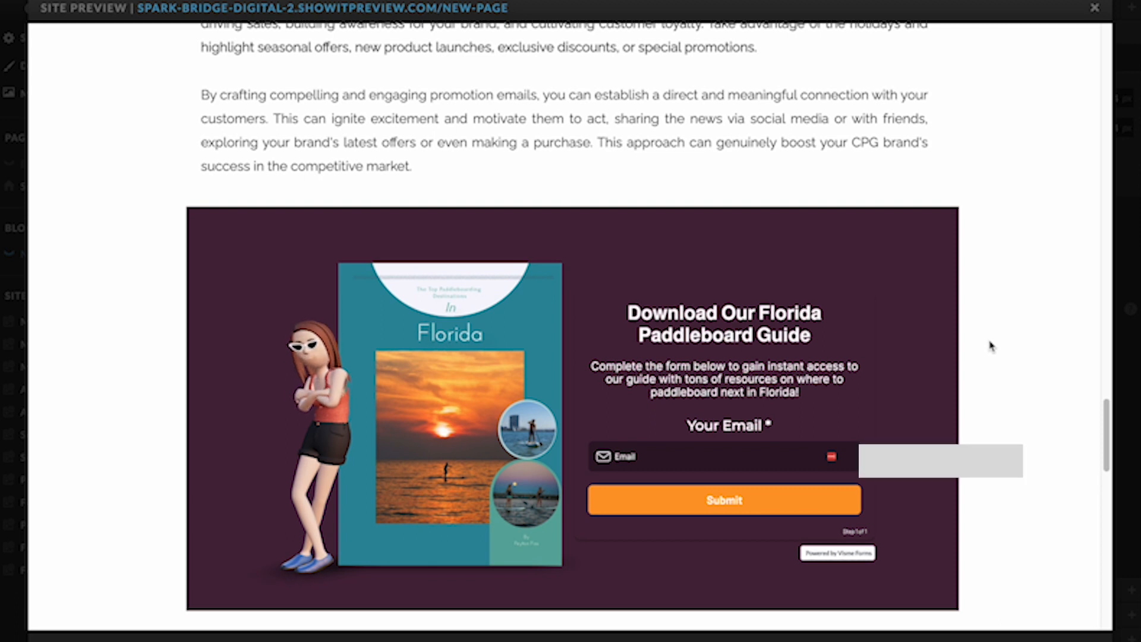
click(720, 457)
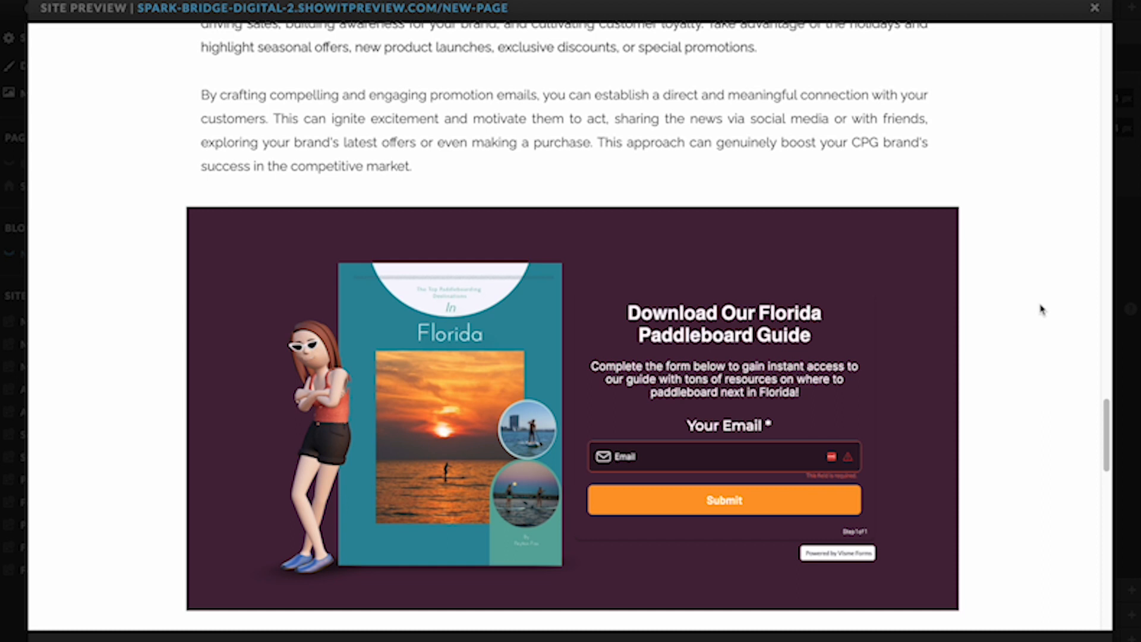
mouse_move(1010, 318)
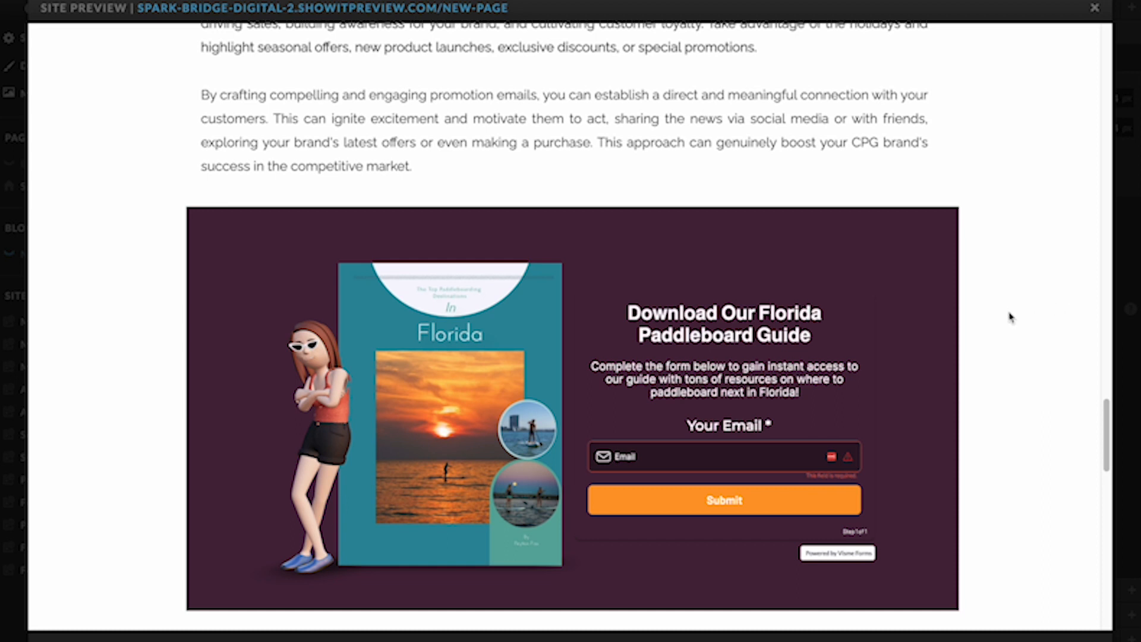
mouse_move(1020, 320)
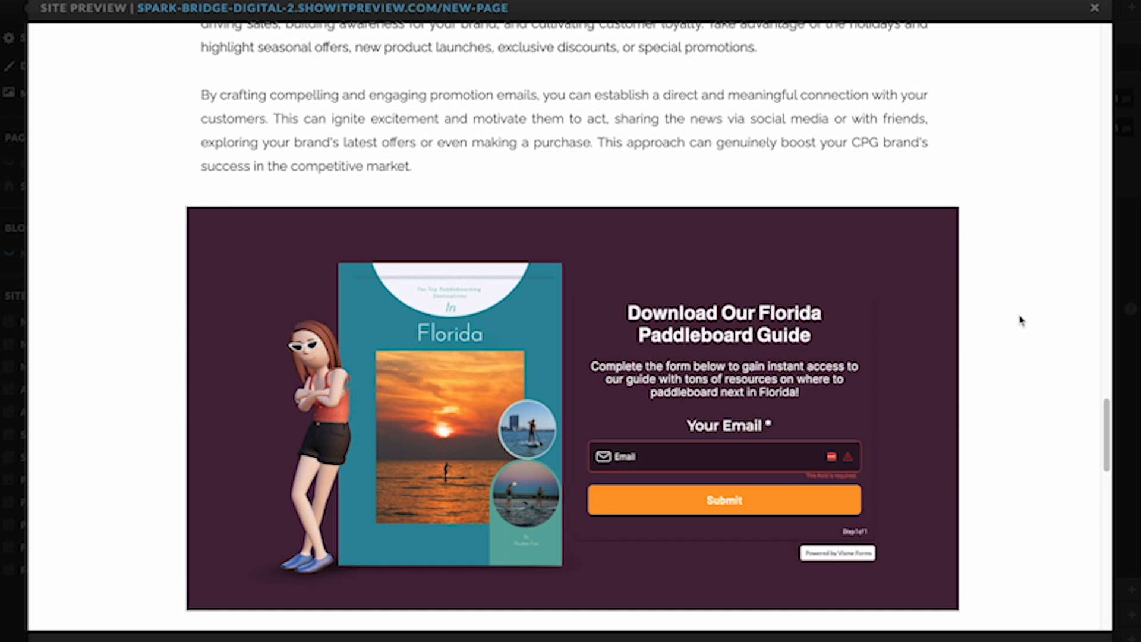